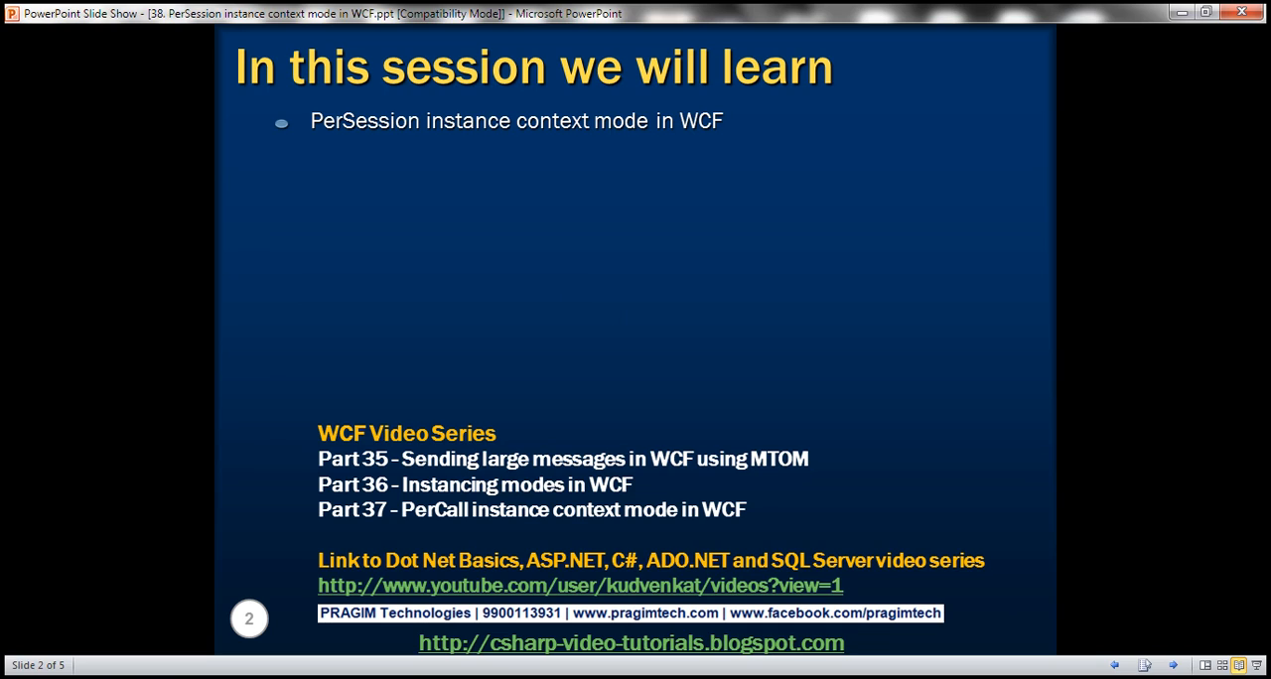
mouse_move(389, 500)
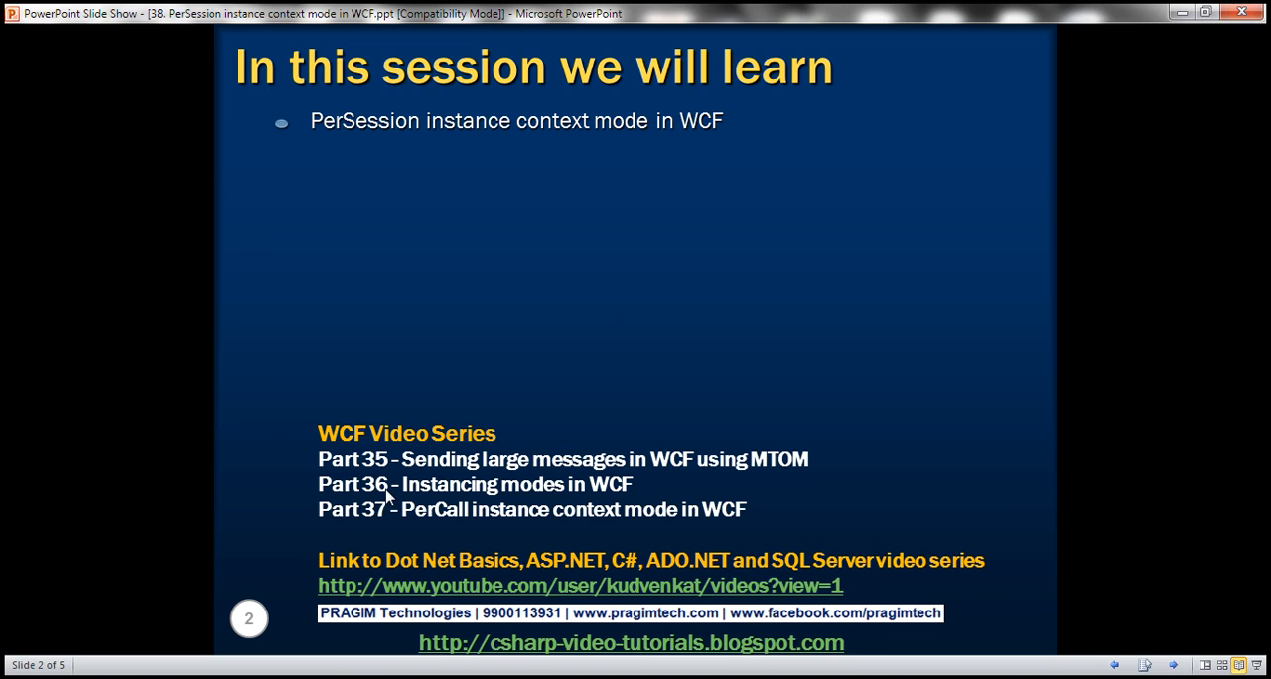
mouse_move(308, 636)
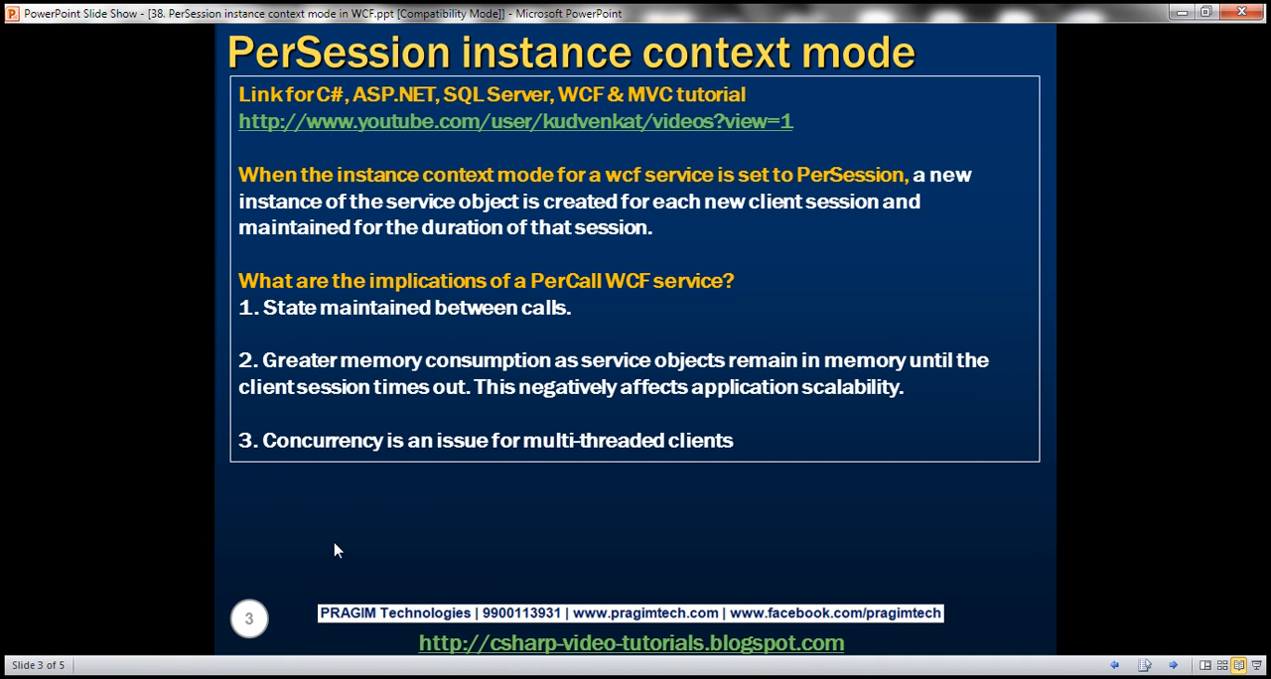
mouse_move(487, 223)
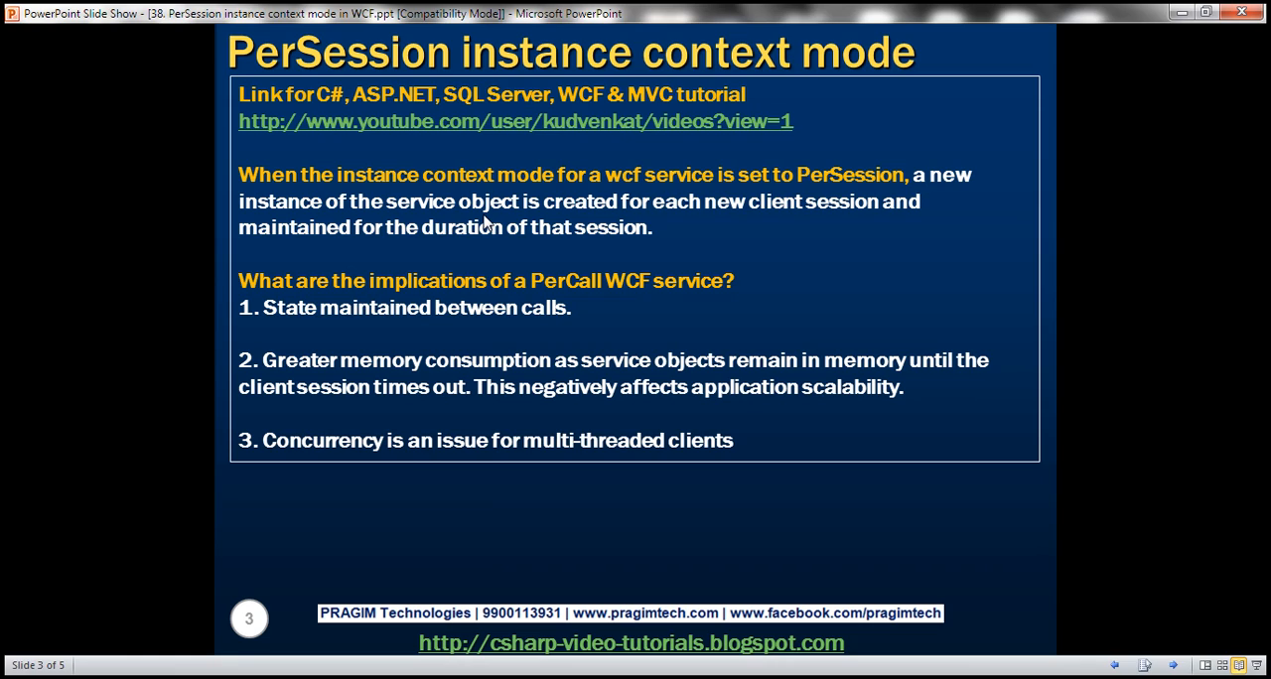
mouse_move(785, 208)
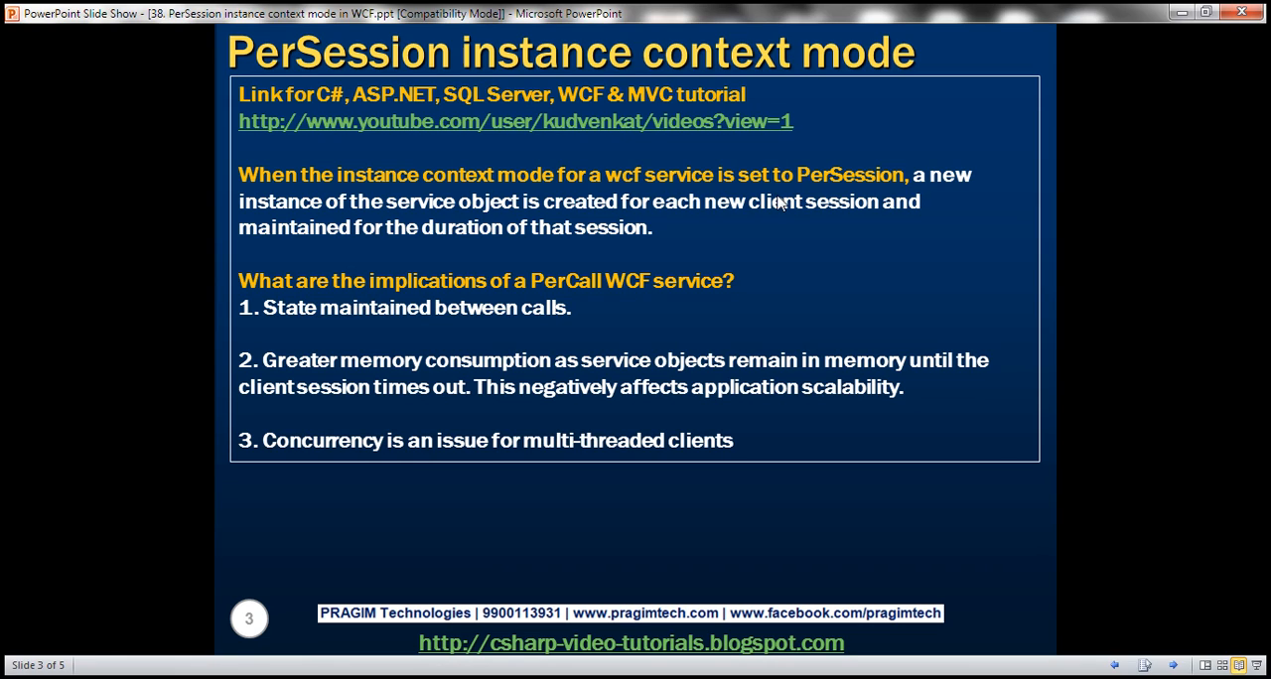
mouse_move(749, 250)
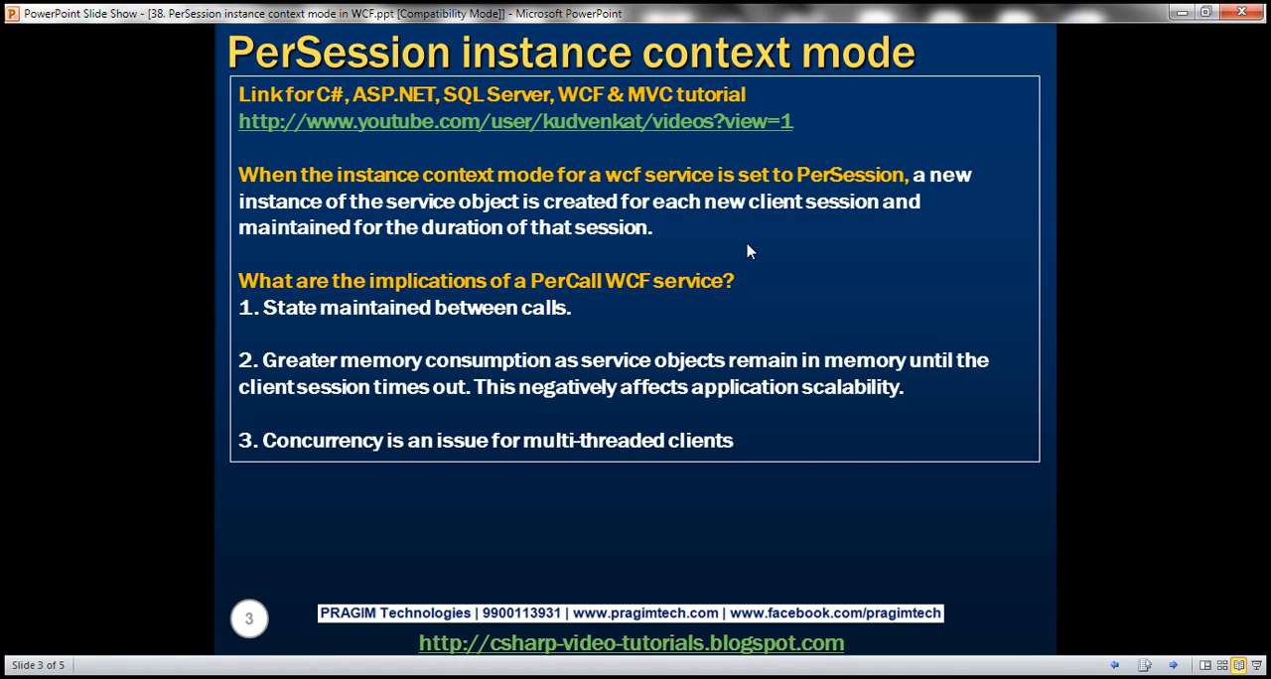
mouse_move(859, 254)
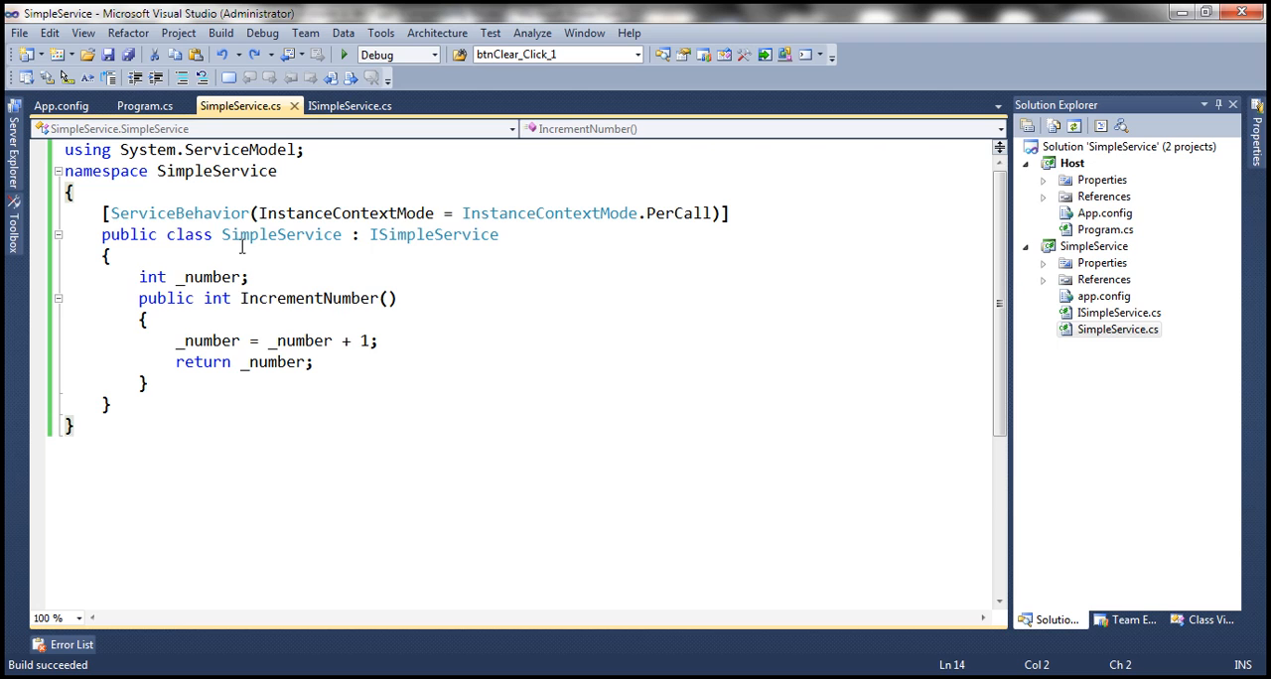
double_click(281, 234)
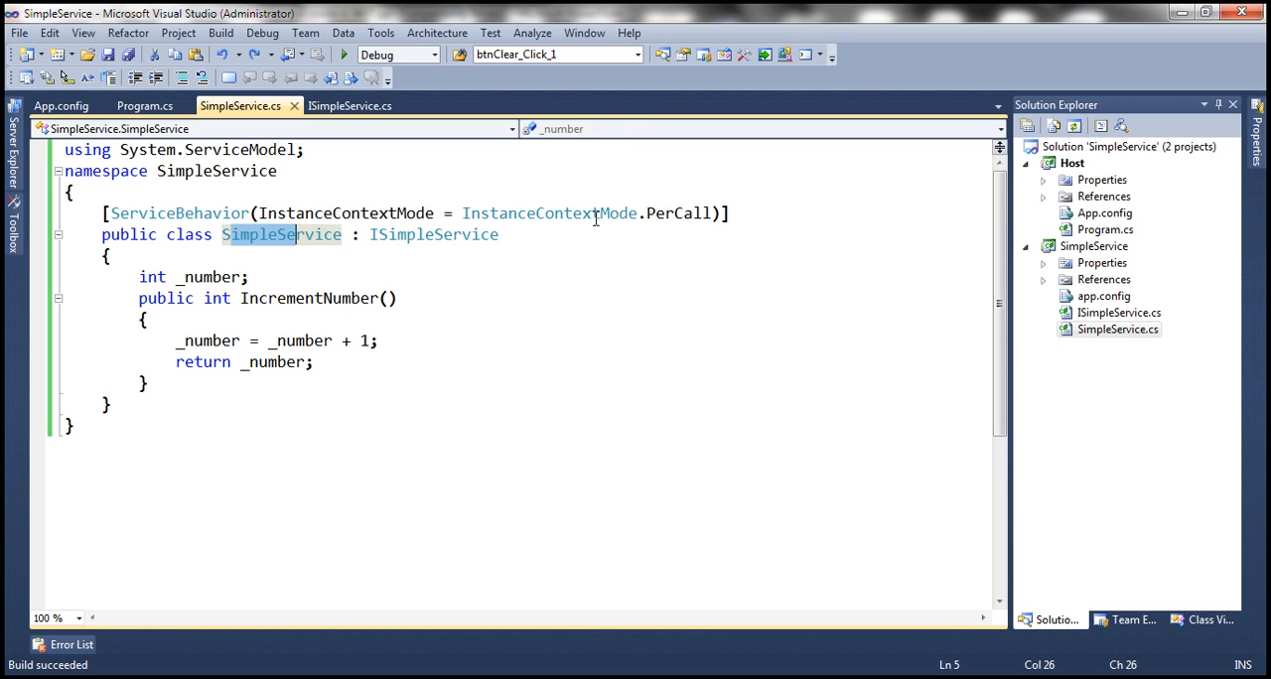
mouse_move(541, 405)
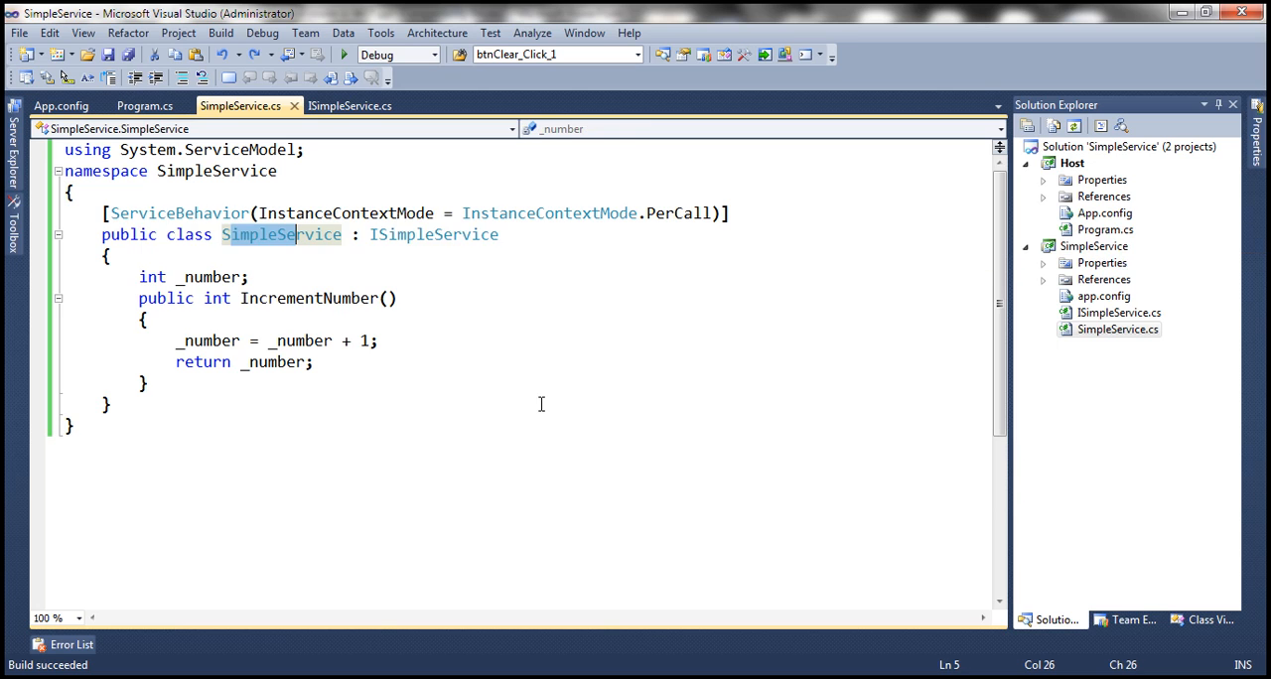
left_click(343, 54)
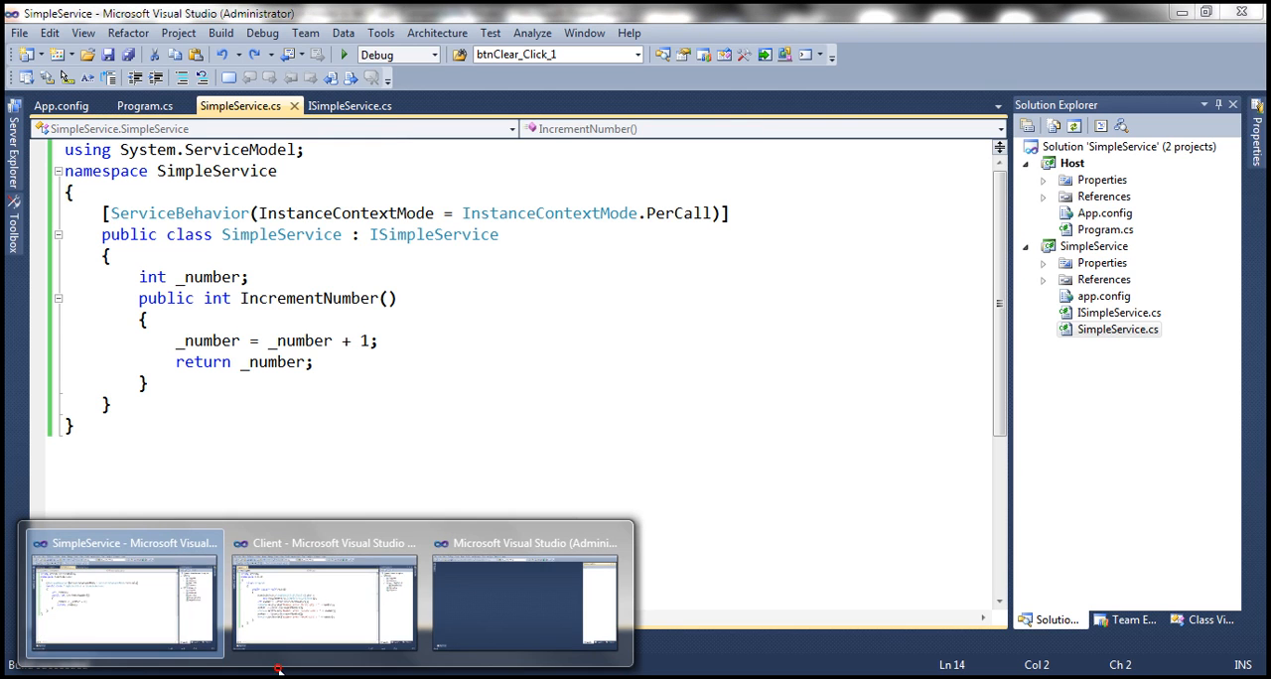
left_click(325, 602)
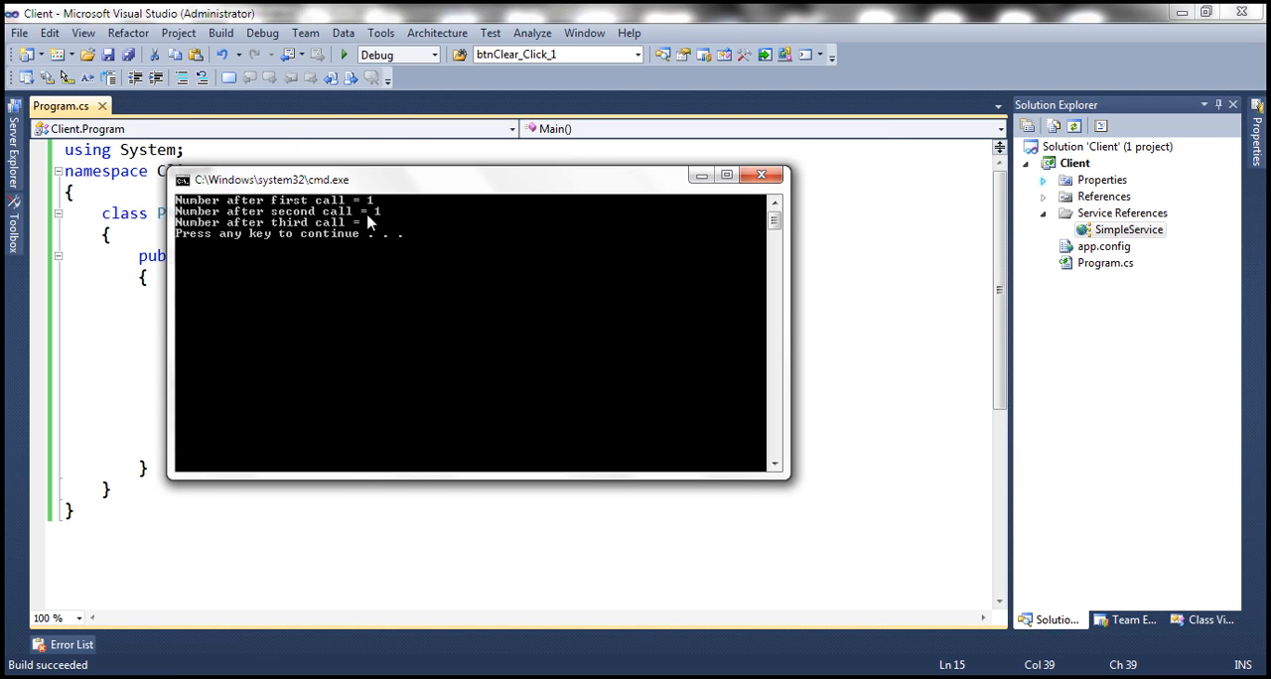
mouse_move(361, 220)
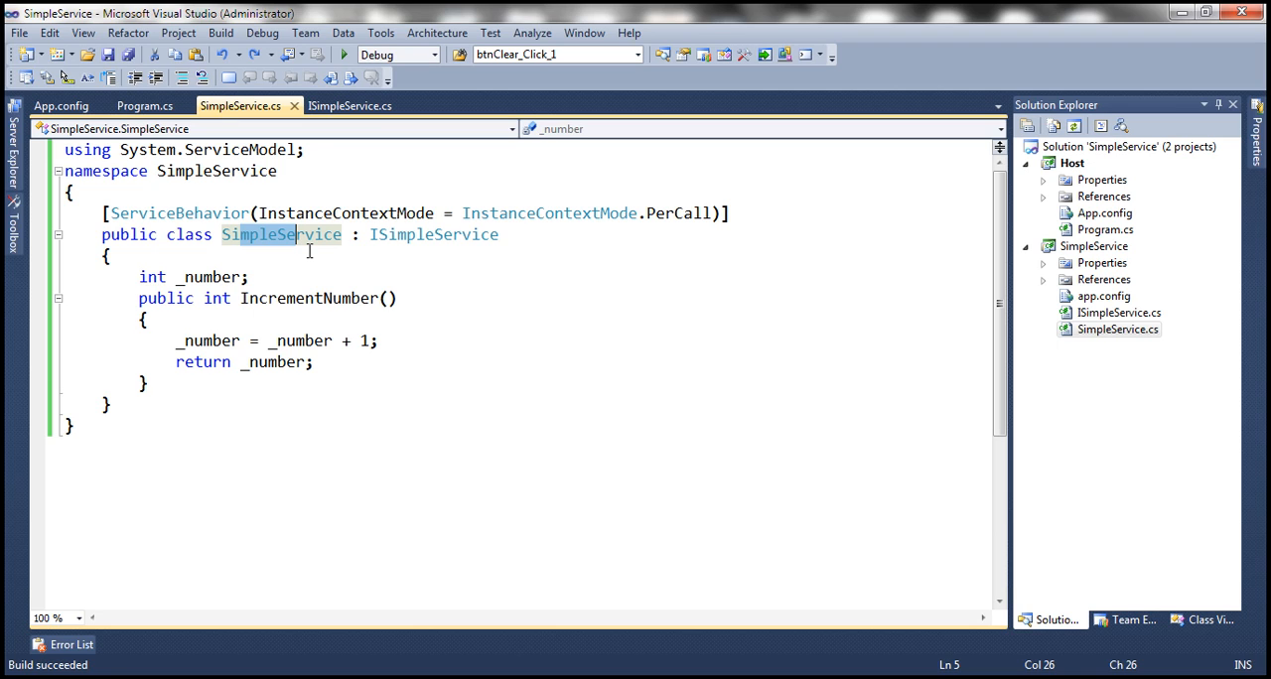
mouse_move(688, 212)
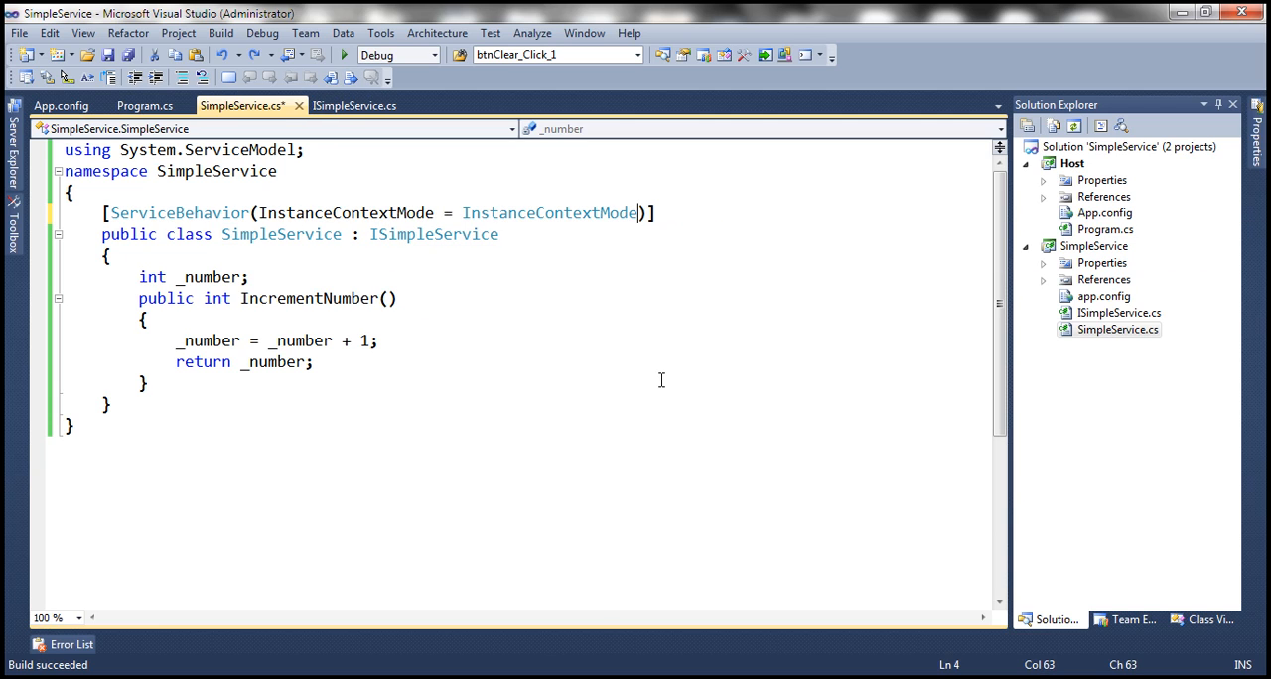
Change the ServiceBehavior instance mode to .PerSession and rerun the client to get 1, 2, 3.
type(".PerSession")
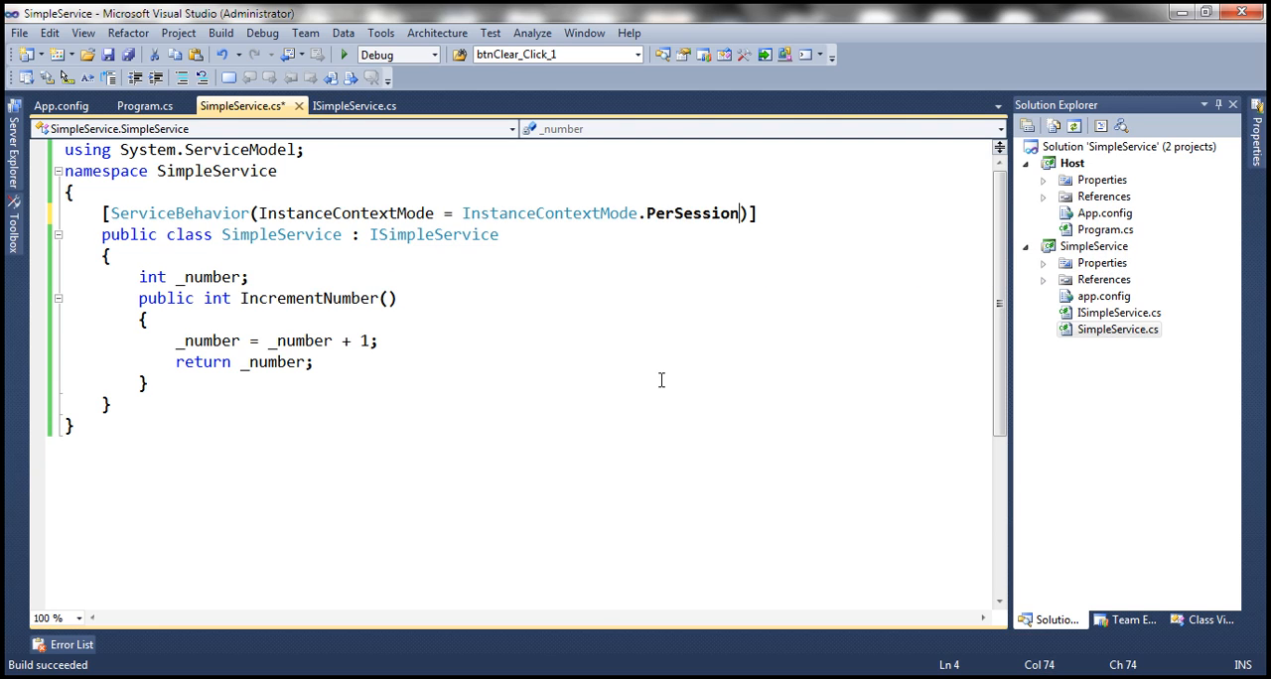
mouse_move(470, 264)
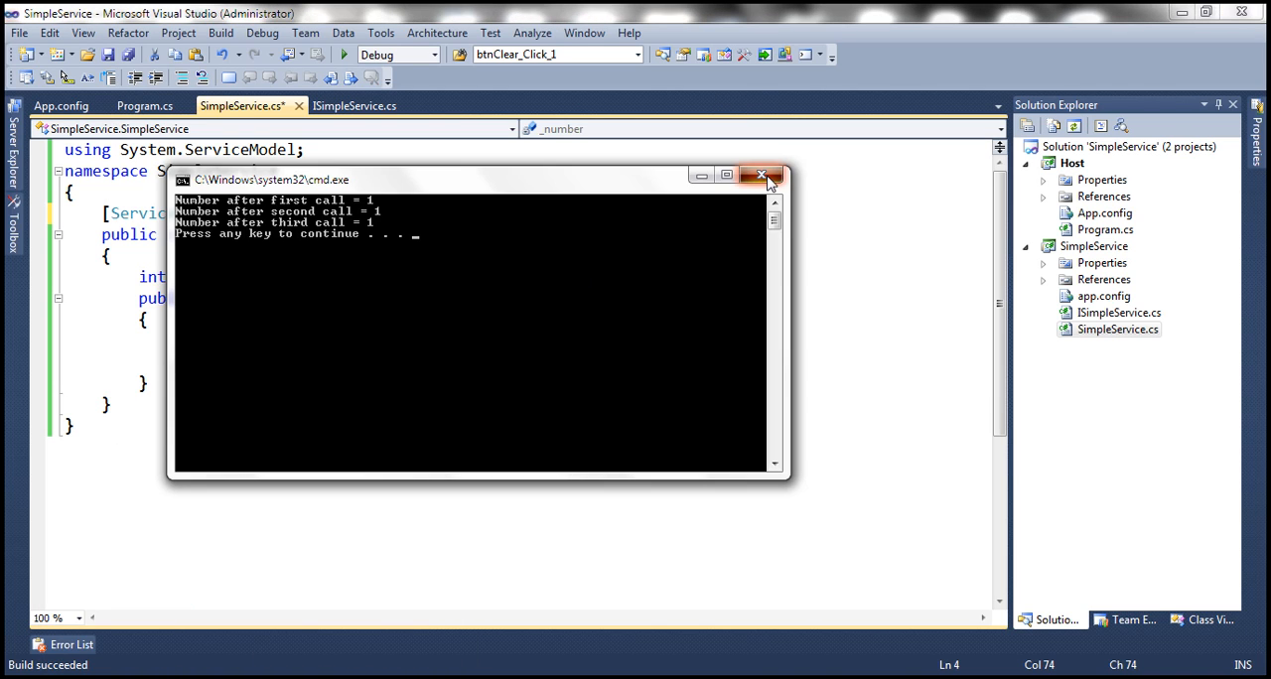
left_click(767, 174)
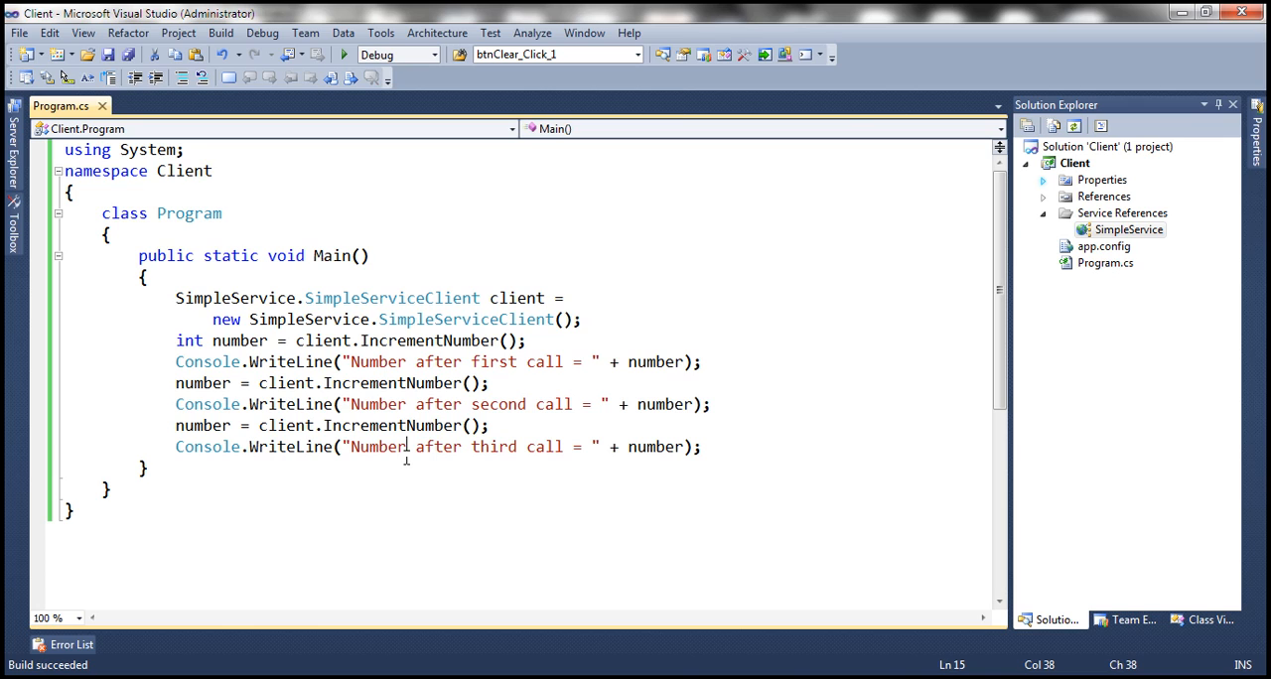
left_click(343, 55)
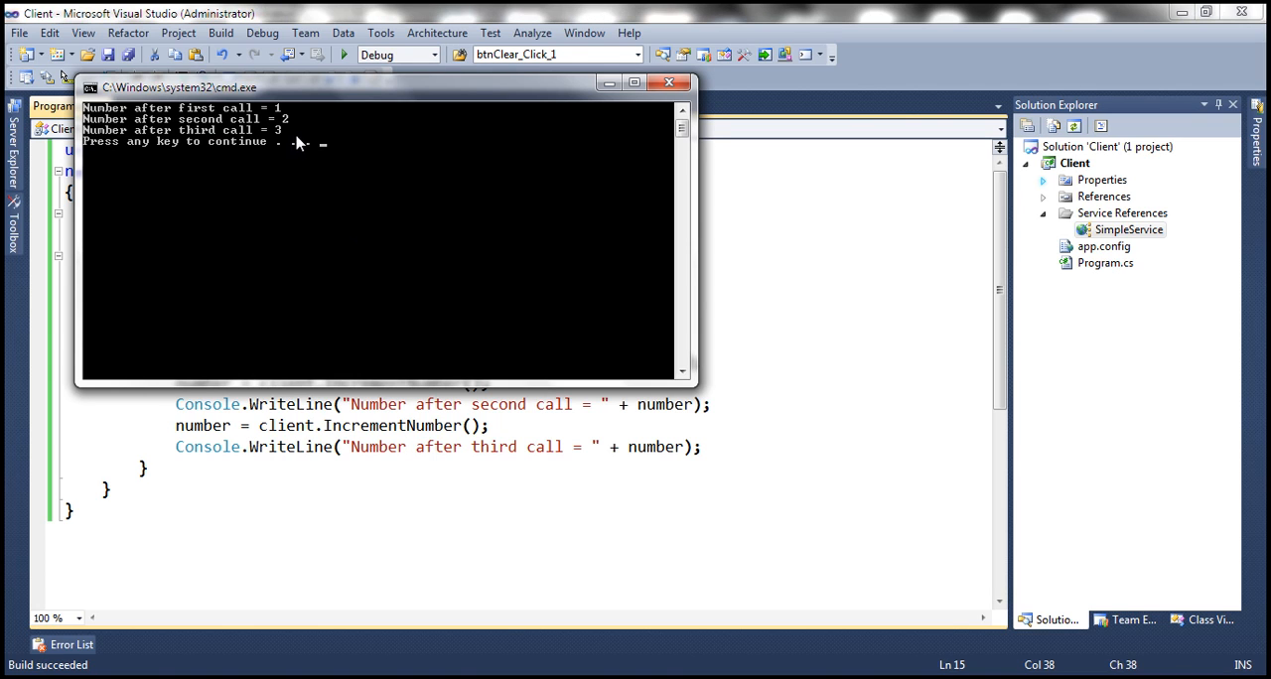
mouse_move(283, 147)
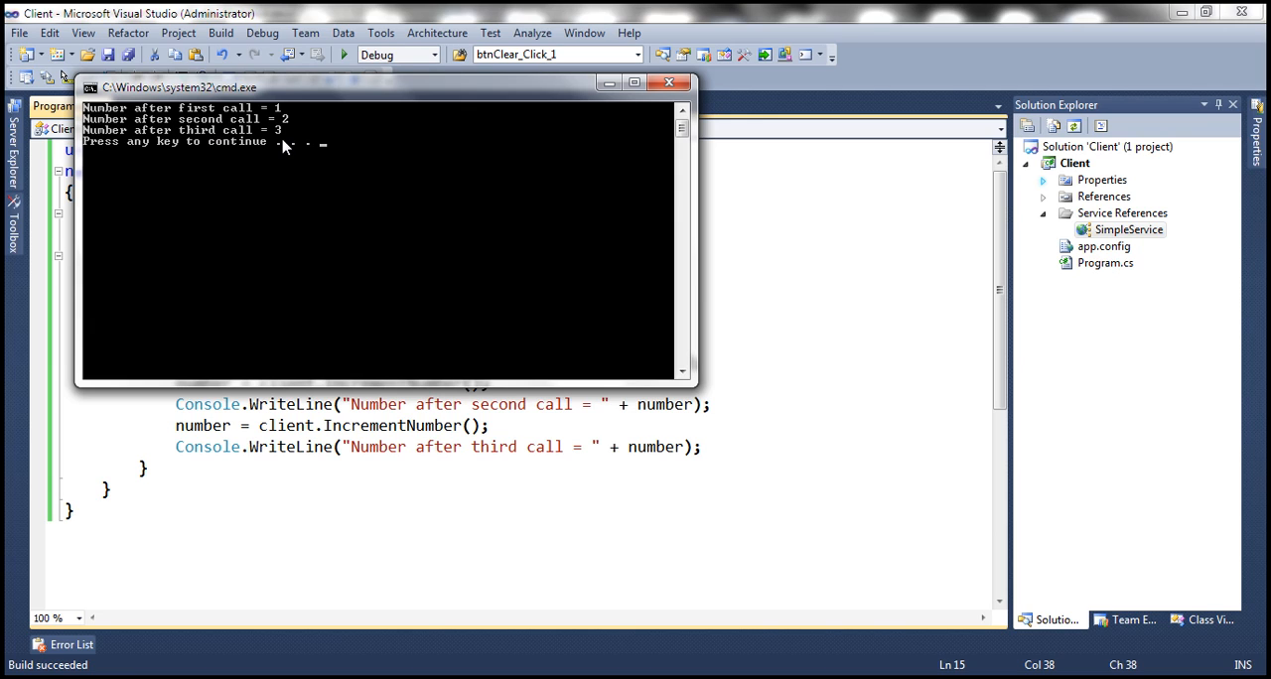
mouse_move(338, 446)
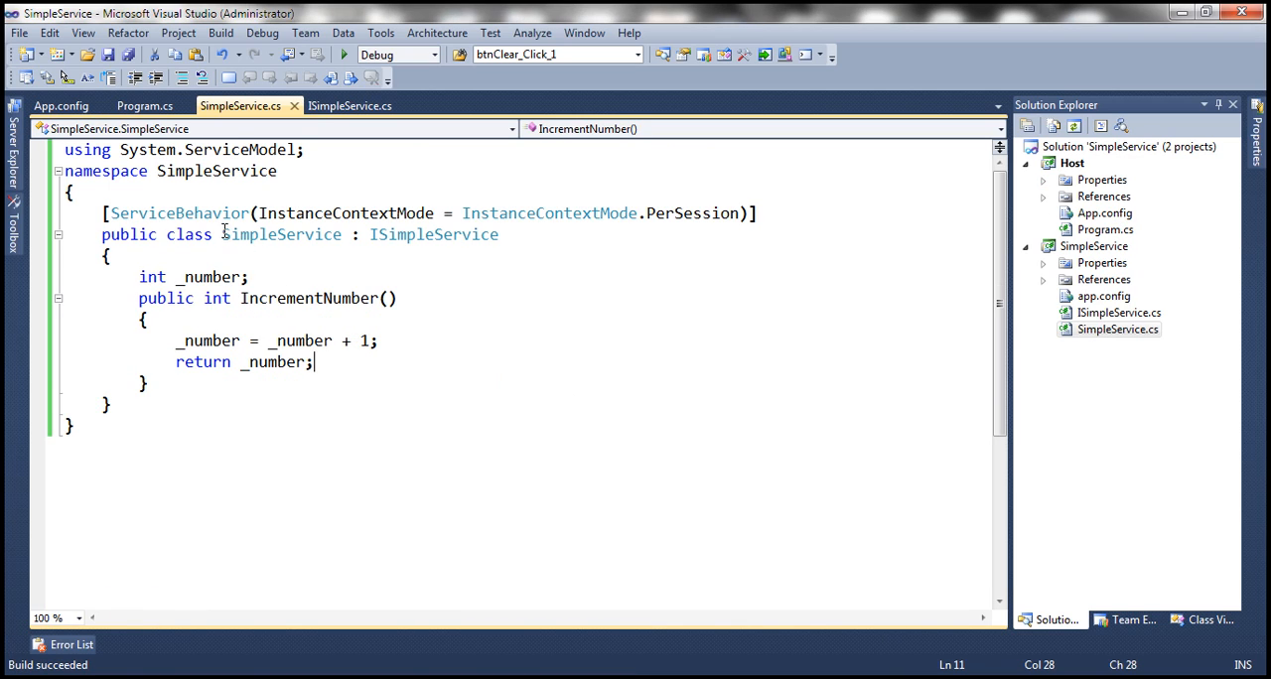
double_click(281, 234)
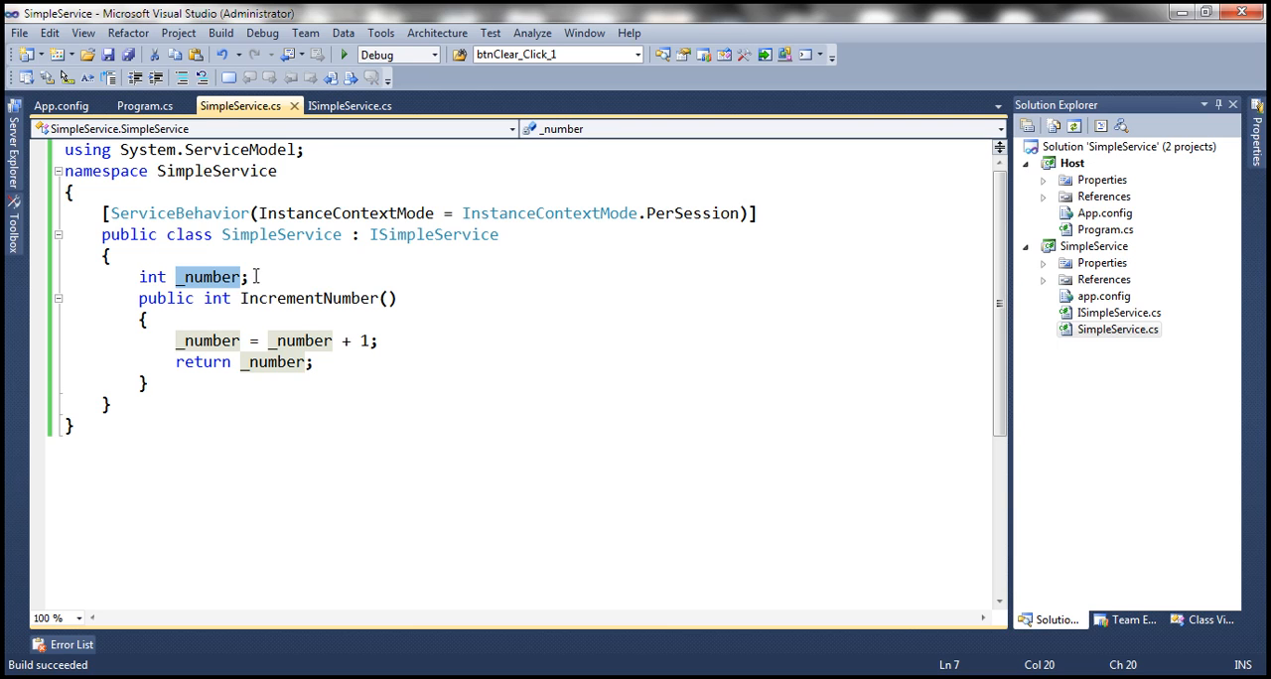
mouse_move(301, 340)
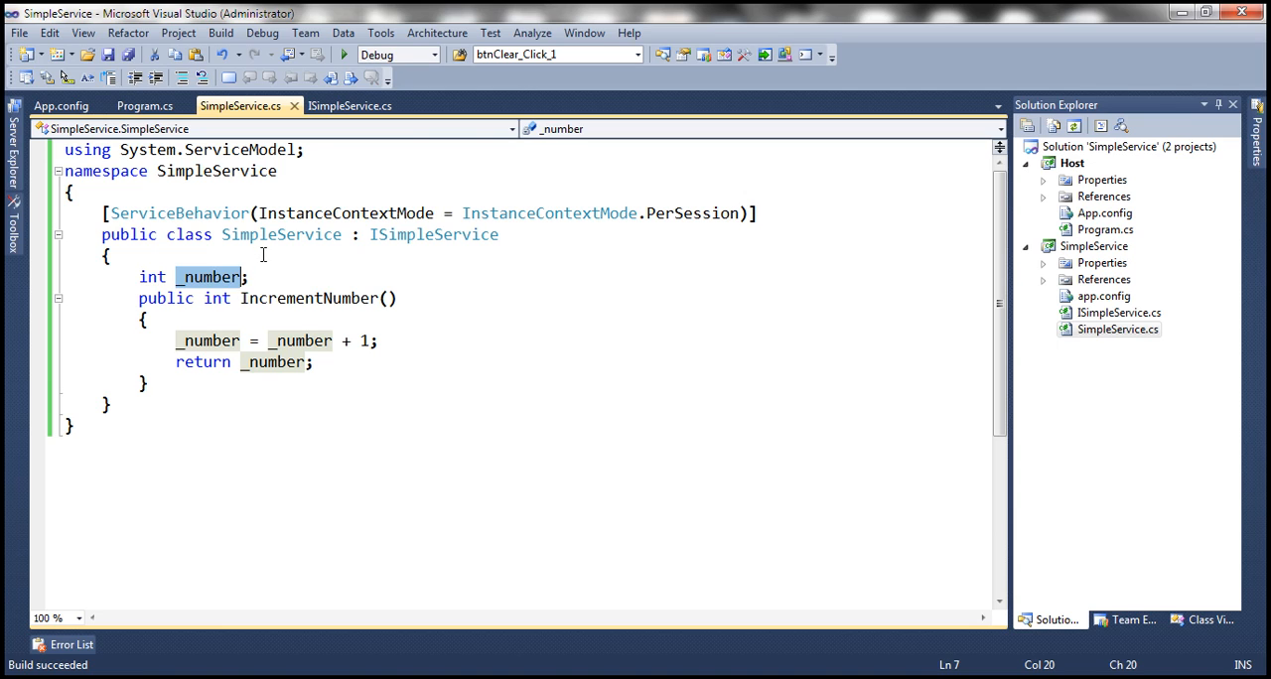
mouse_move(692, 238)
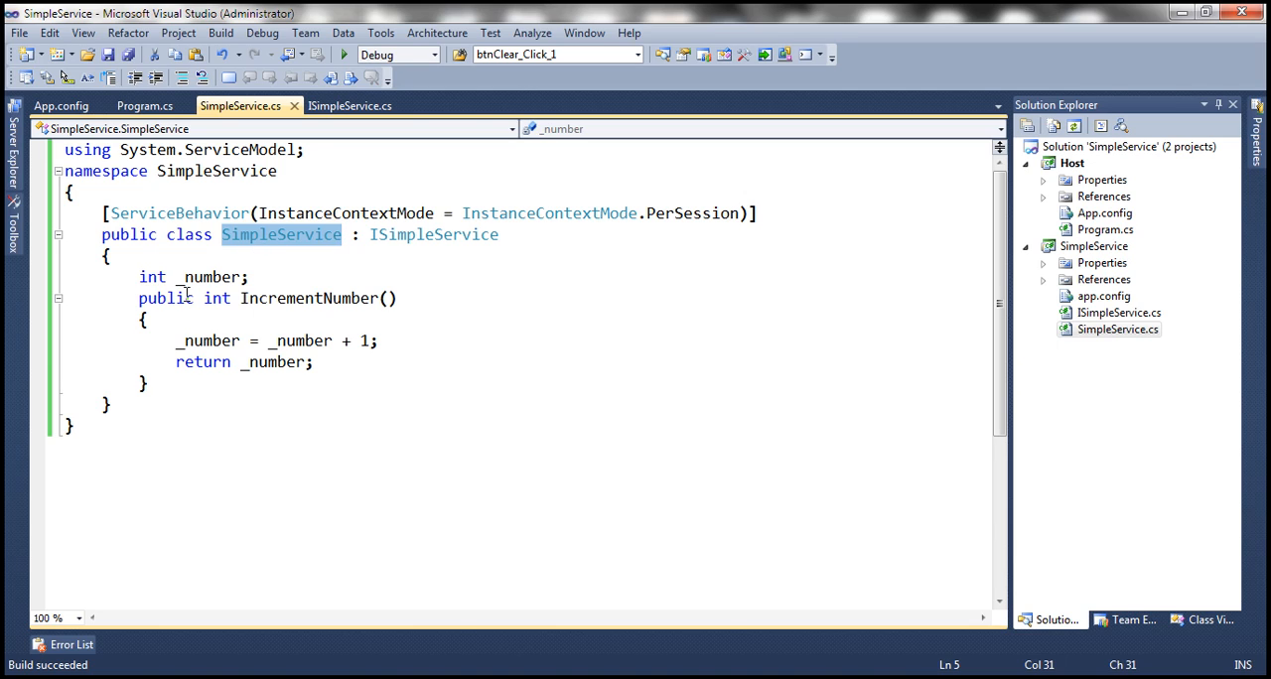
mouse_move(216, 298)
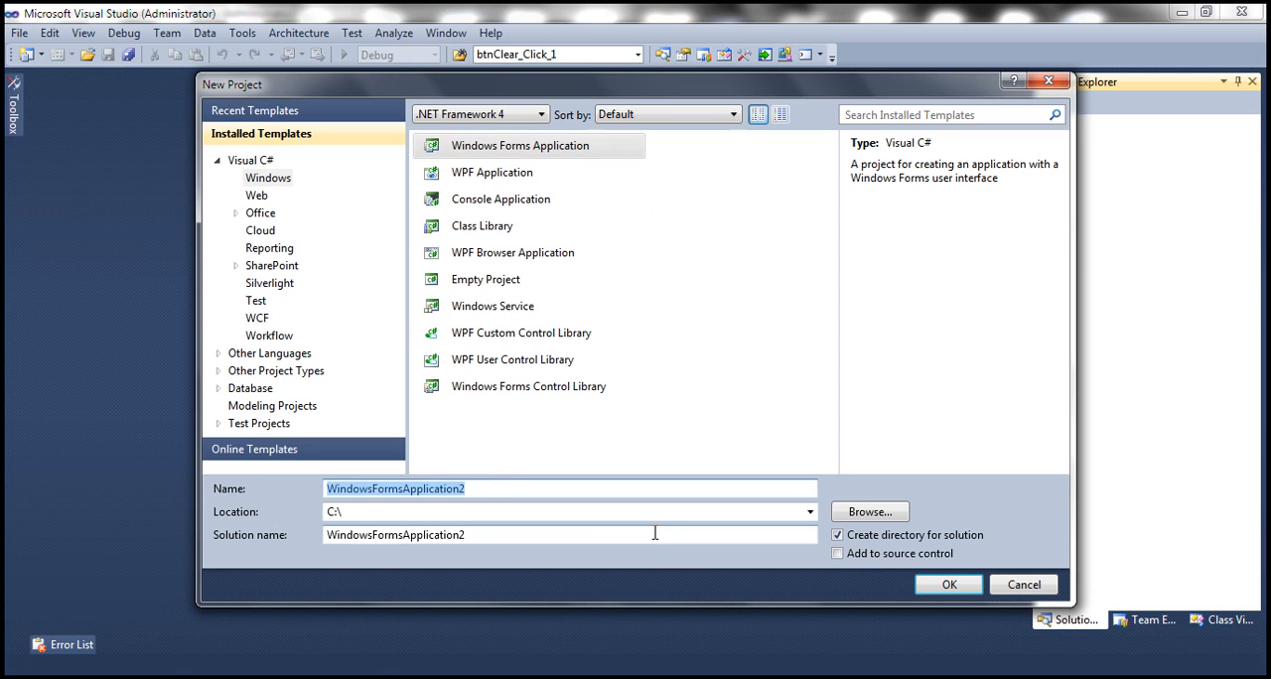
type("WindowsClie")
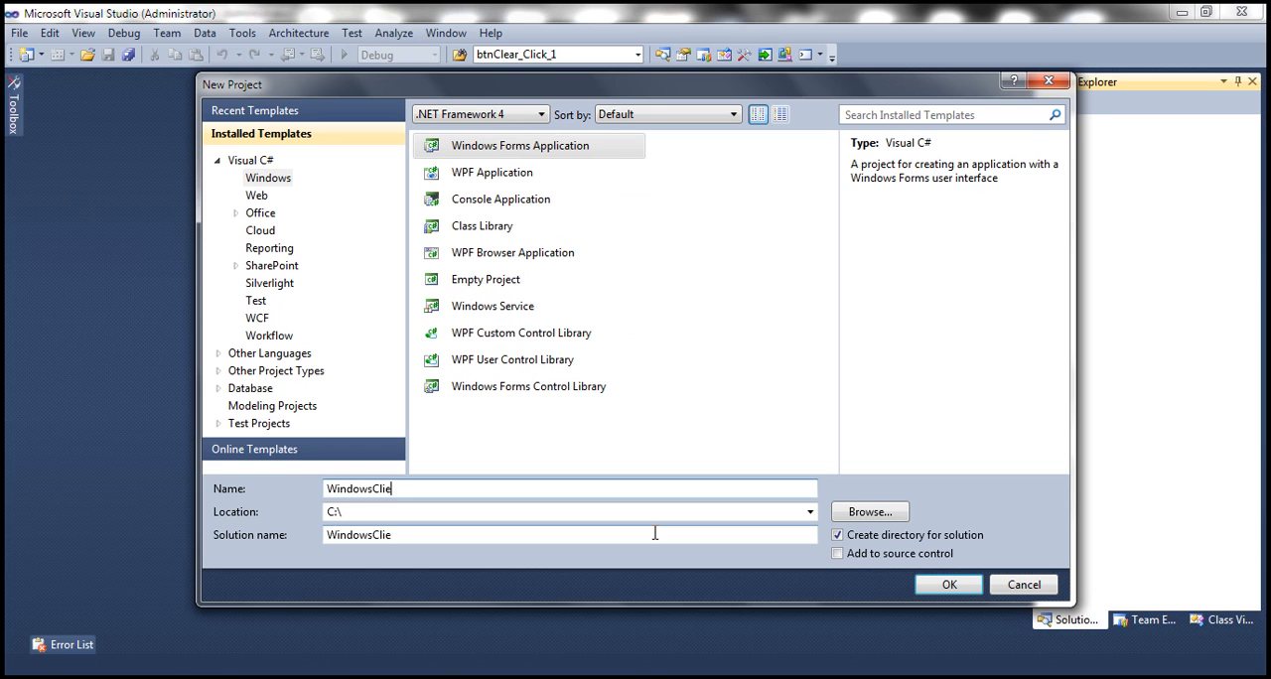
left_click(950, 584)
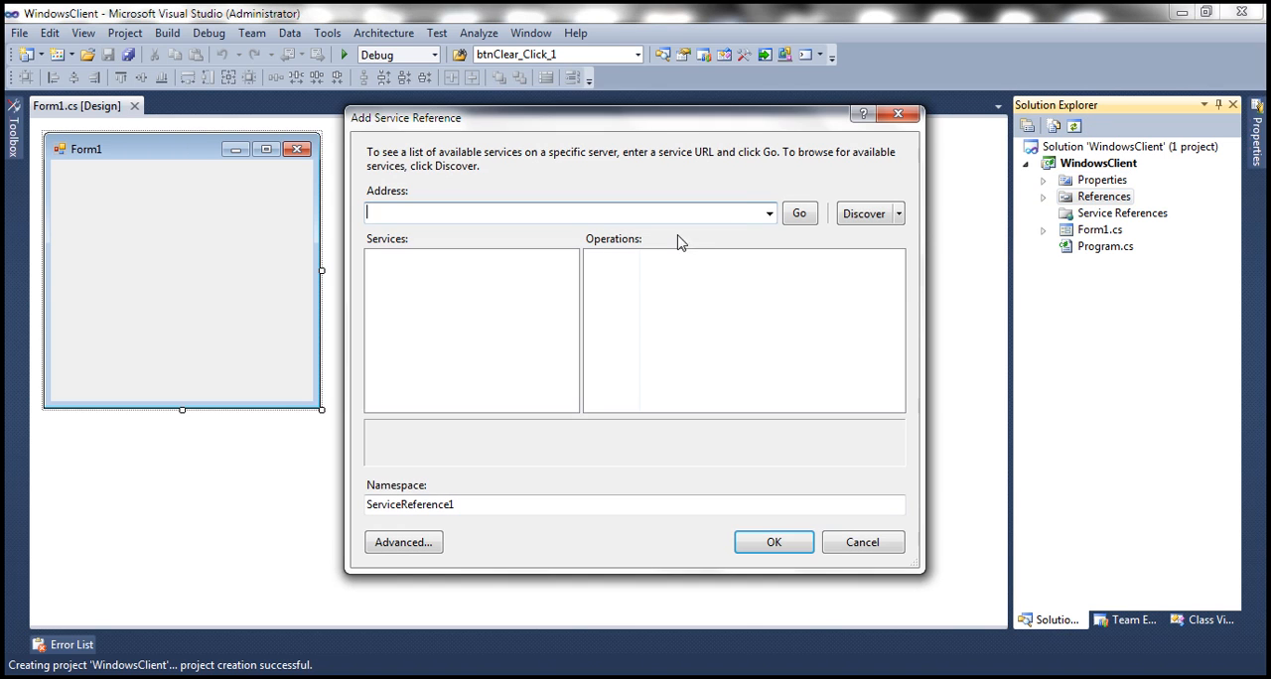
left_click(769, 212)
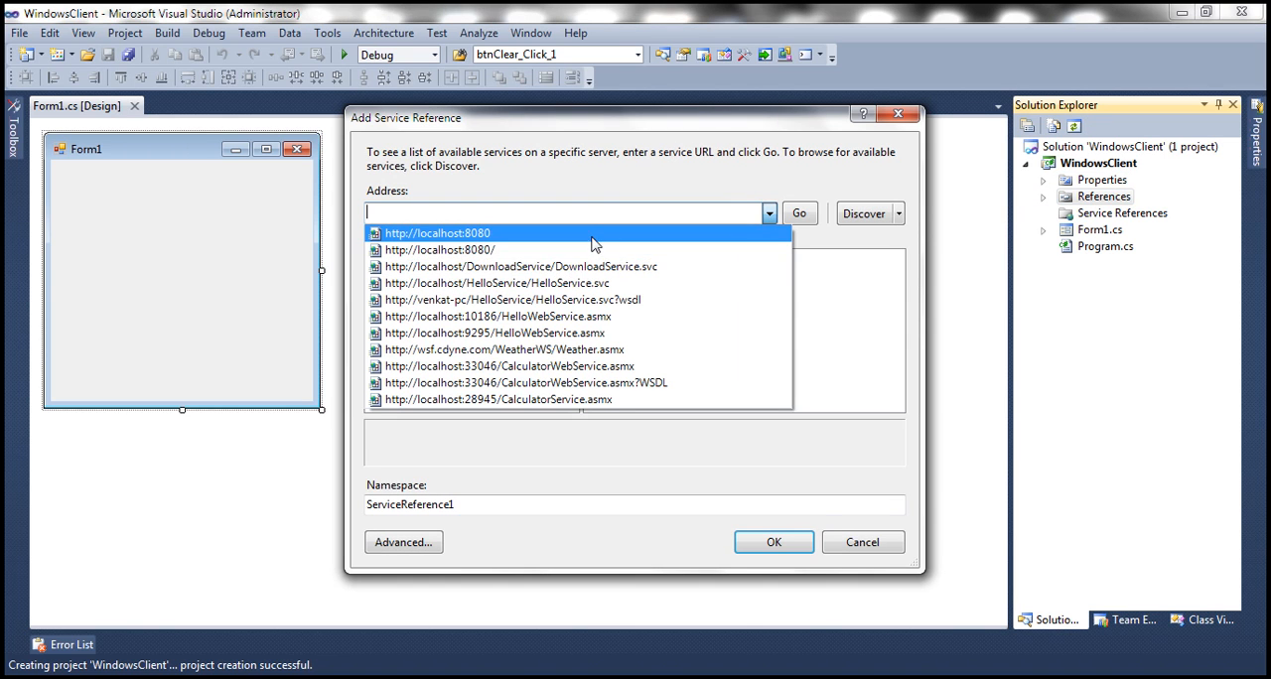
left_click(470, 232)
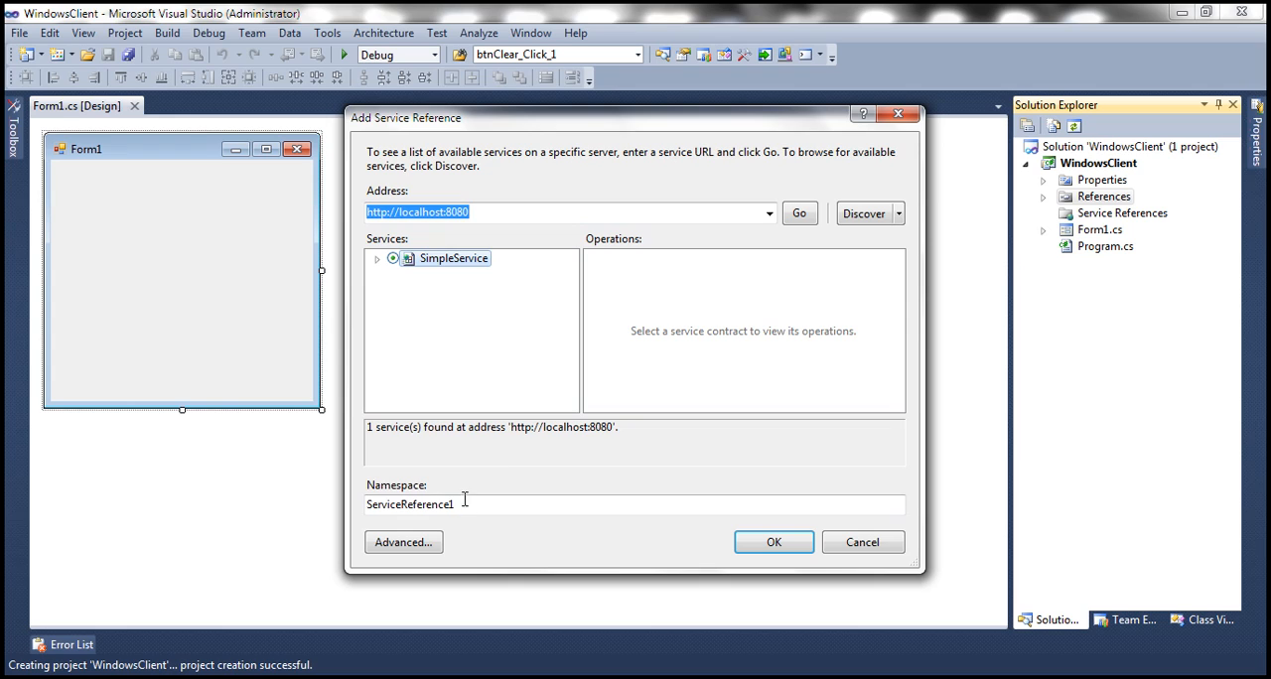
type("SimpleService")
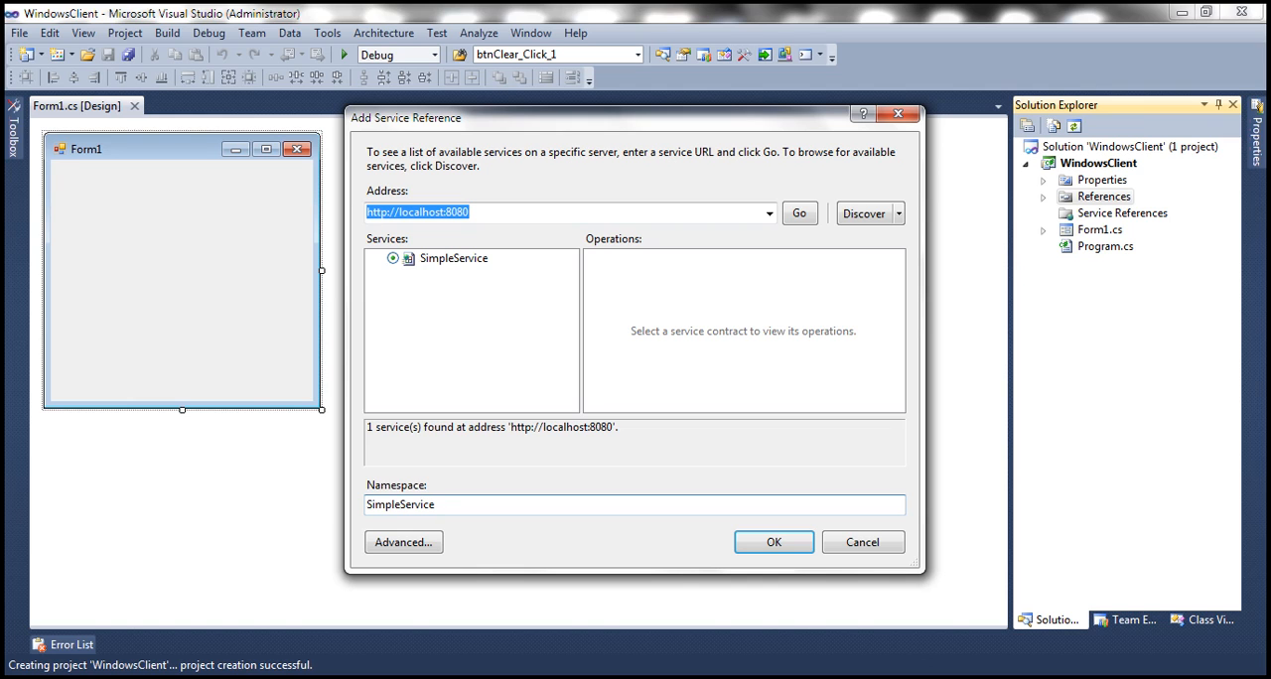
left_click(773, 543)
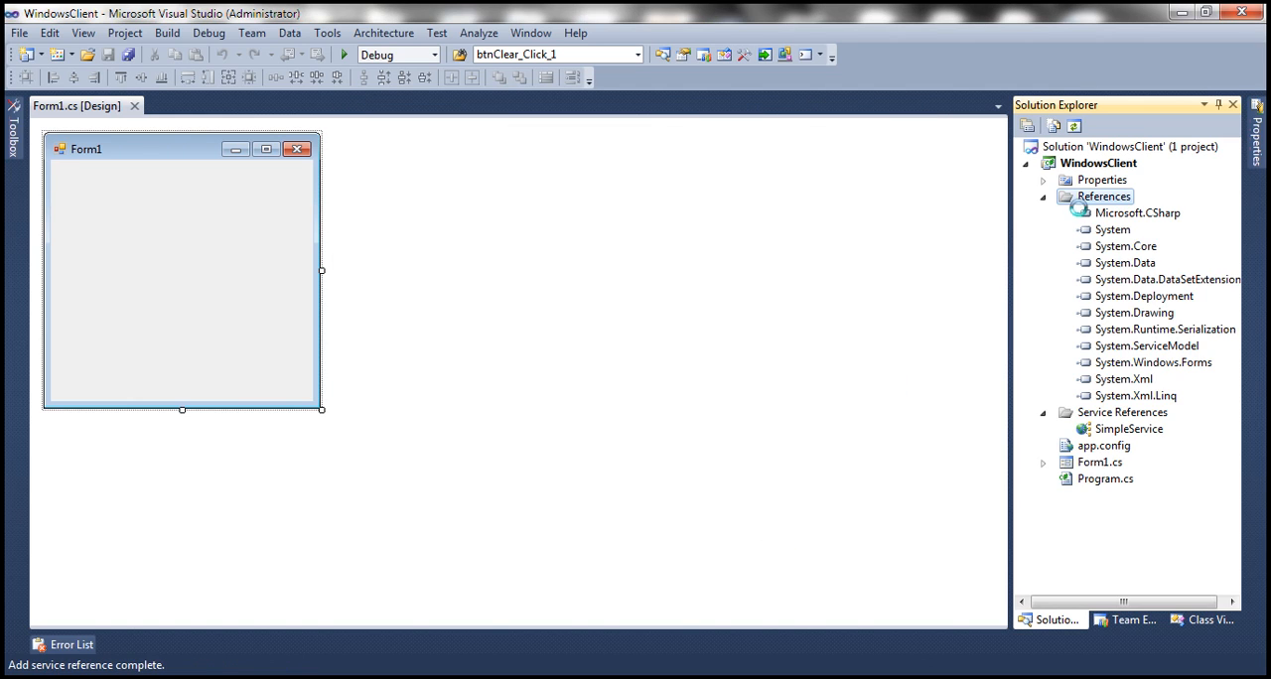
Add a button labelled 'Invoke Service' to Form1 and open its click handler.
left_click(1041, 195)
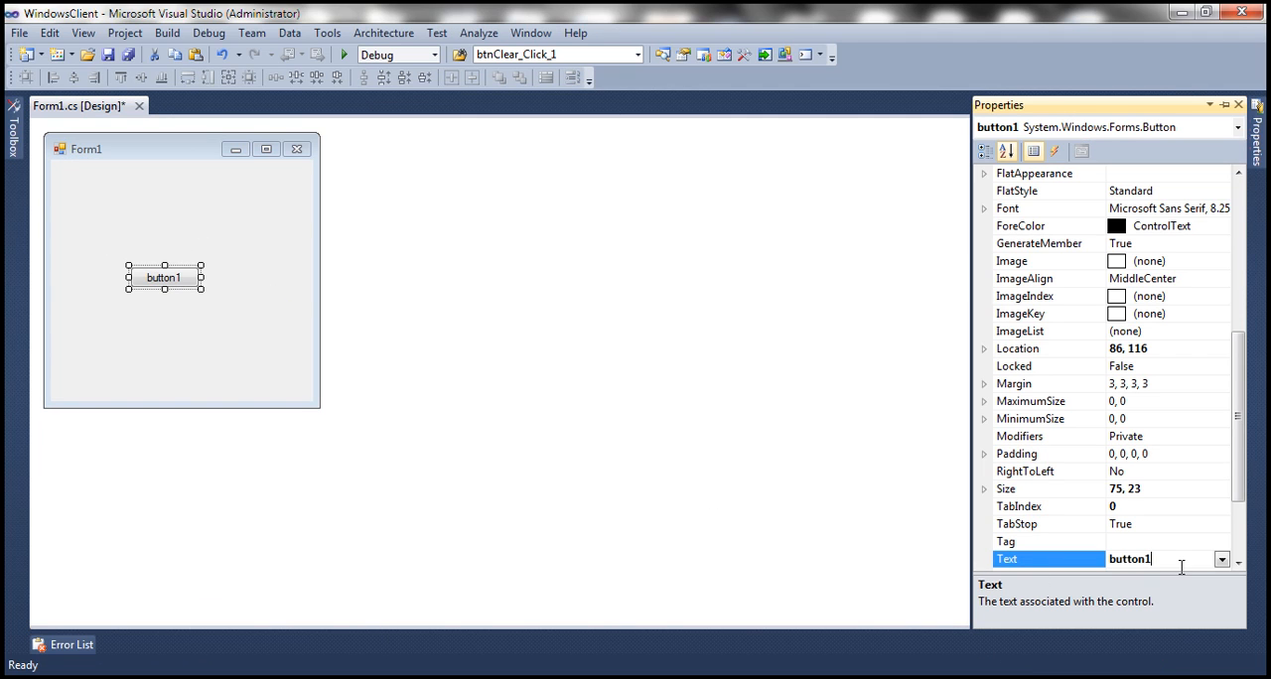
type("Invoke")
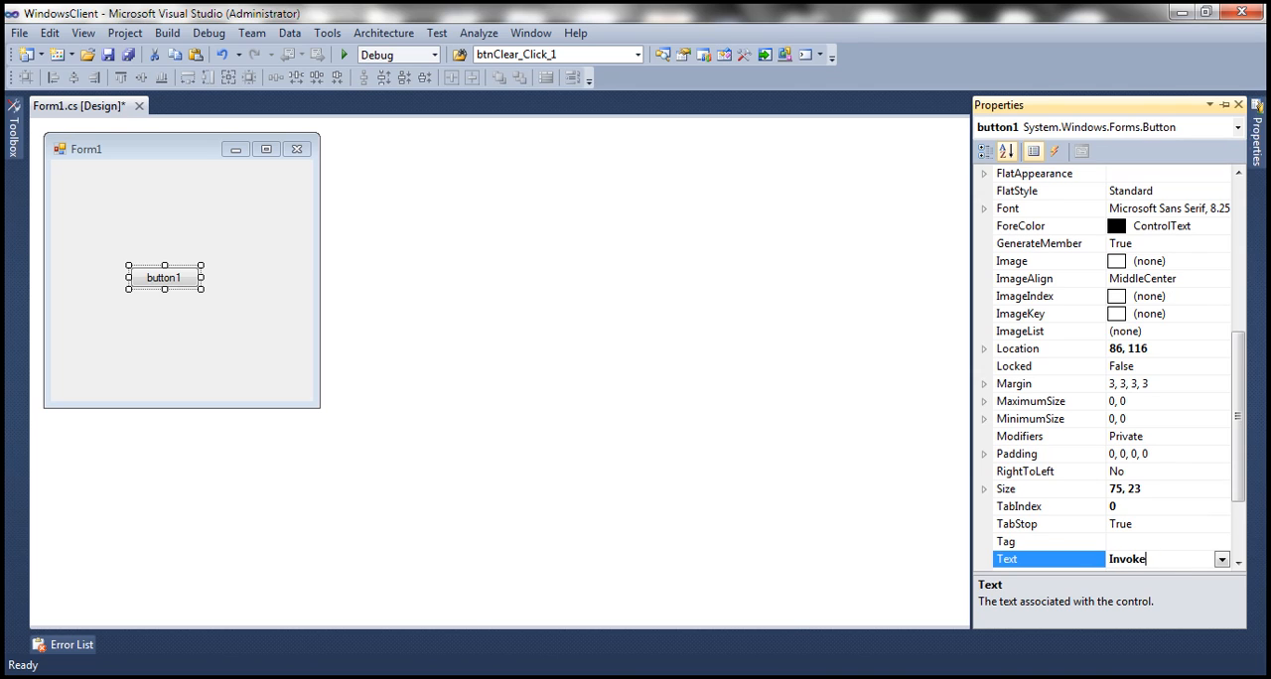
type("Service")
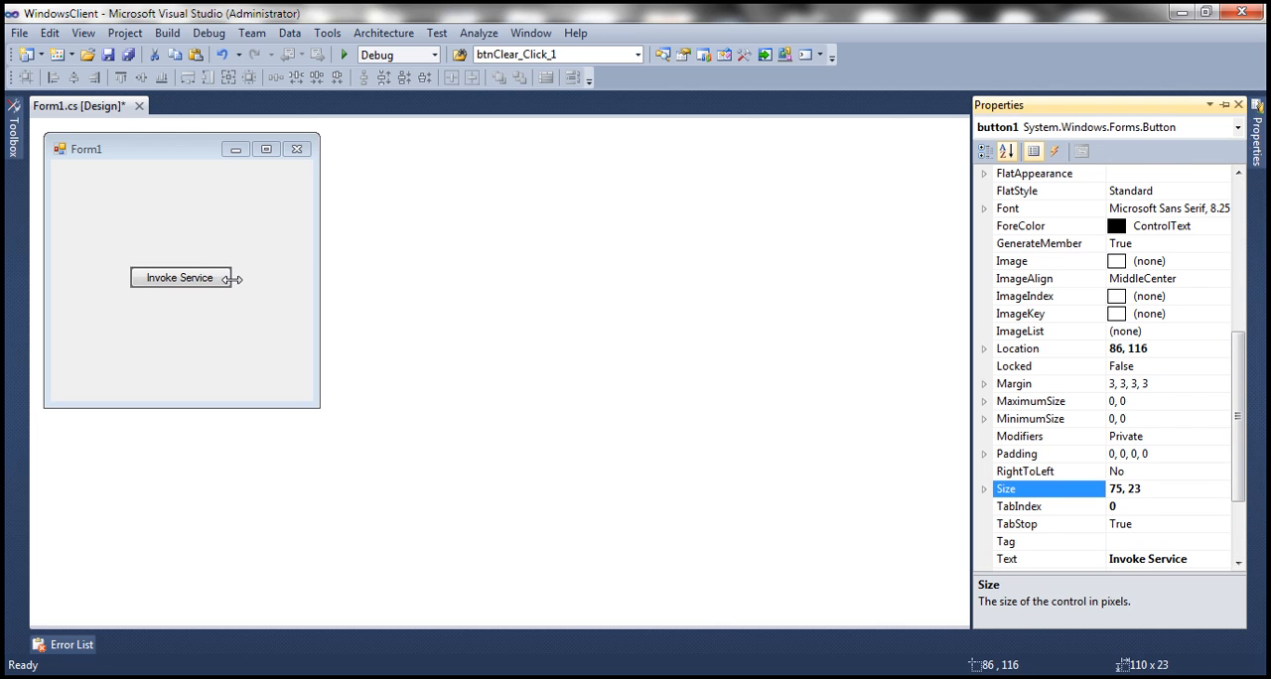
double_click(189, 278)
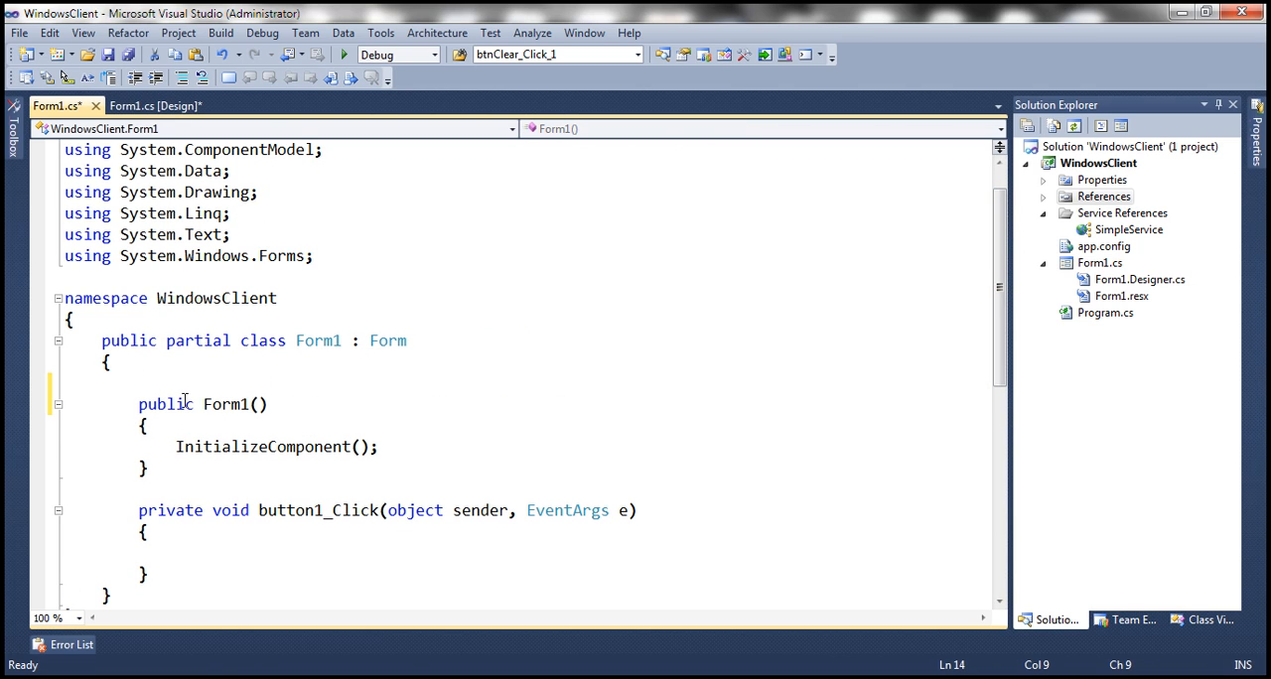
Declare a SimpleService.SimpleServiceClient field and instantiate it in the Form1 constructor.
type("SimpleService")
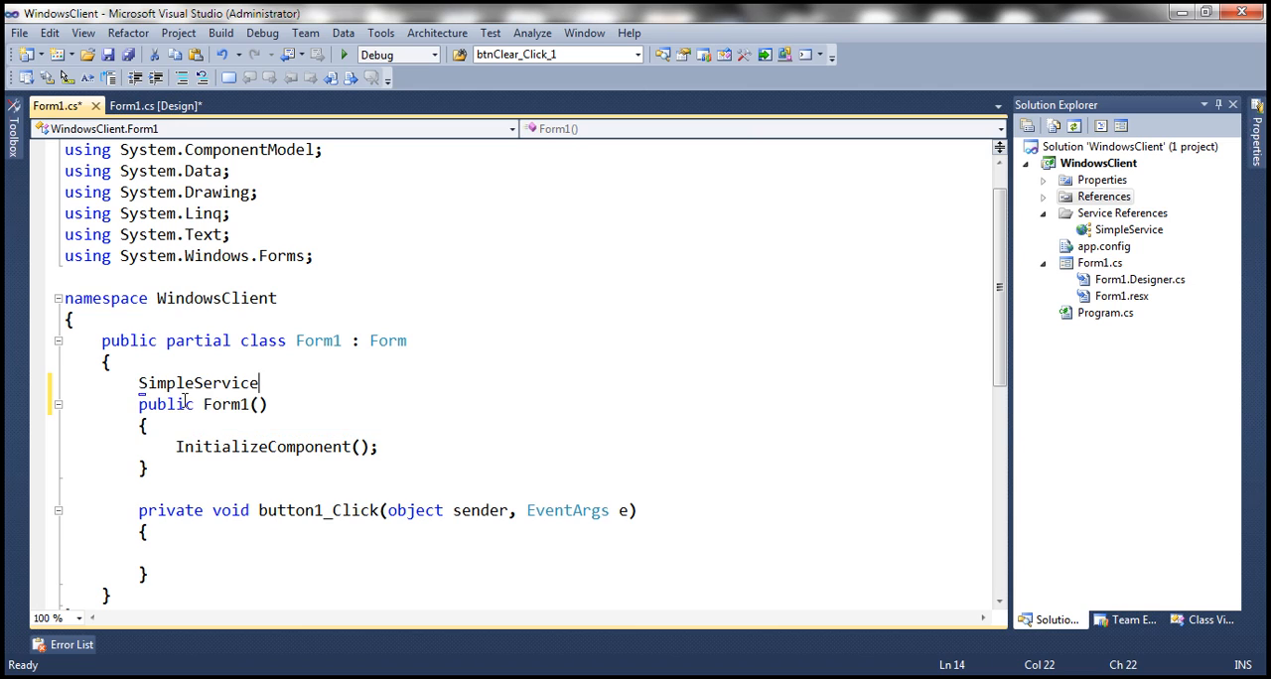
type(".SimpleServiceClient")
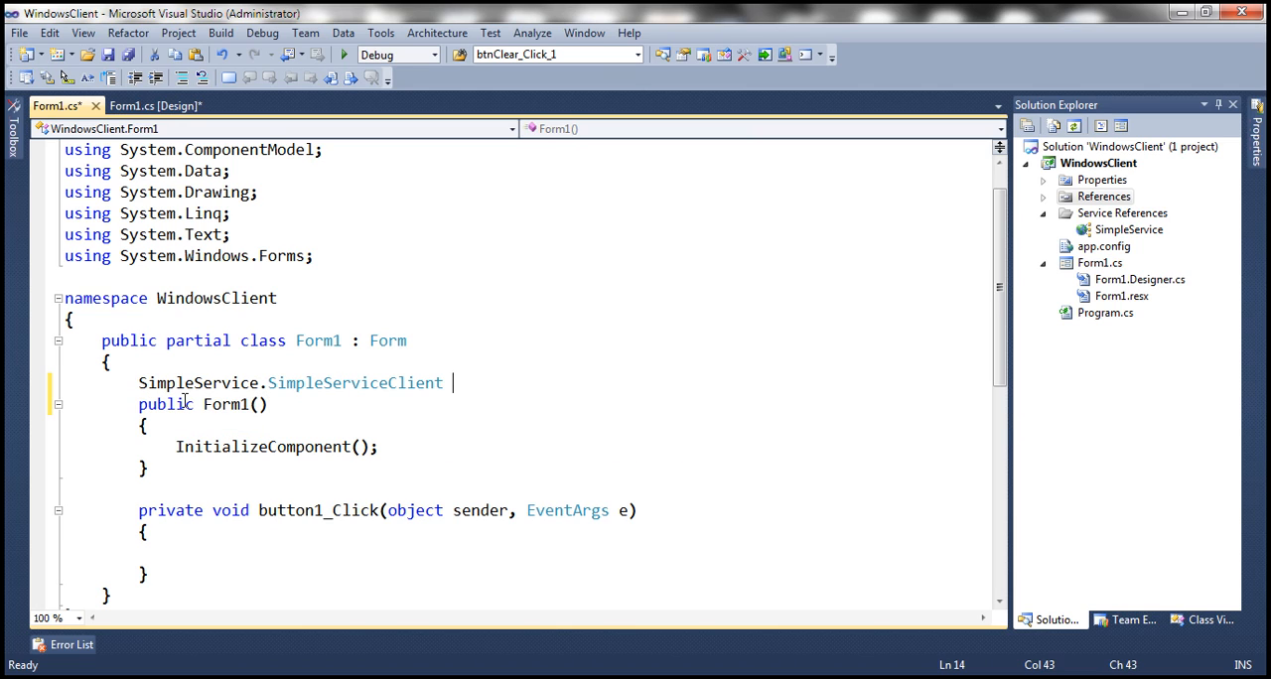
type("cli")
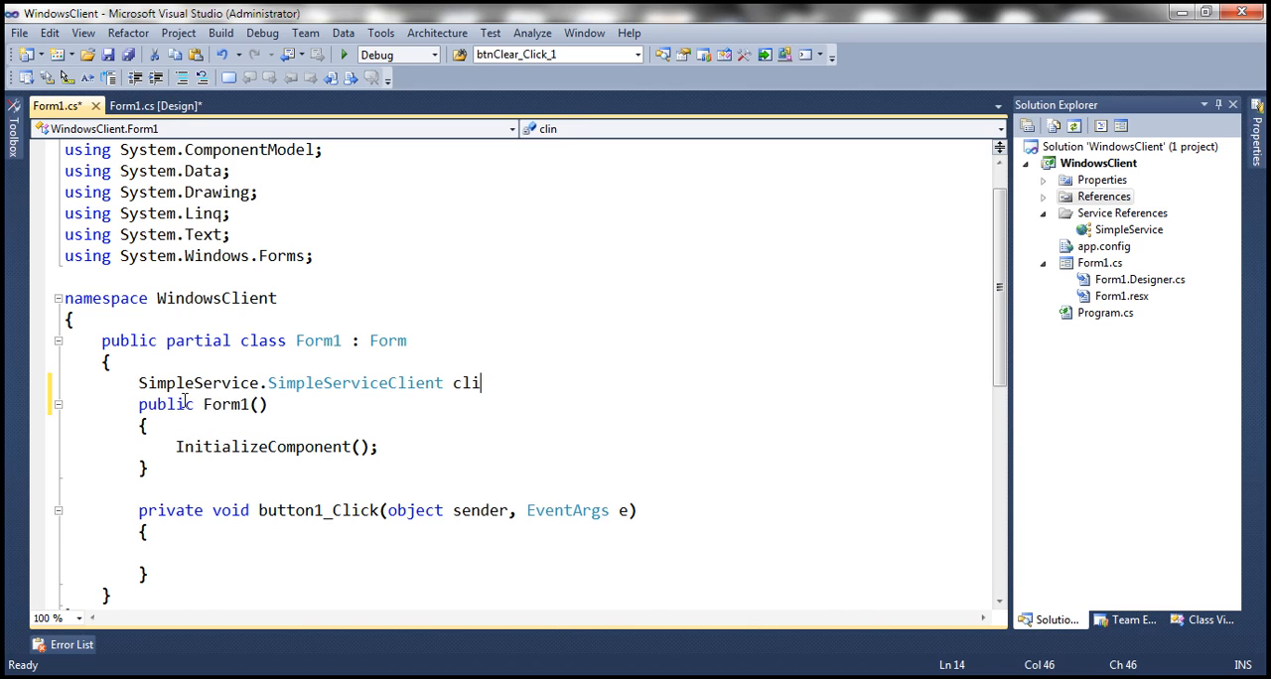
type("ent;")
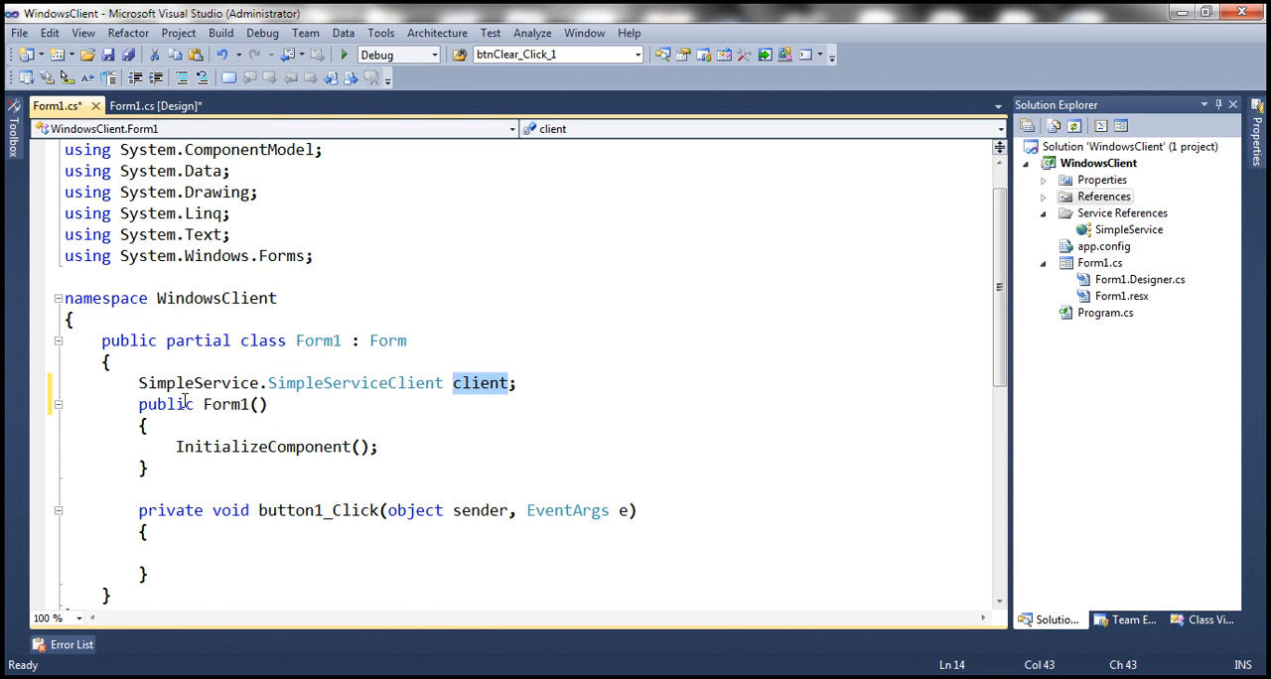
type("client")
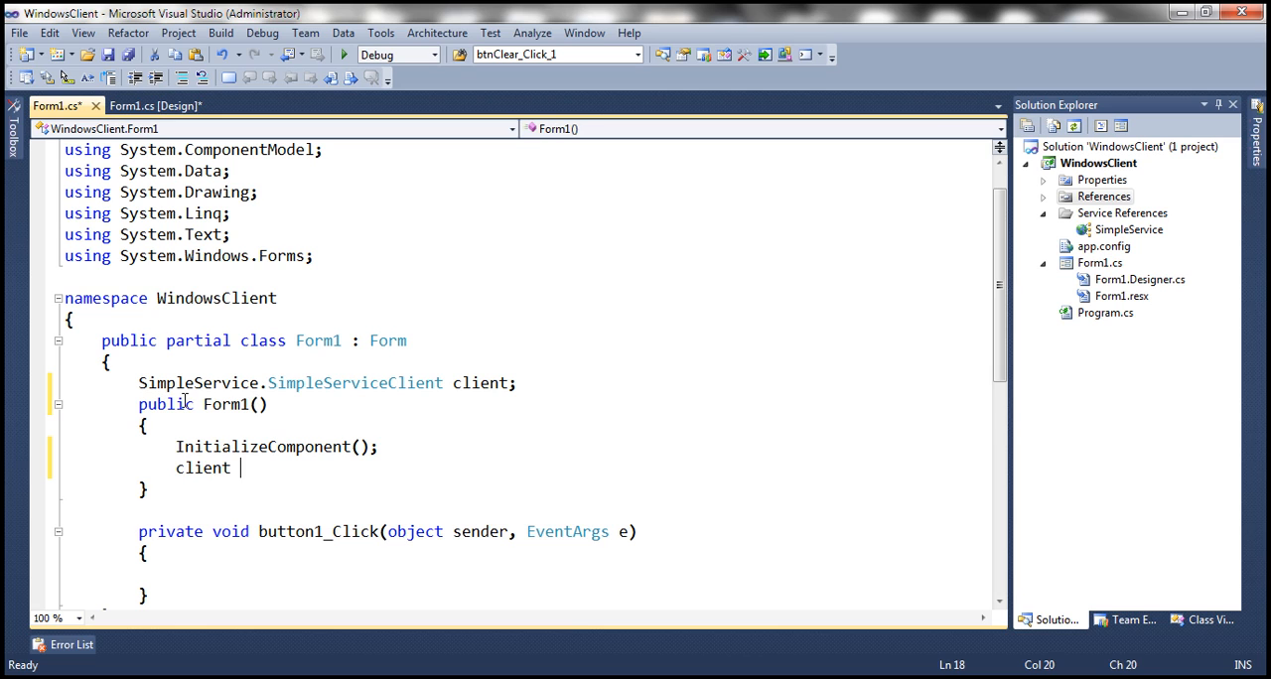
type("= new SimpleService.SimpleServiceClient();")
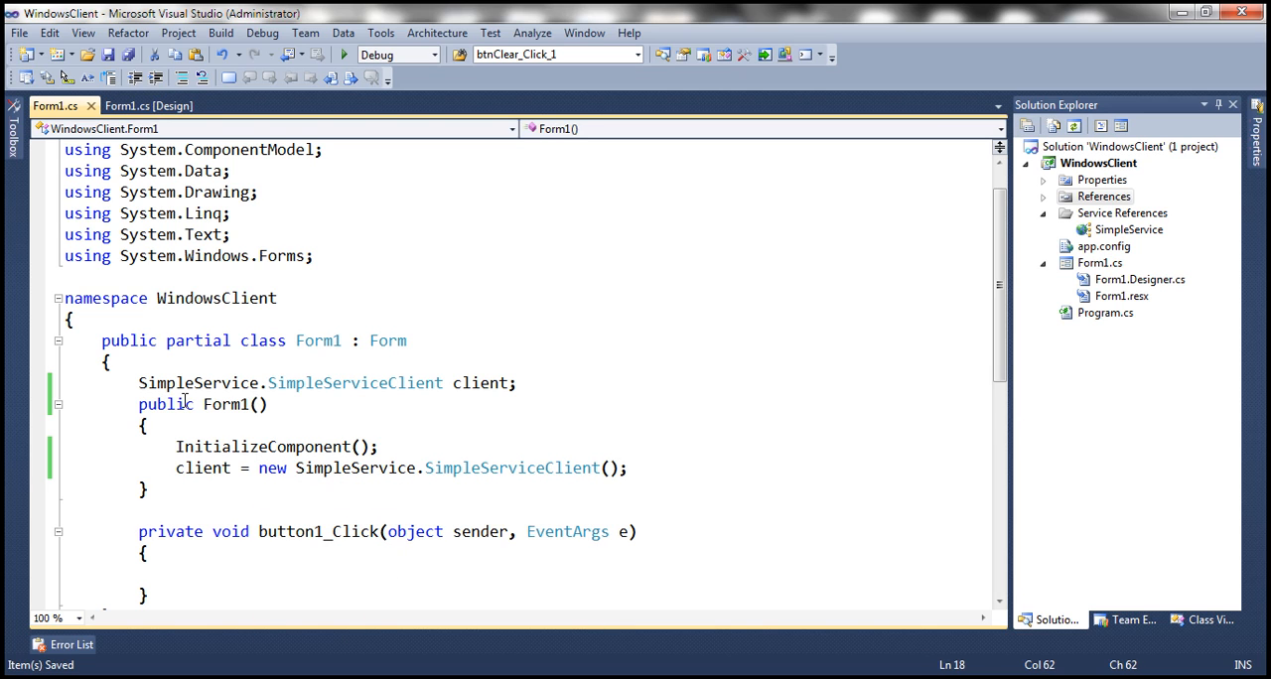
Make button1_Click show 'Number = ' plus client.IncrementNumber() in a MessageBox, and build.
scroll("down", 3)
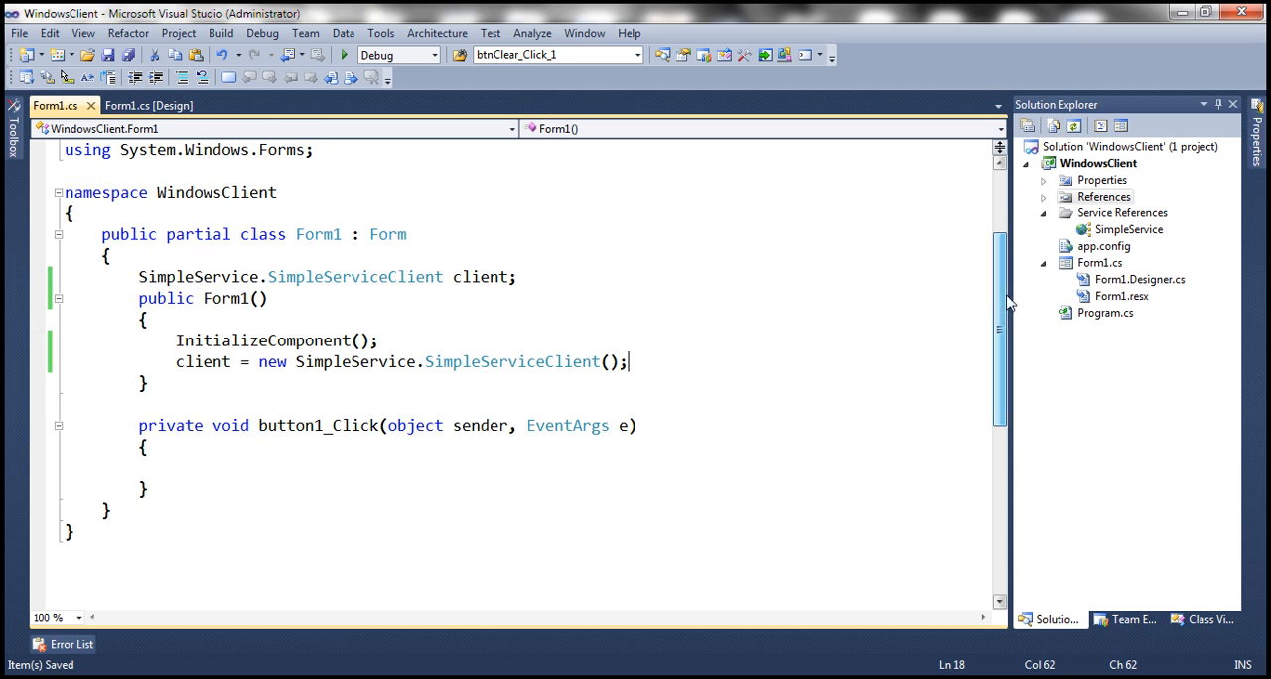
left_click(257, 467)
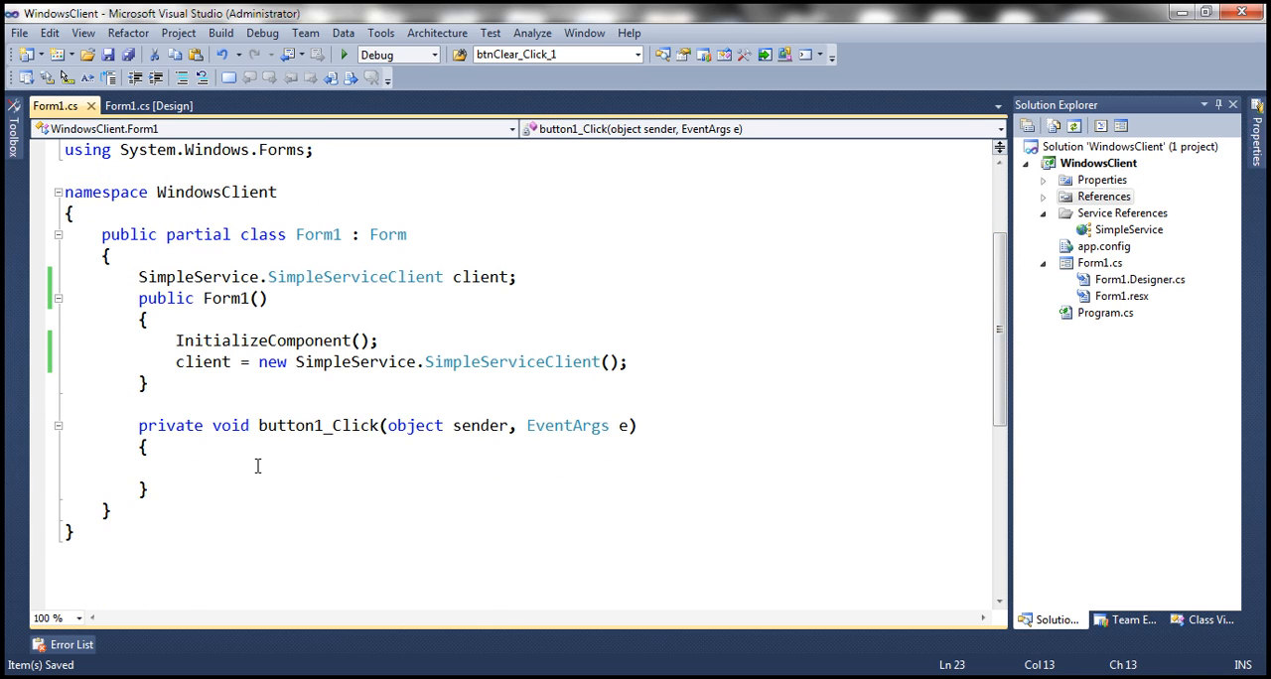
type("client")
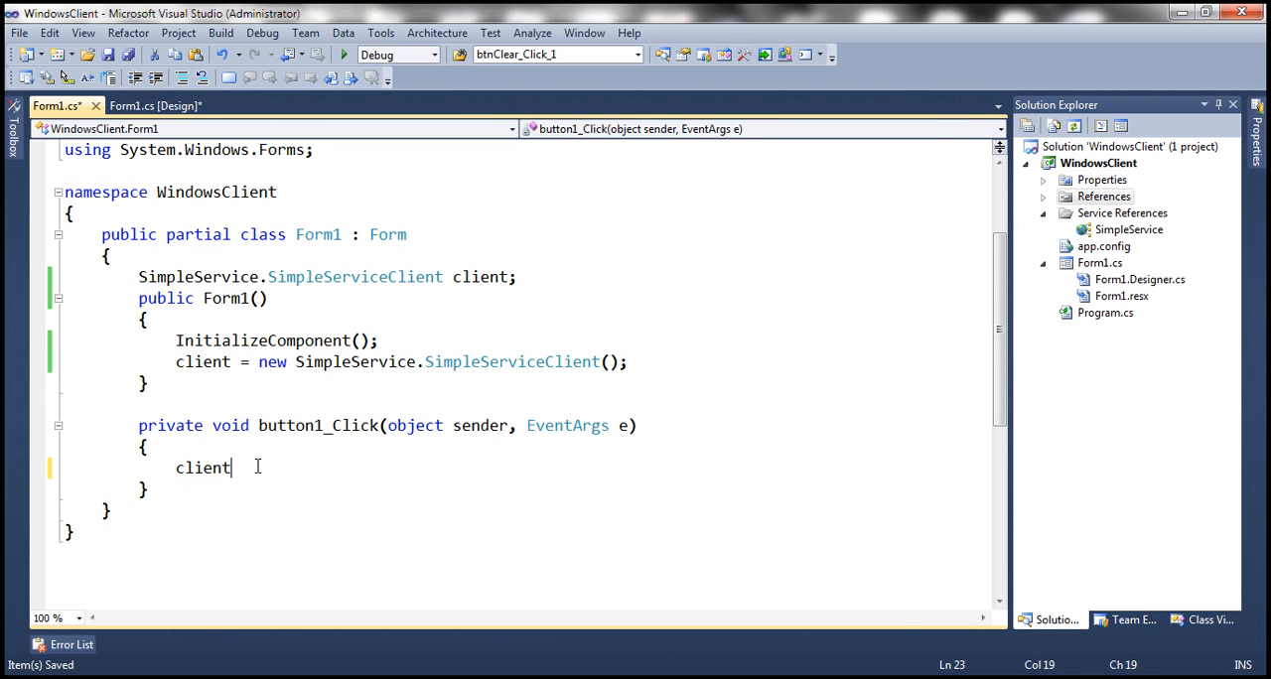
type(".in")
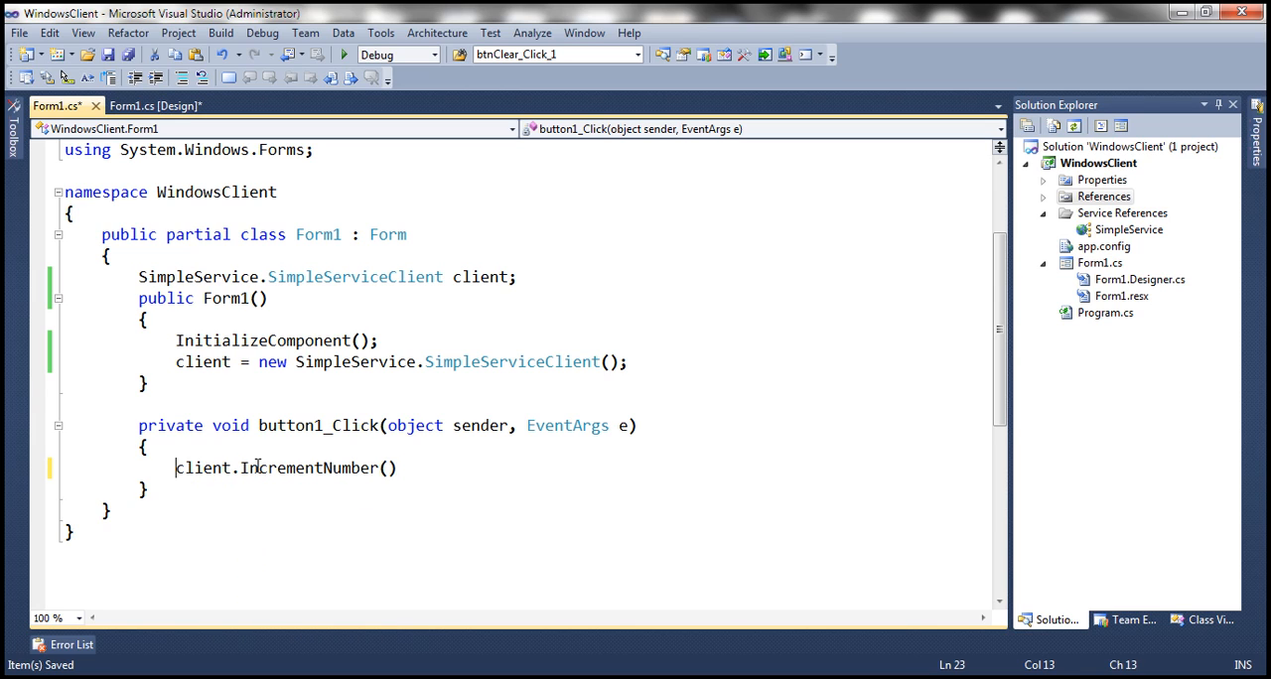
type("MessageBox.Show(\"")
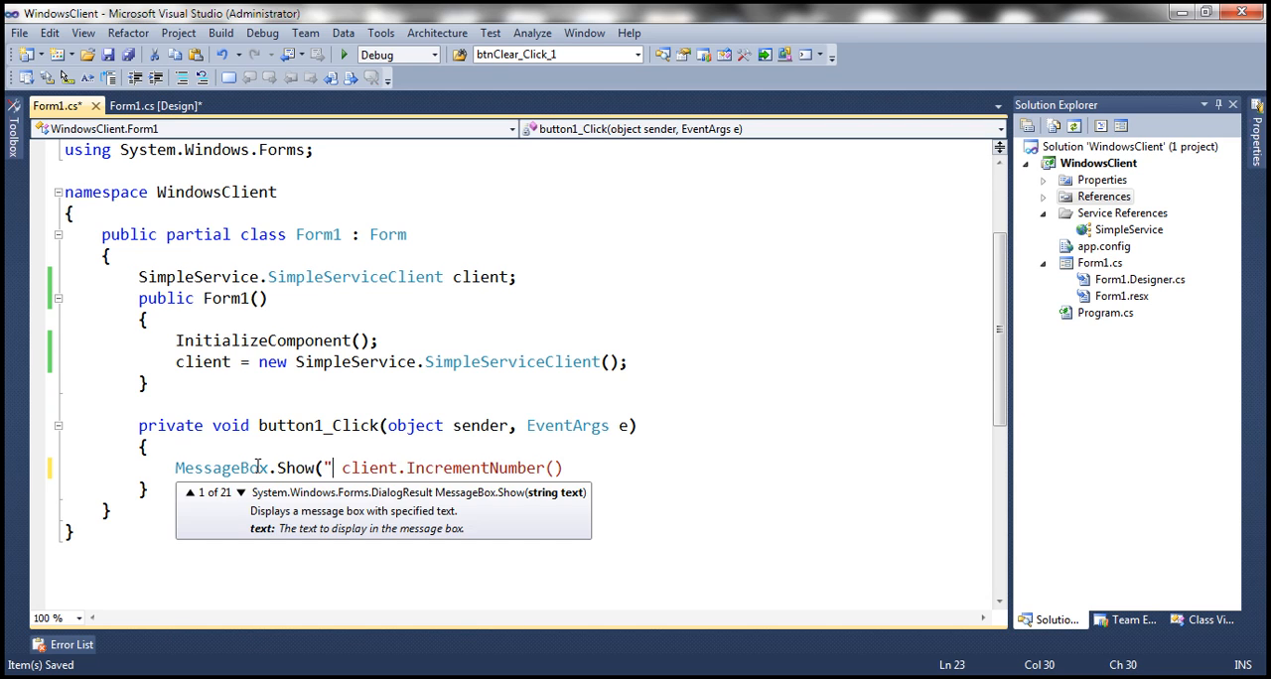
type("Number = \"")
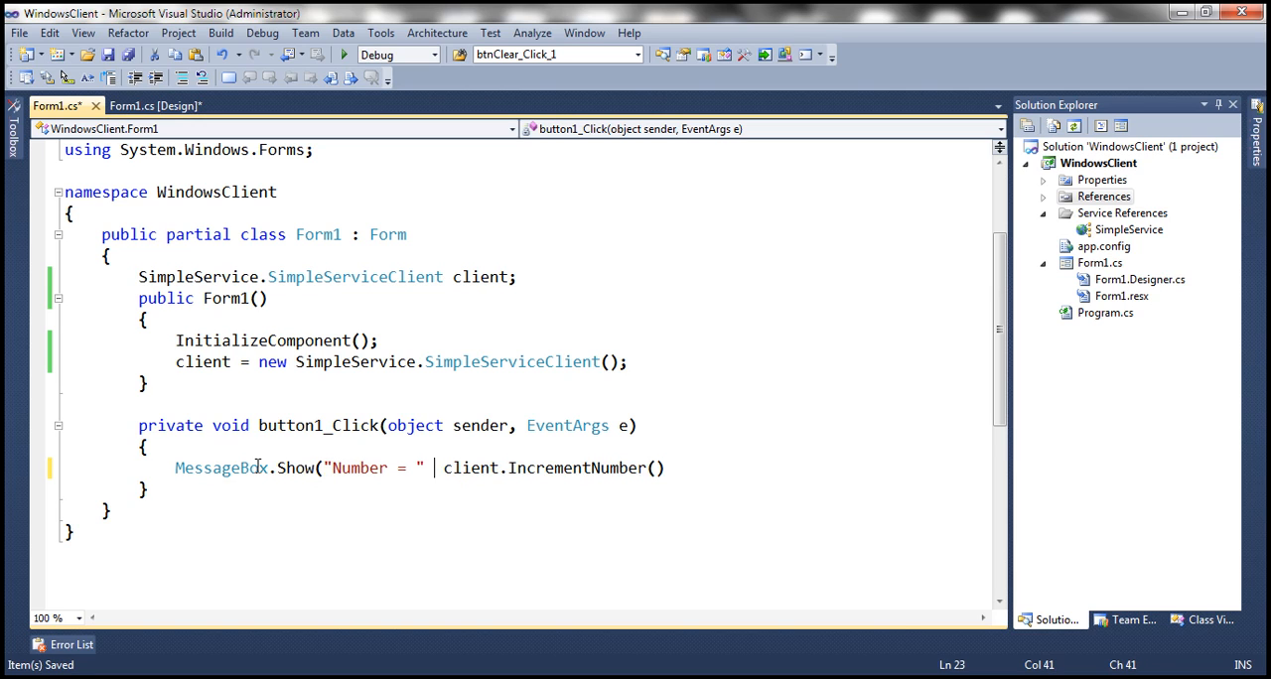
type("+ client.IncrementNumber().to")
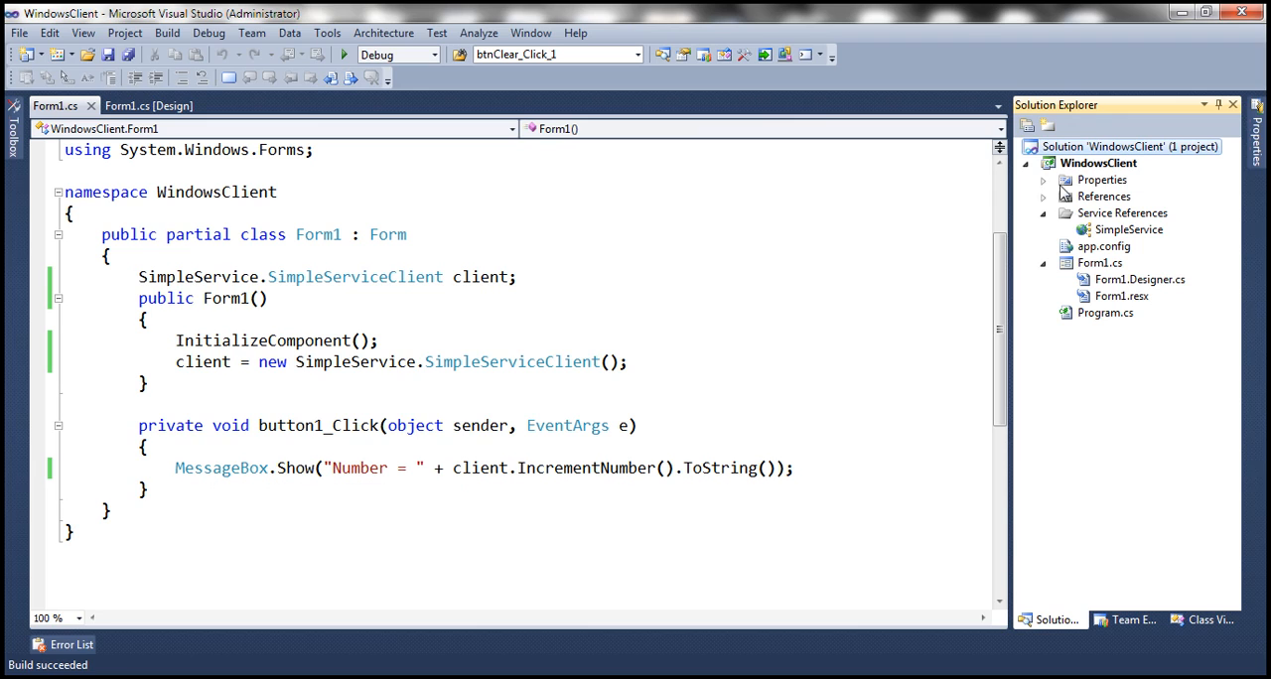
mouse_move(1043, 212)
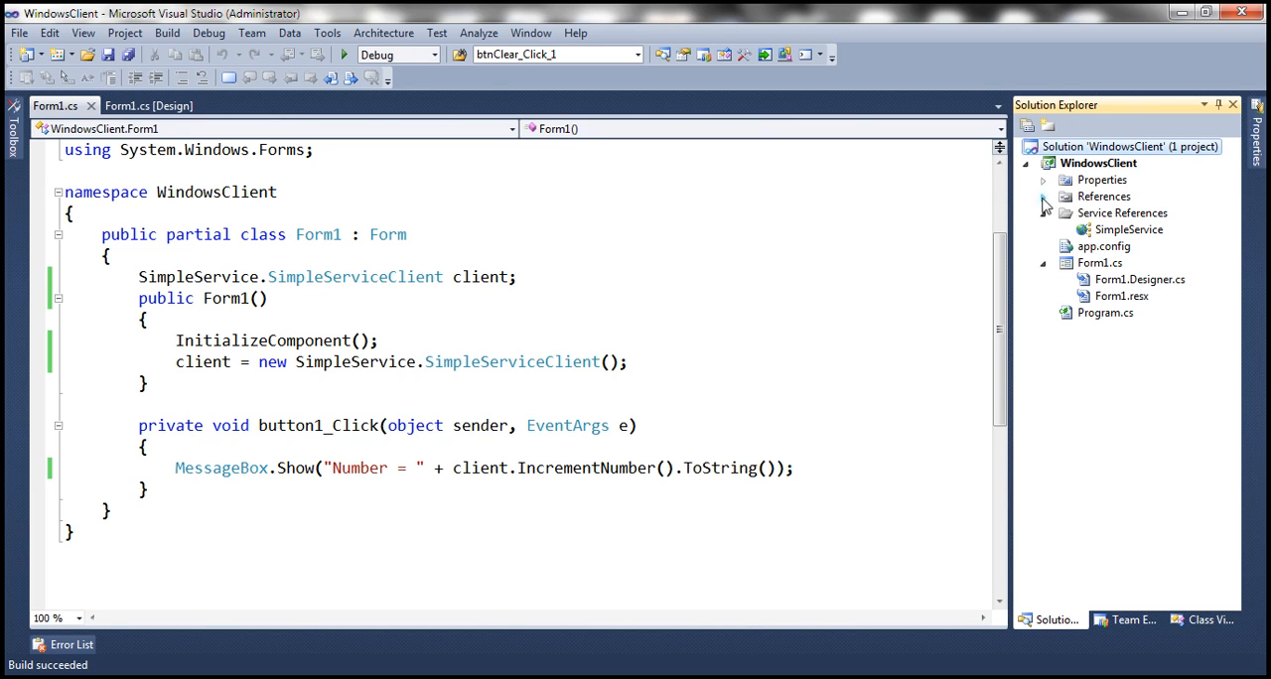
right_click(1110, 163)
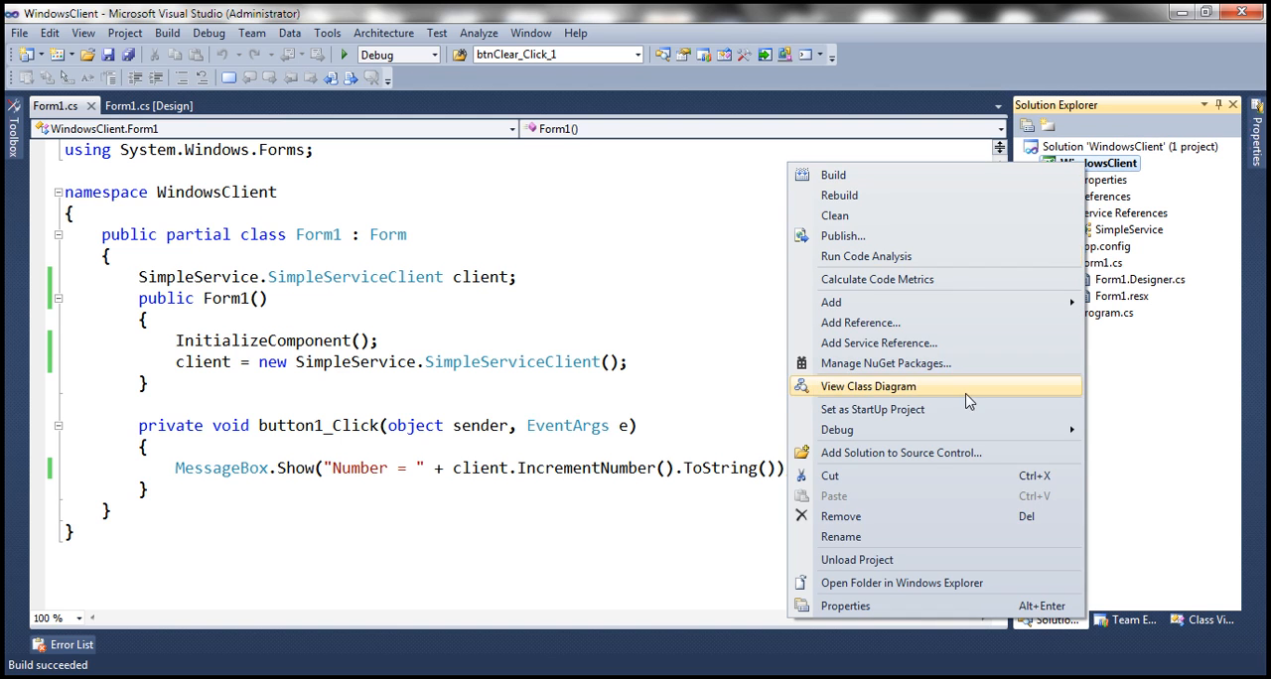
Open the WindowsClient bin\Debug folder in Explorer and launch WindowsClient.exe twice.
left_click(902, 583)
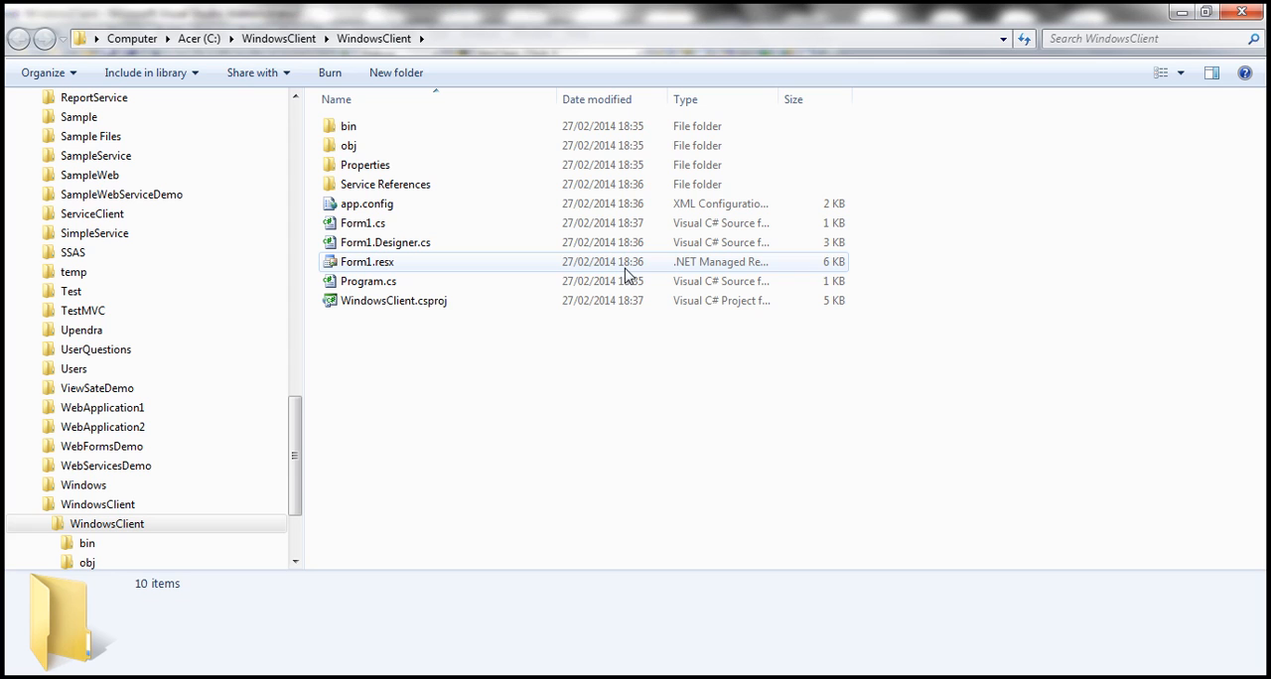
double_click(348, 126)
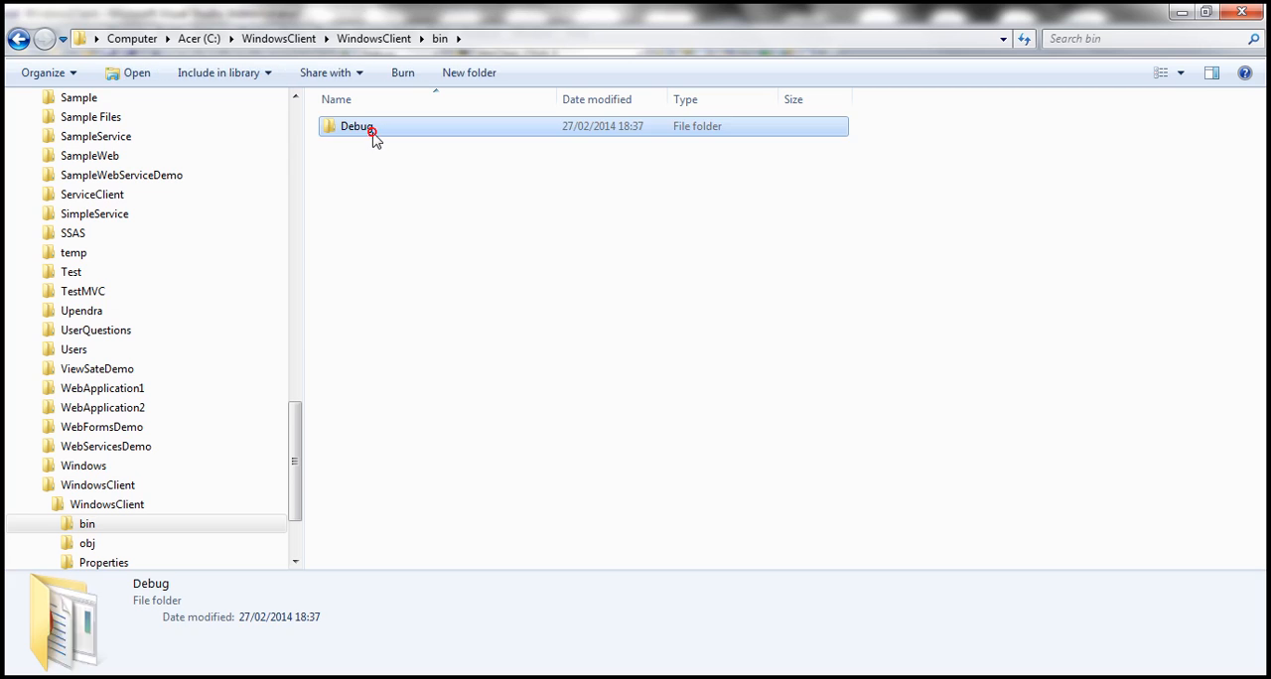
double_click(358, 126)
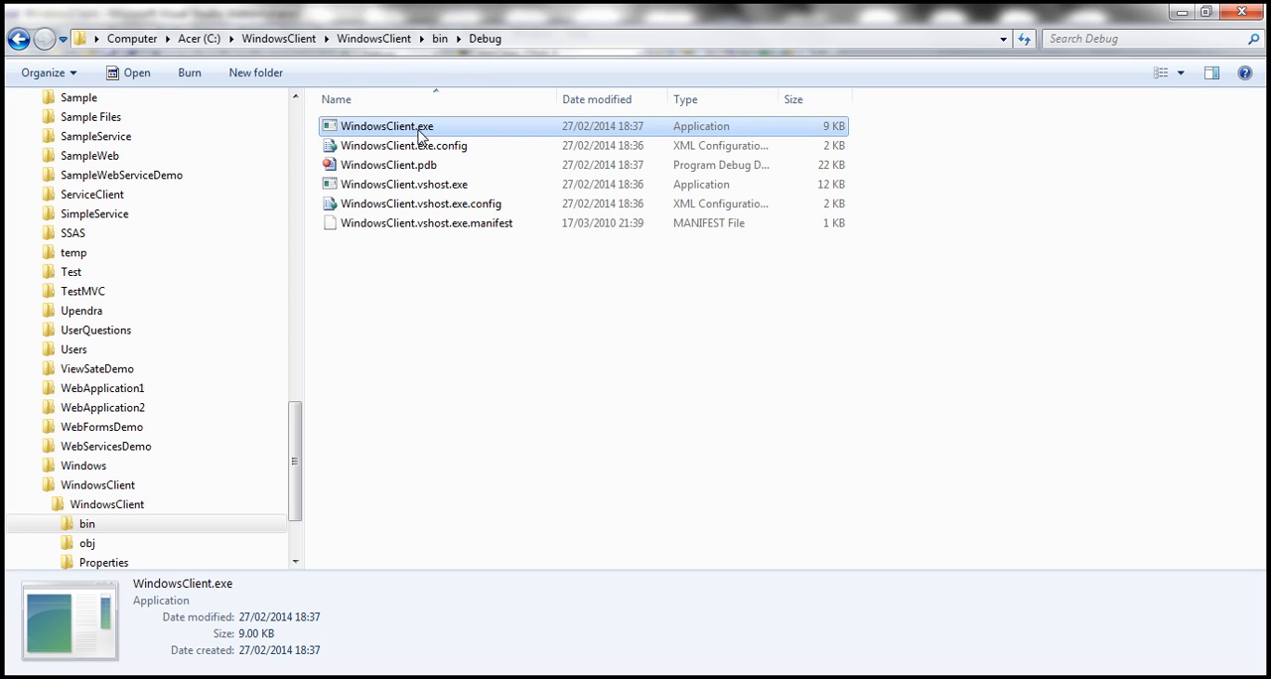
double_click(386, 126)
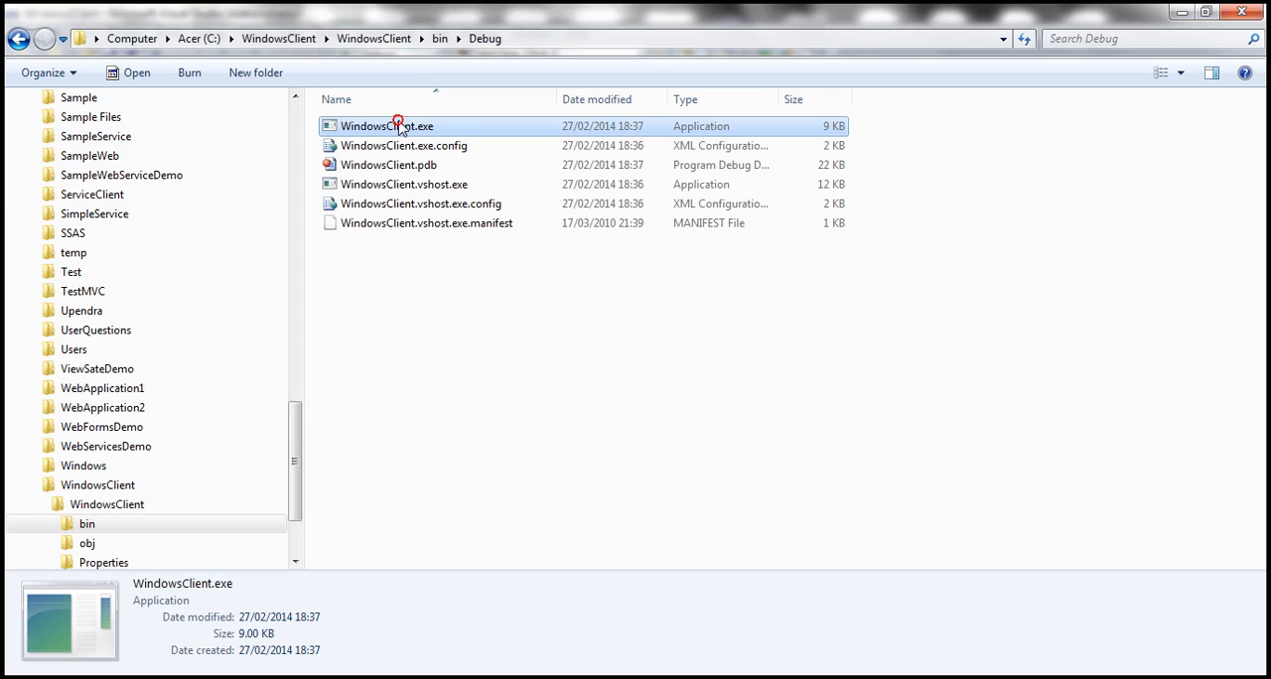
double_click(398, 125)
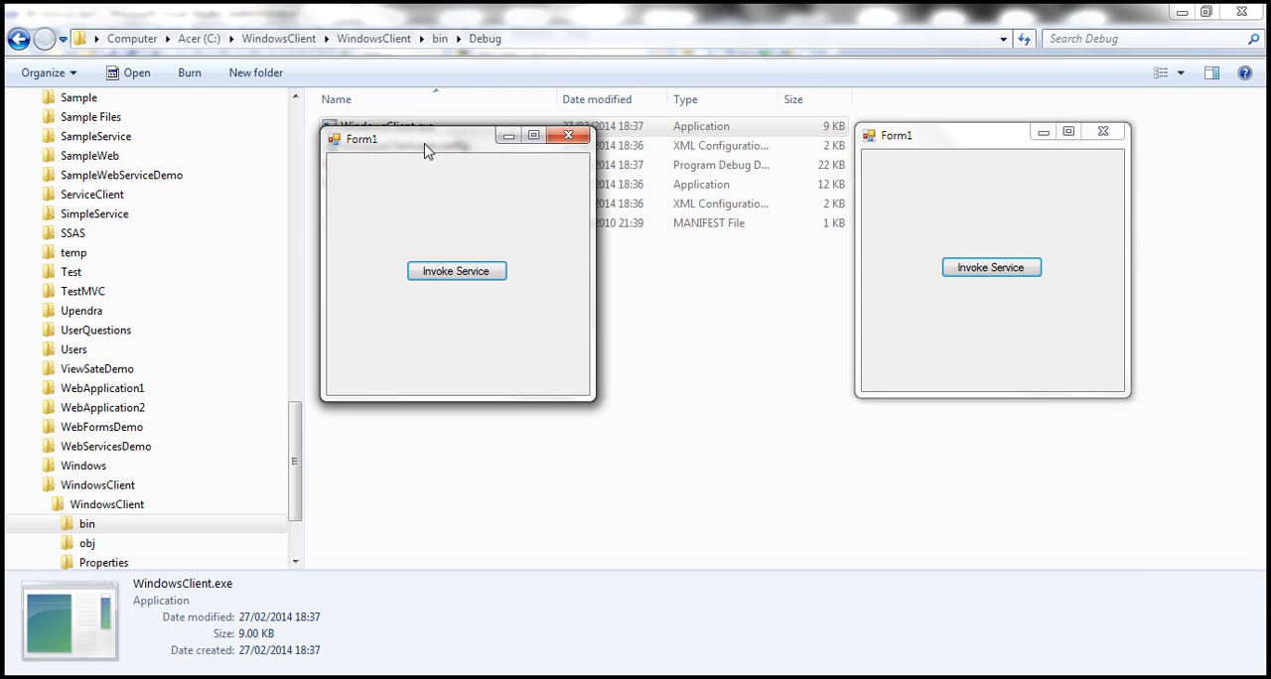
Invoke the service repeatedly from the first client window, dismissing results up to Number = 4.
left_click(456, 271)
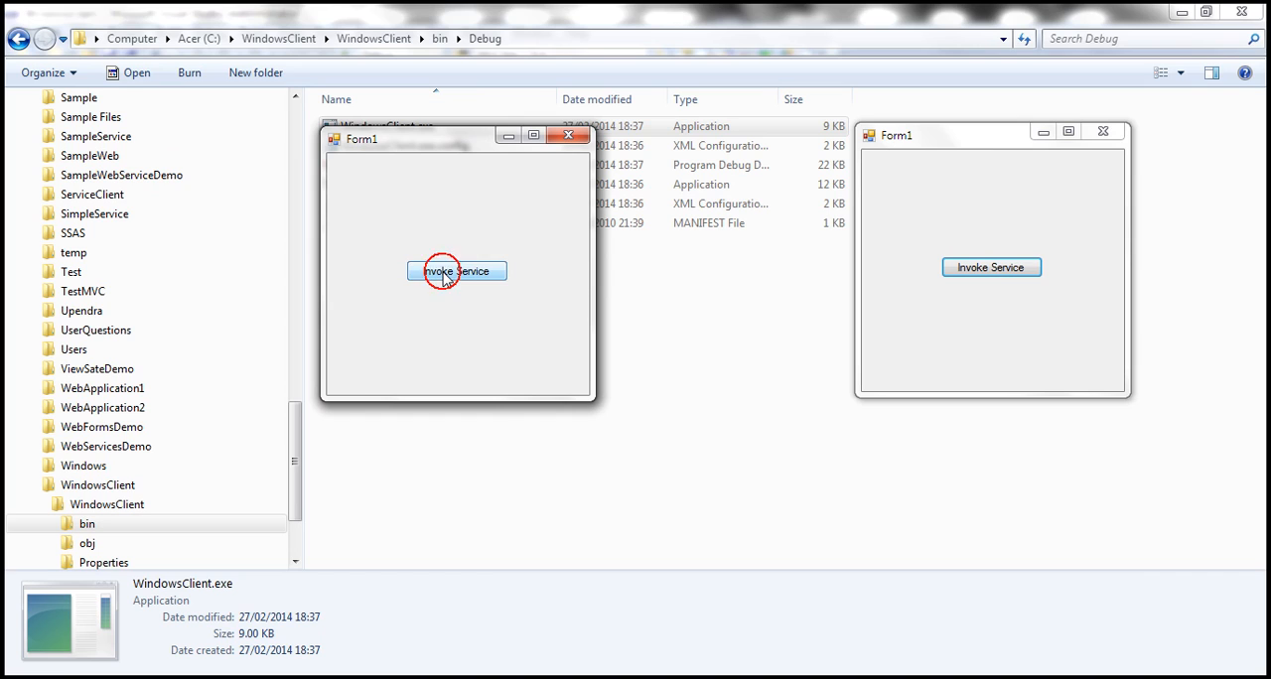
left_click(456, 271)
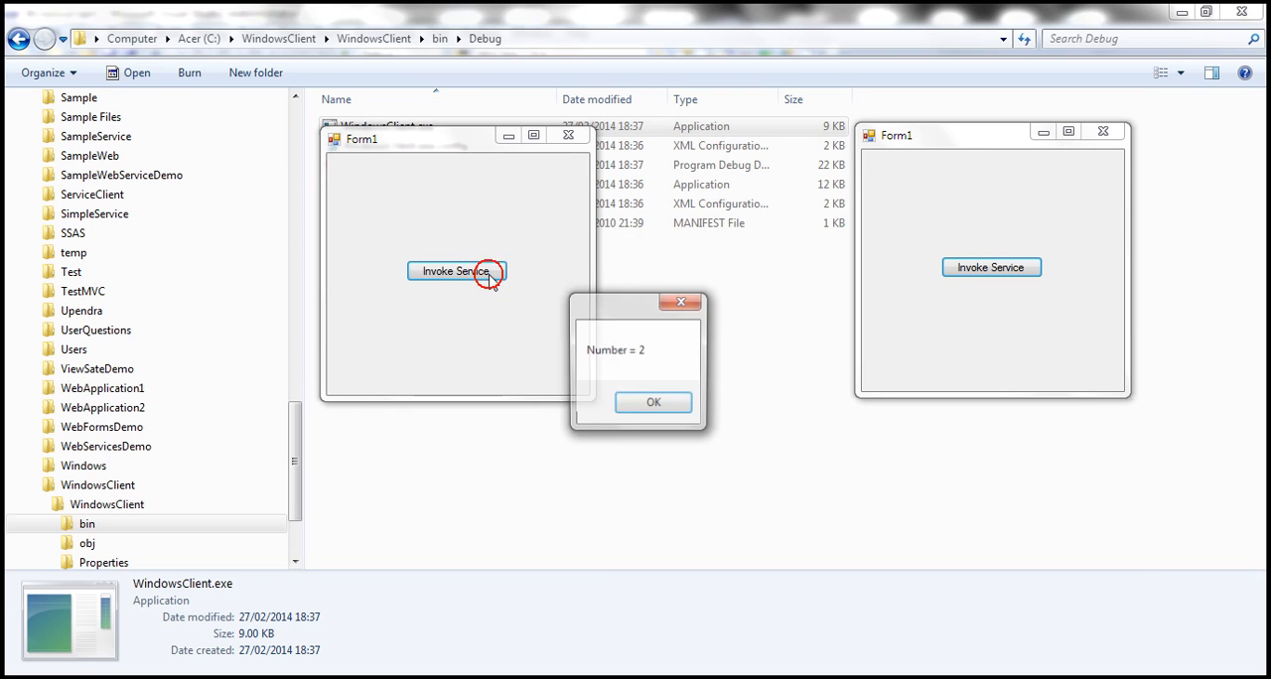
left_click(653, 402)
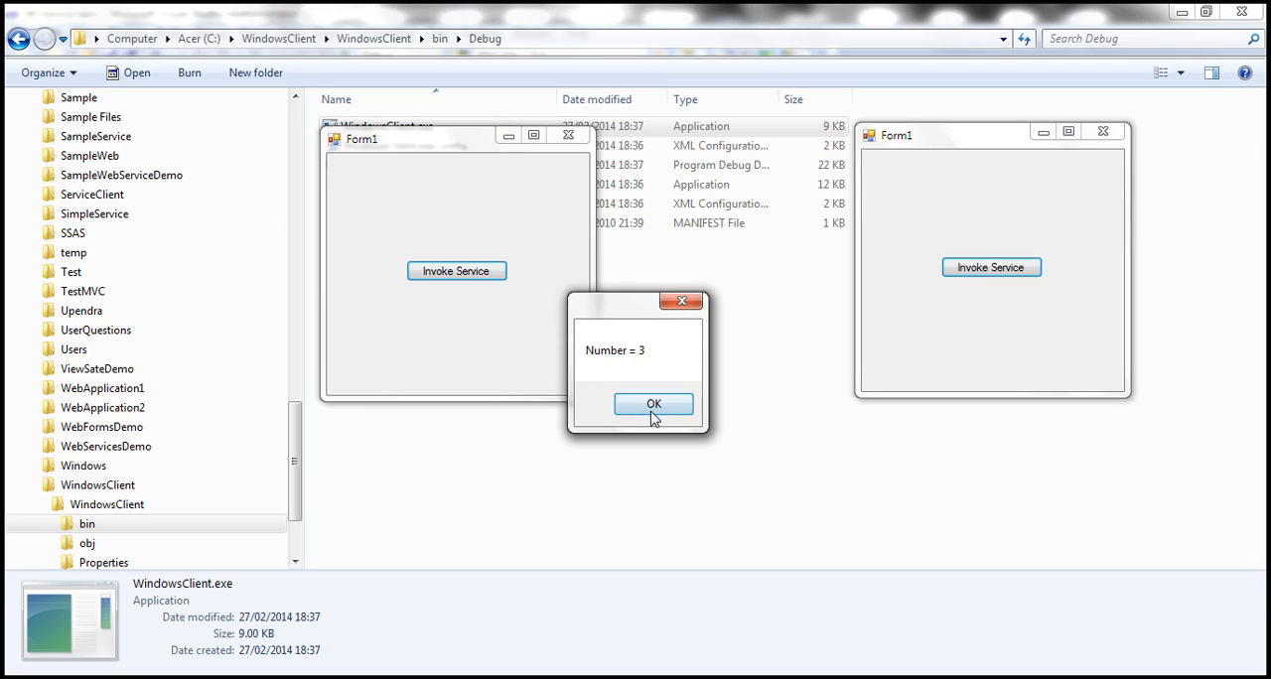
left_click(653, 404)
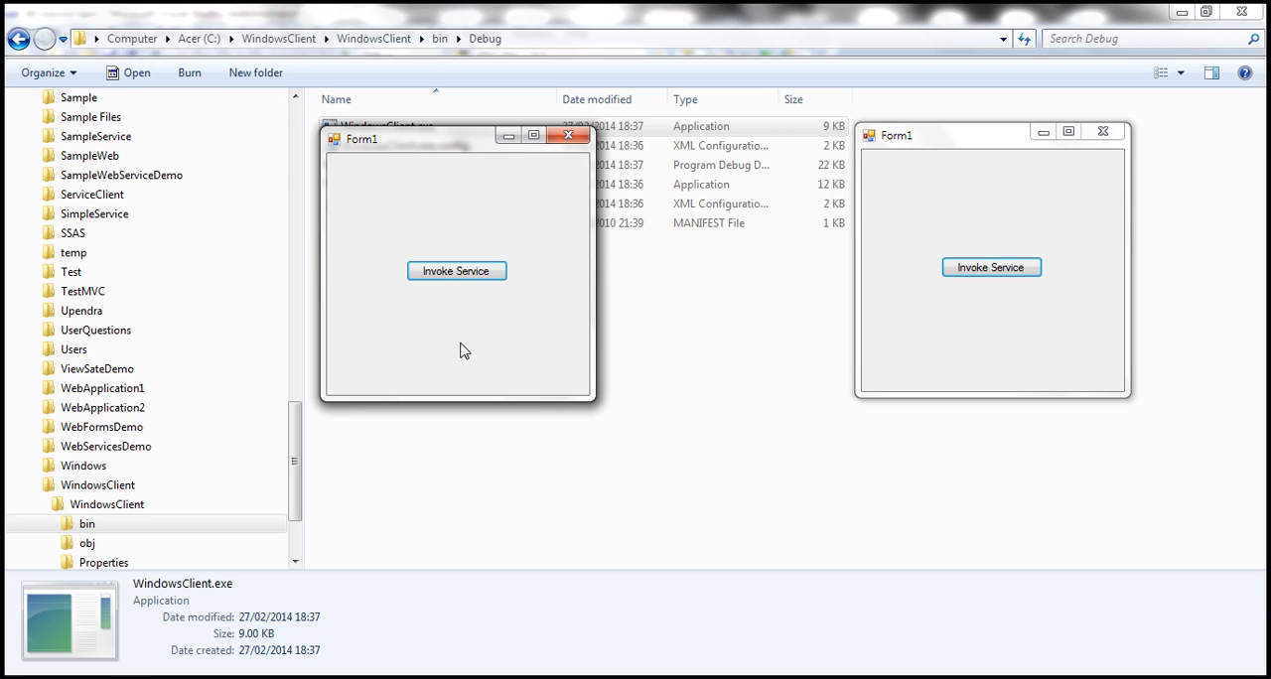
mouse_move(519, 335)
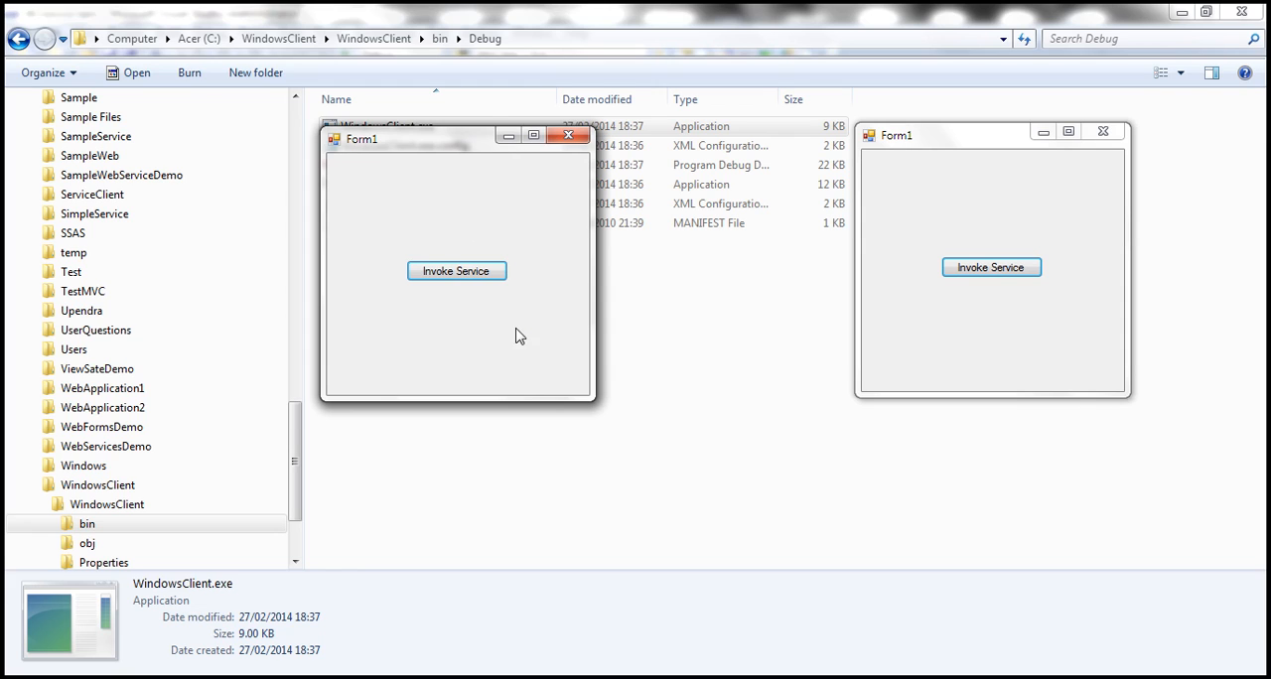
mouse_move(494, 275)
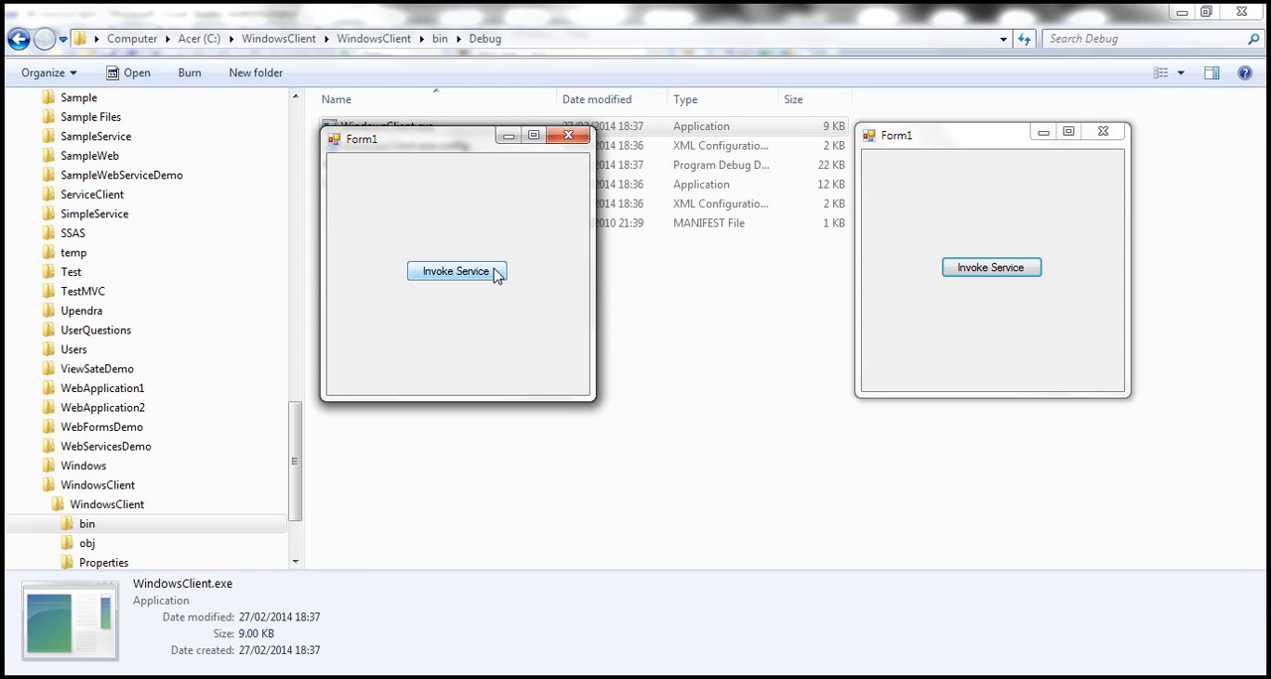
mouse_move(464, 278)
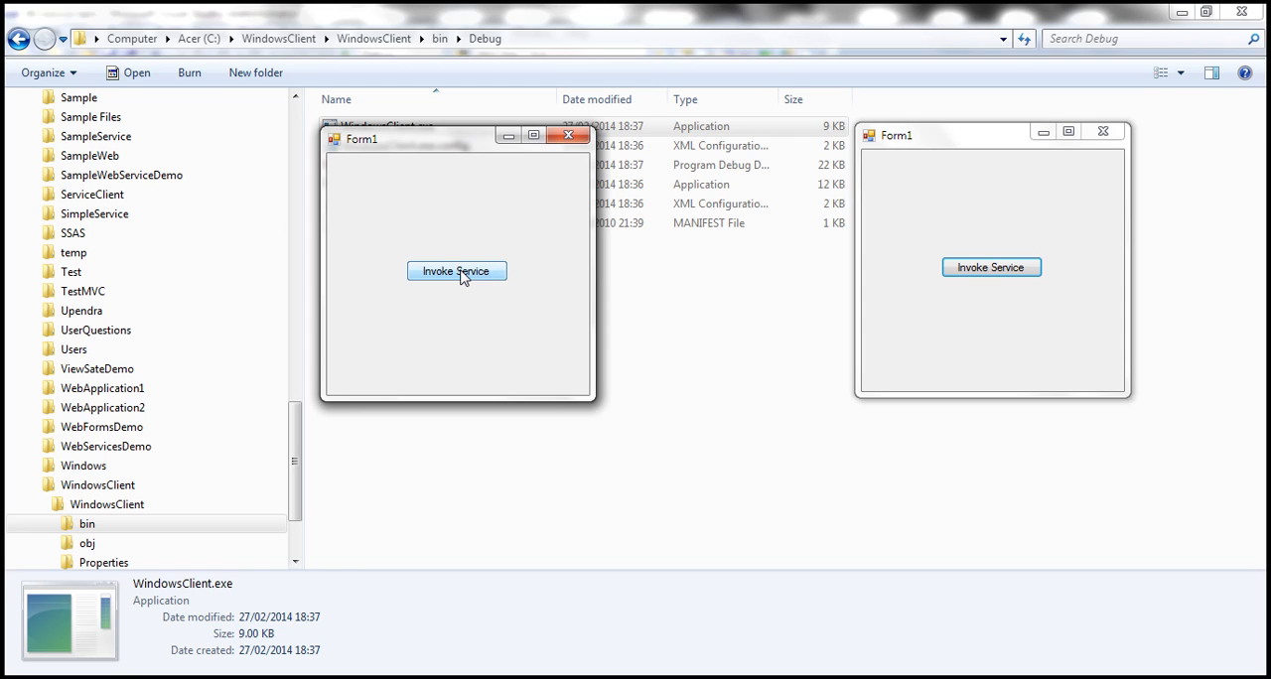
left_click(457, 271)
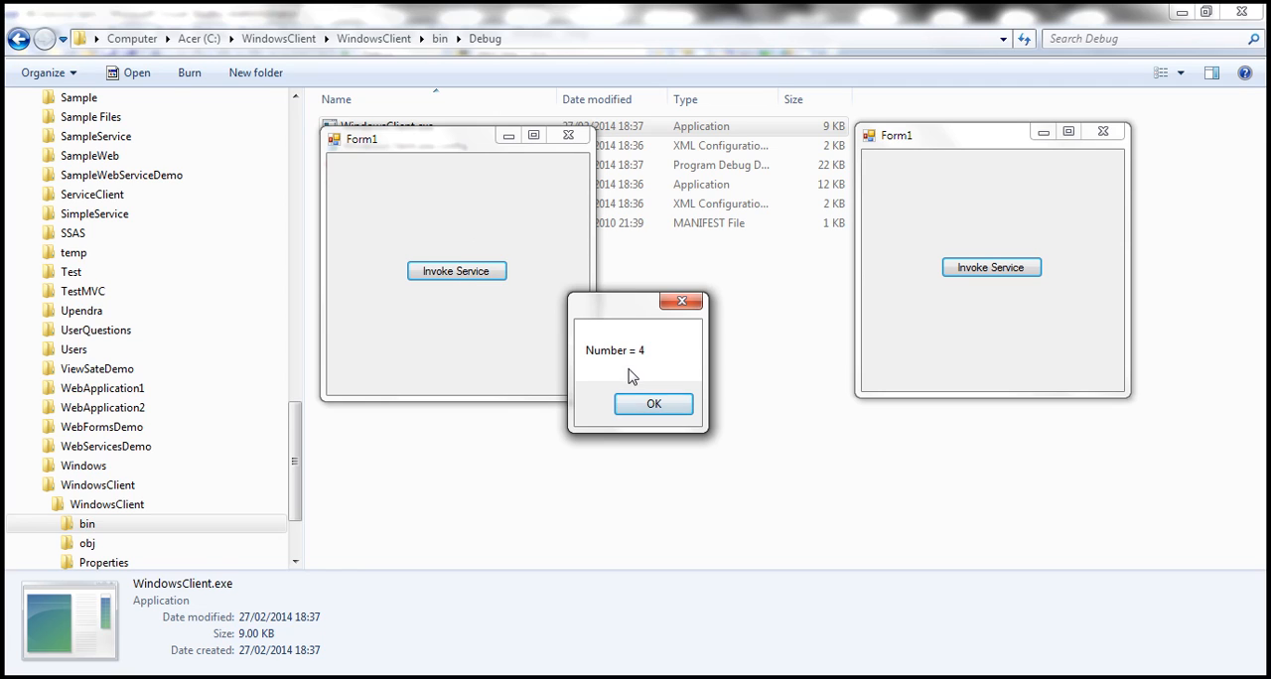
mouse_move(626, 373)
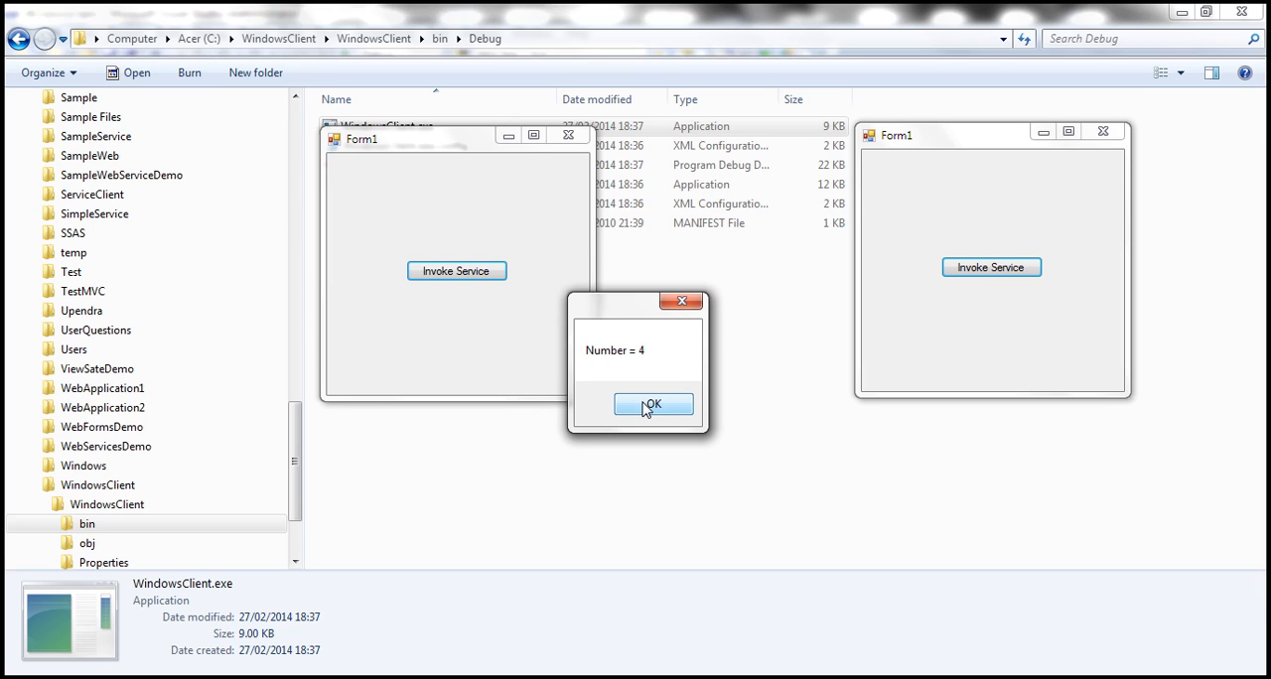
mouse_move(634, 389)
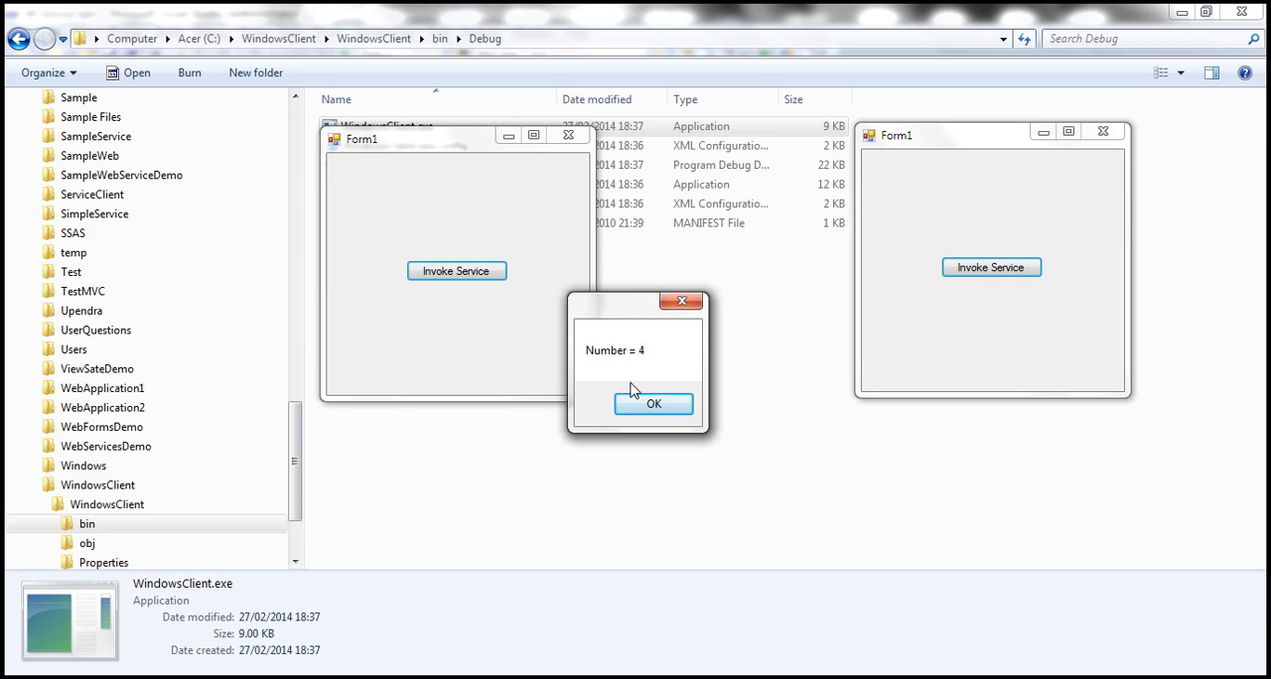
left_click(653, 404)
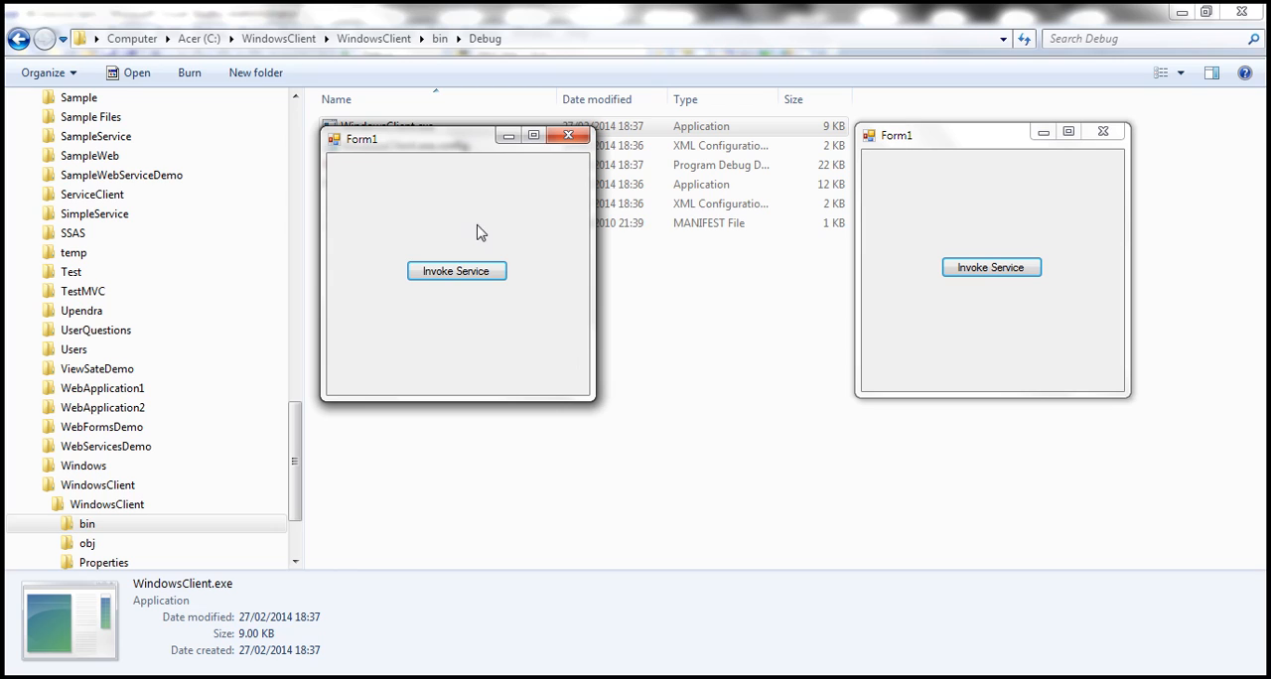
mouse_move(987, 249)
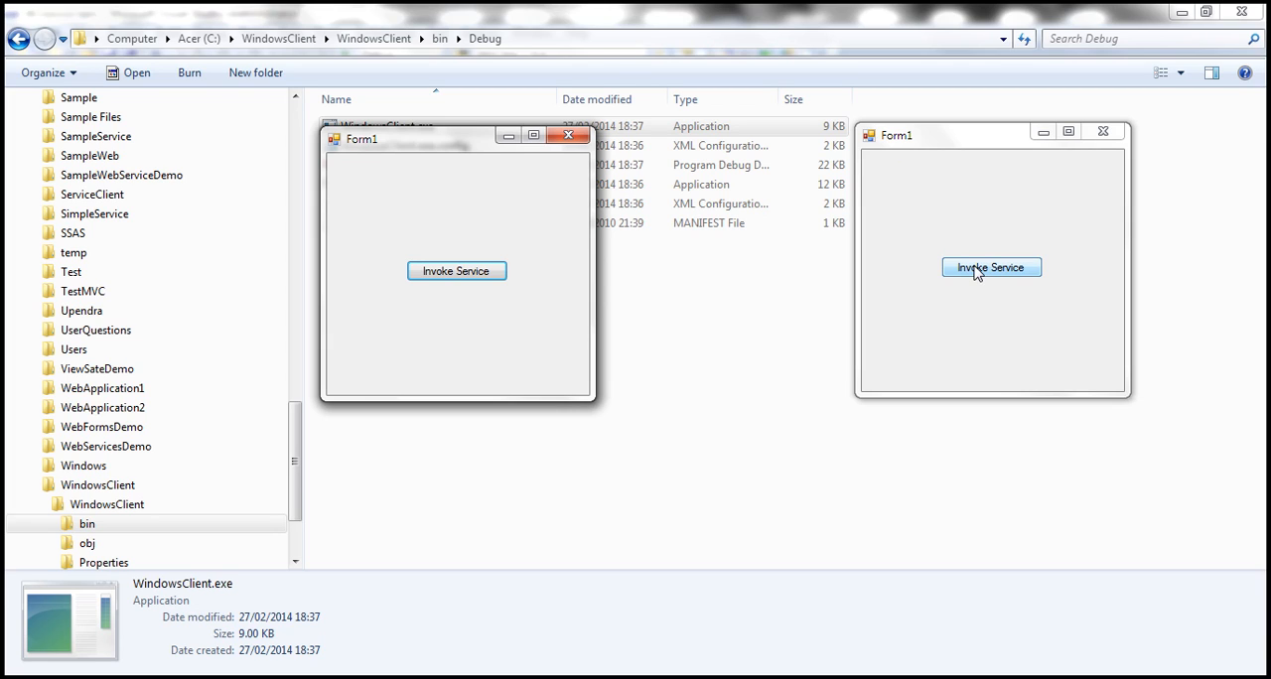
mouse_move(990, 270)
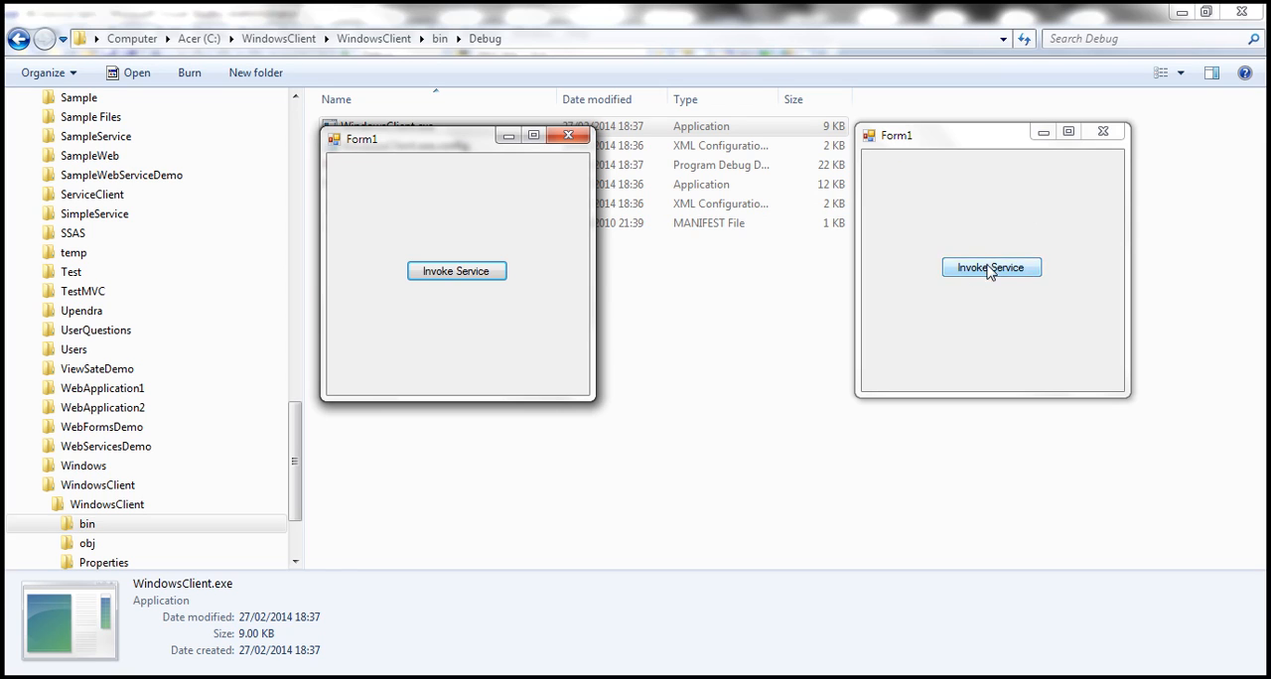
mouse_move(970, 285)
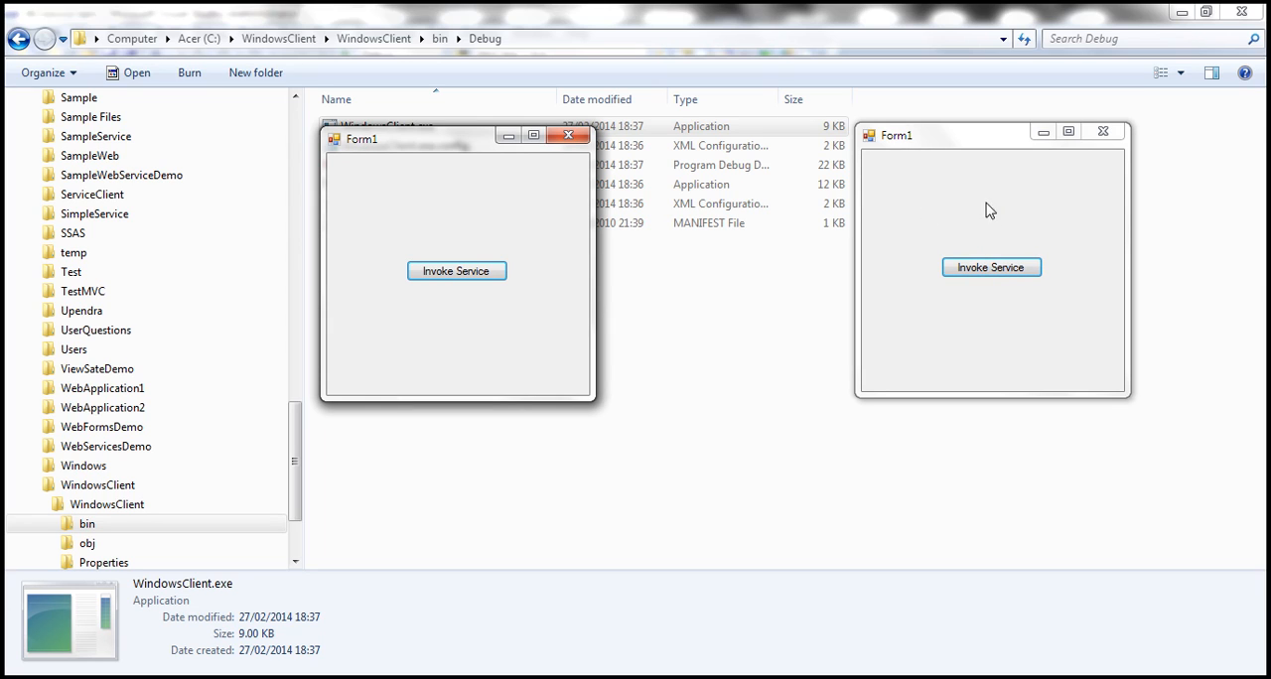
mouse_move(970, 305)
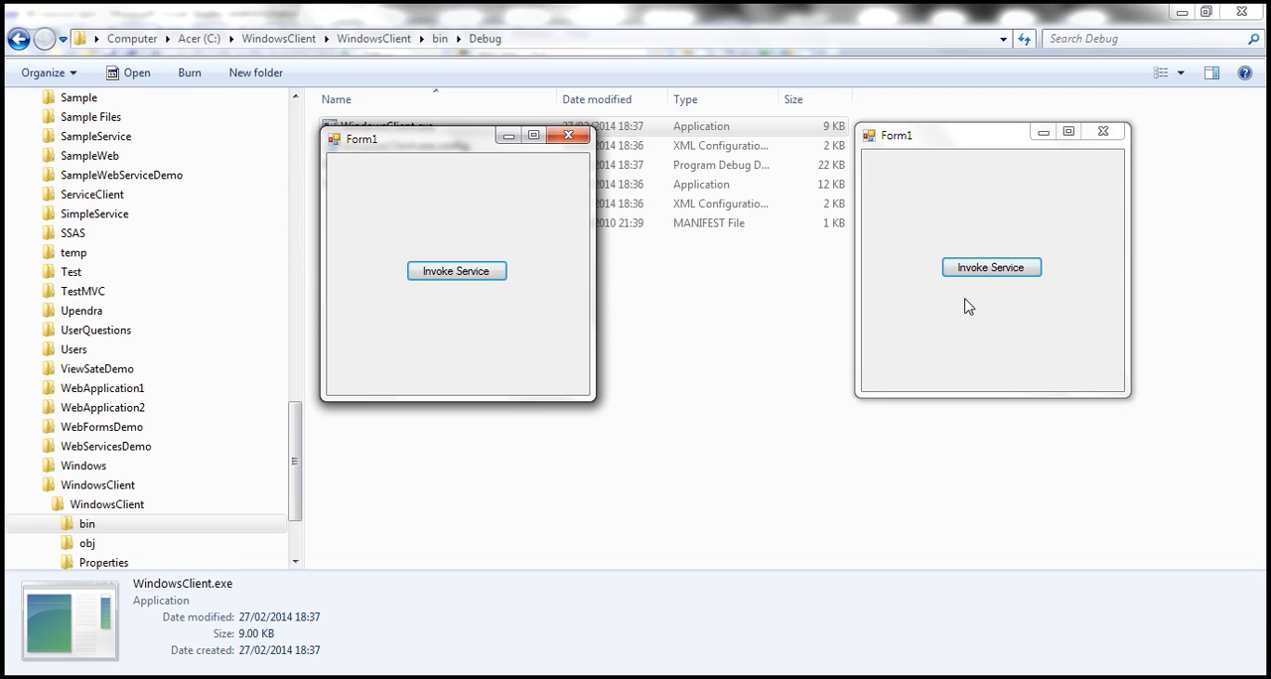
mouse_move(939, 211)
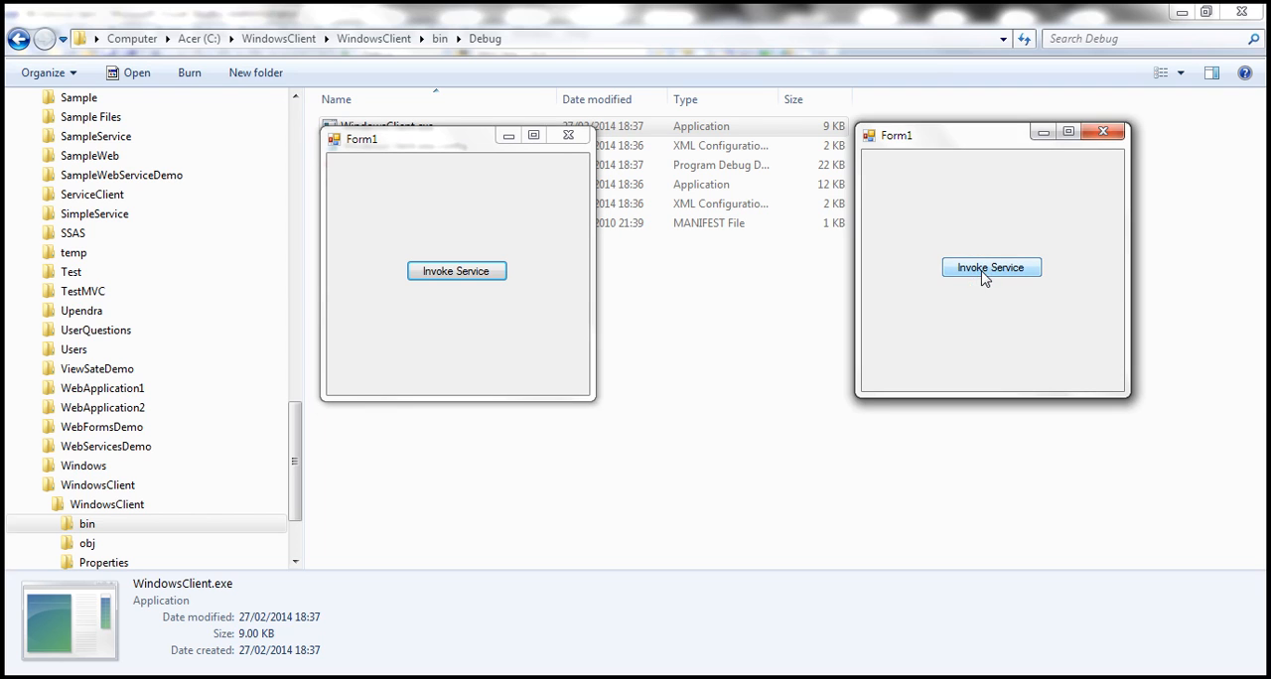
Call the service from the second client (Number = 2), then from the first (Number = 5).
left_click(991, 267)
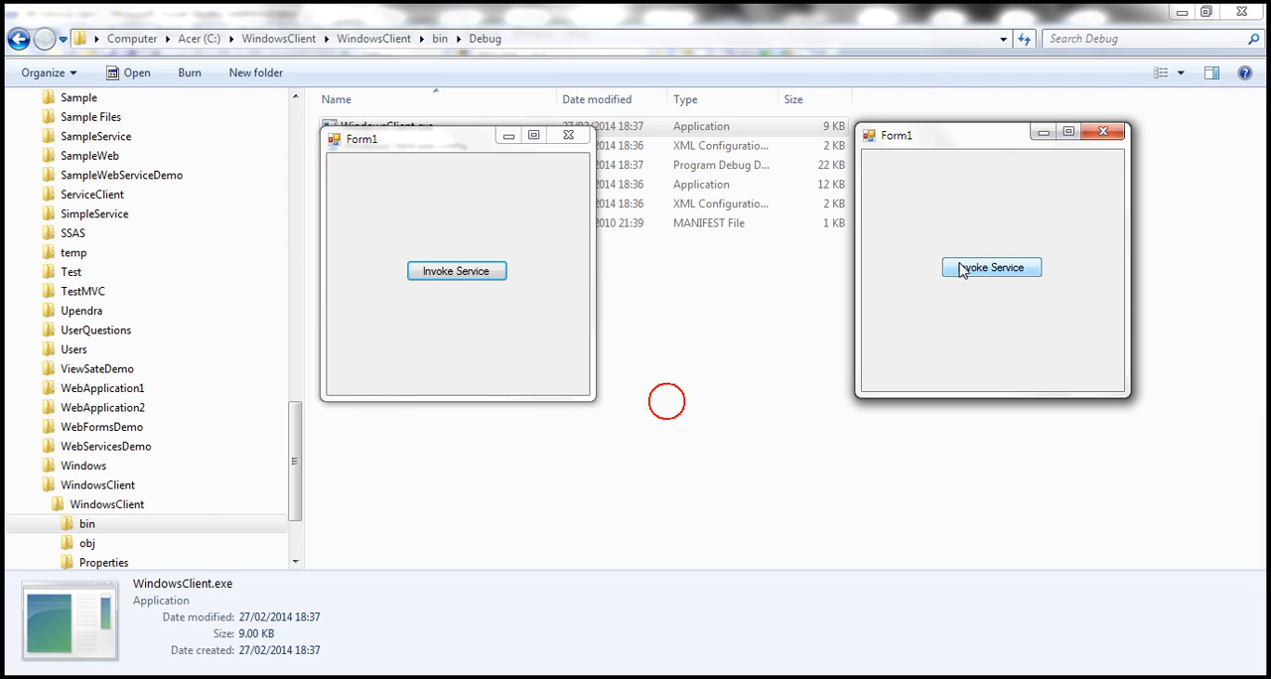
left_click(992, 268)
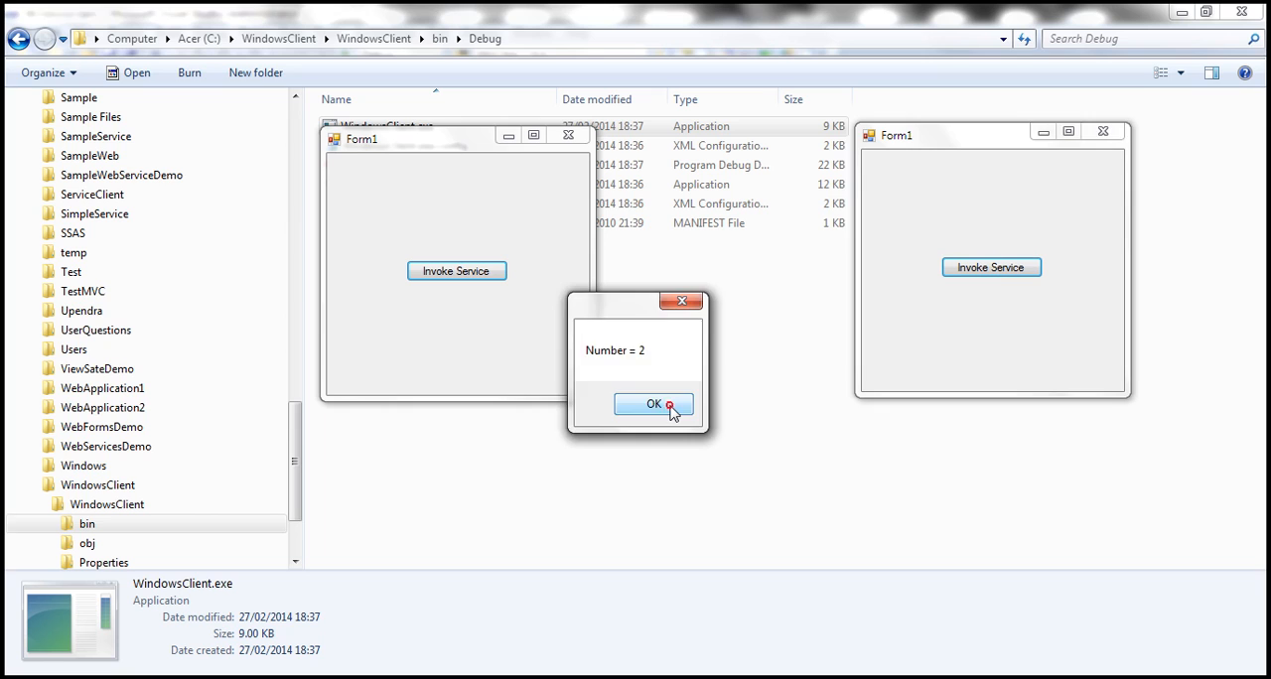
left_click(653, 404)
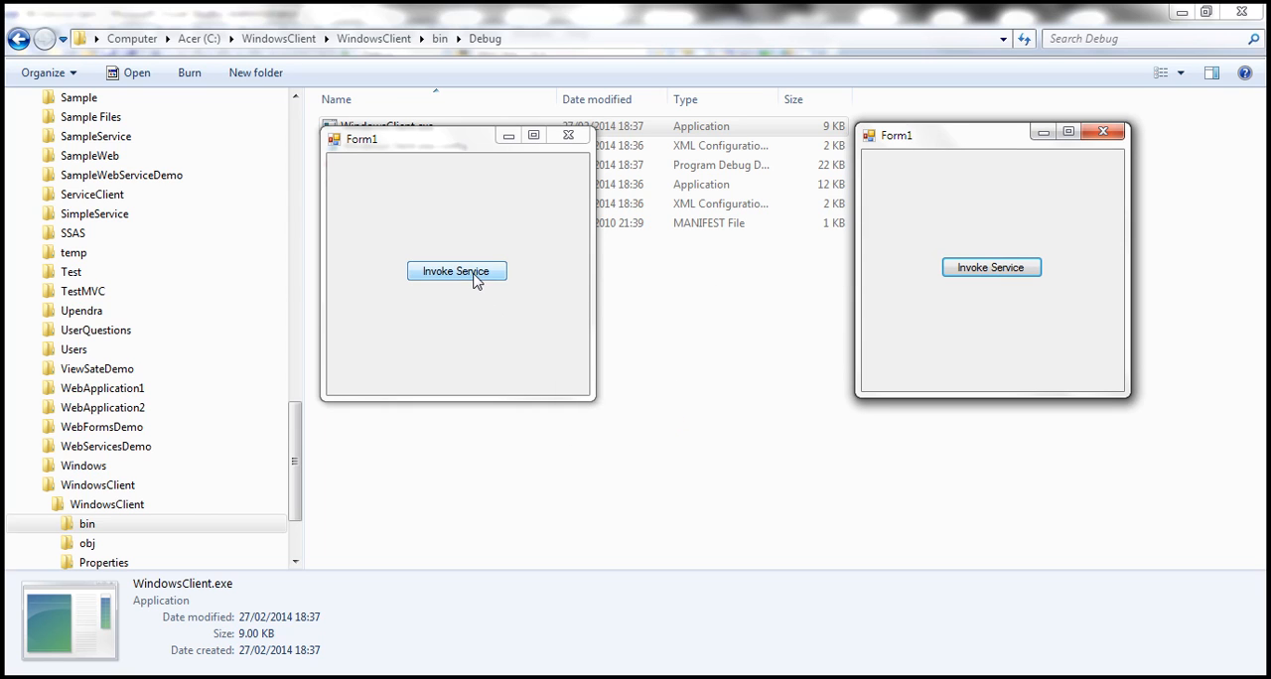
left_click(457, 271)
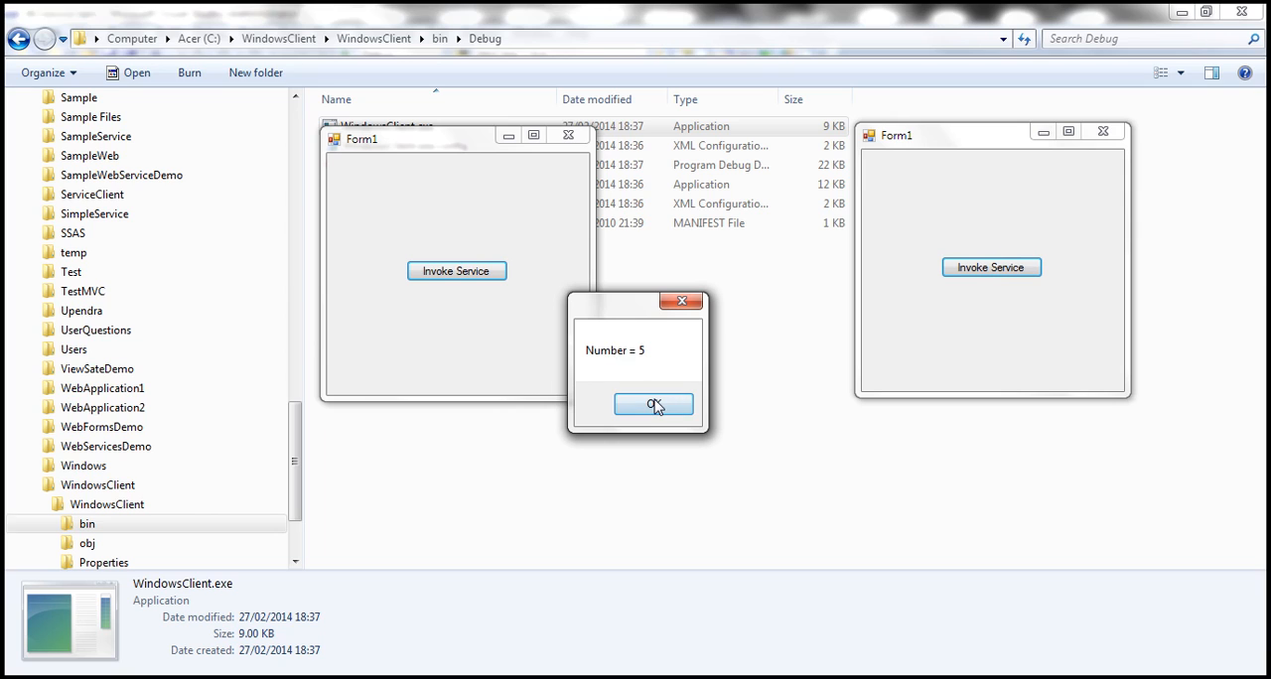
left_click(654, 403)
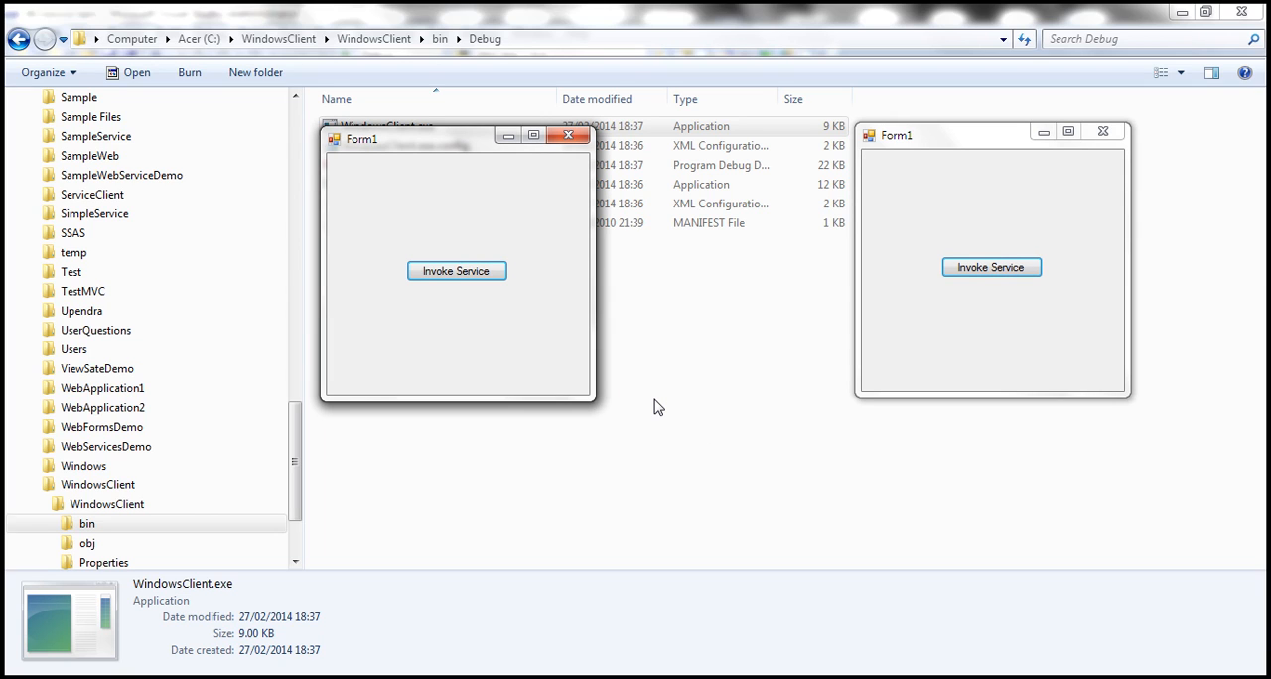
mouse_move(721, 311)
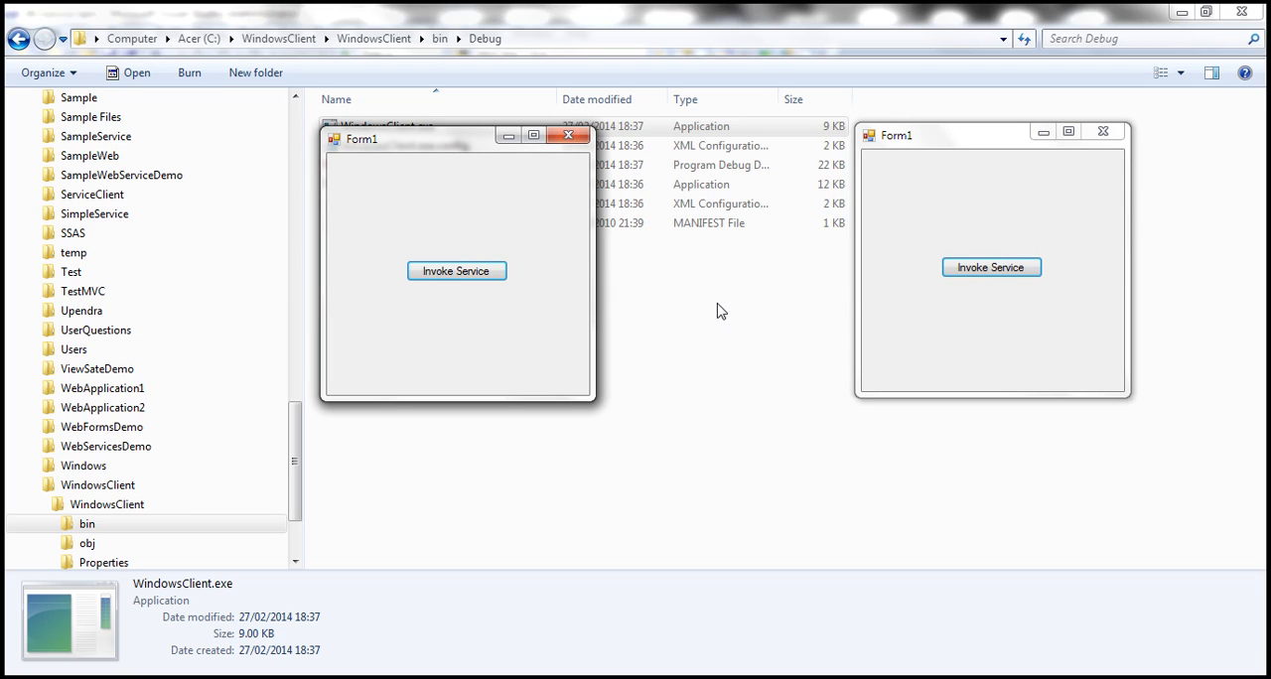
mouse_move(697, 349)
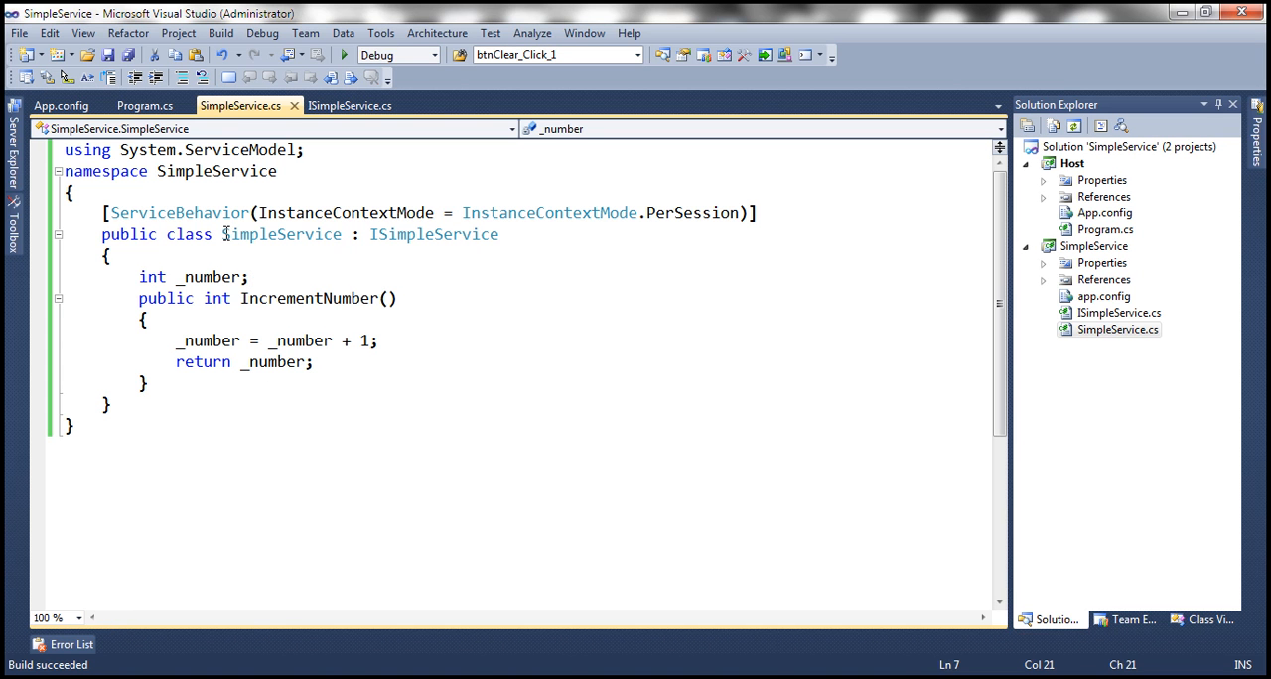
Highlight the SimpleService class name in the code and bring a client form to the front.
double_click(281, 234)
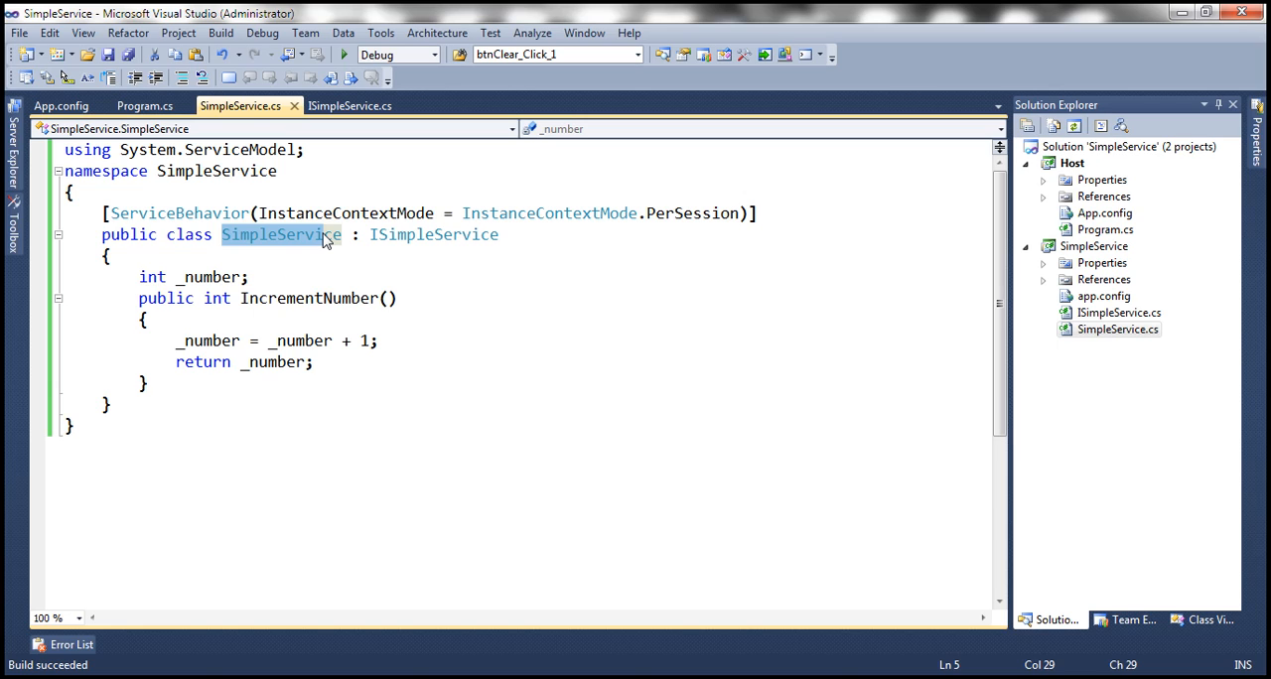
left_click(345, 53)
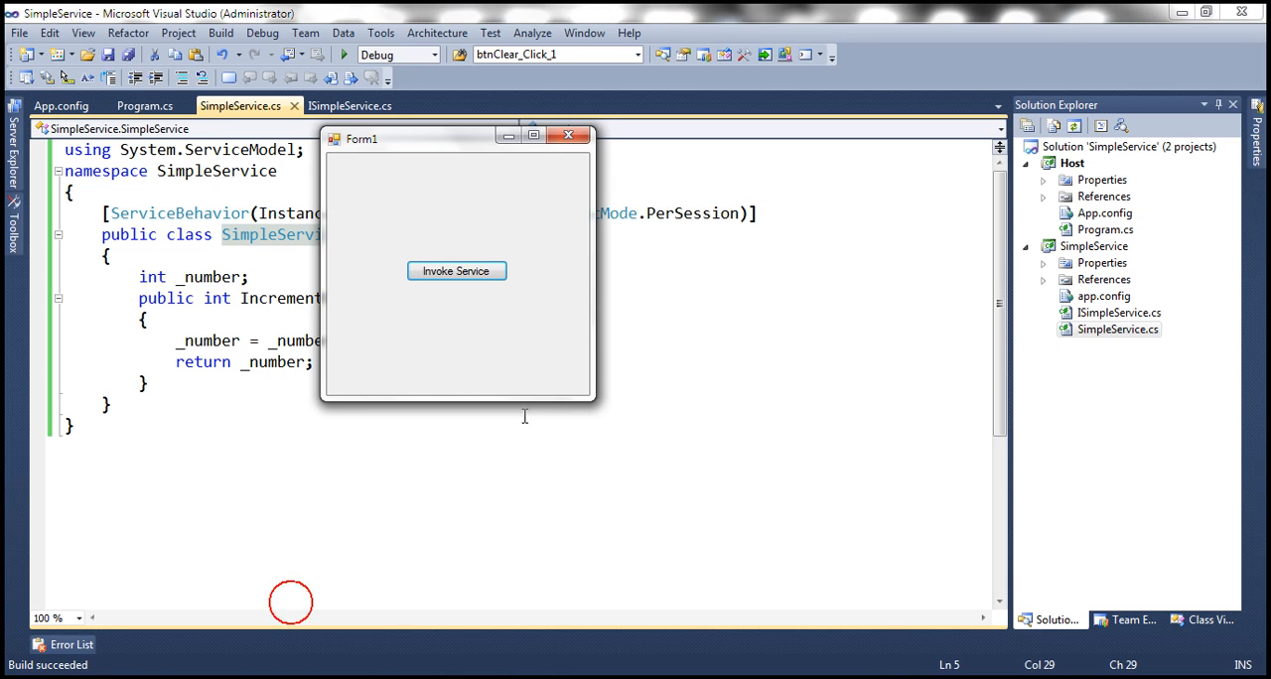
mouse_move(444, 390)
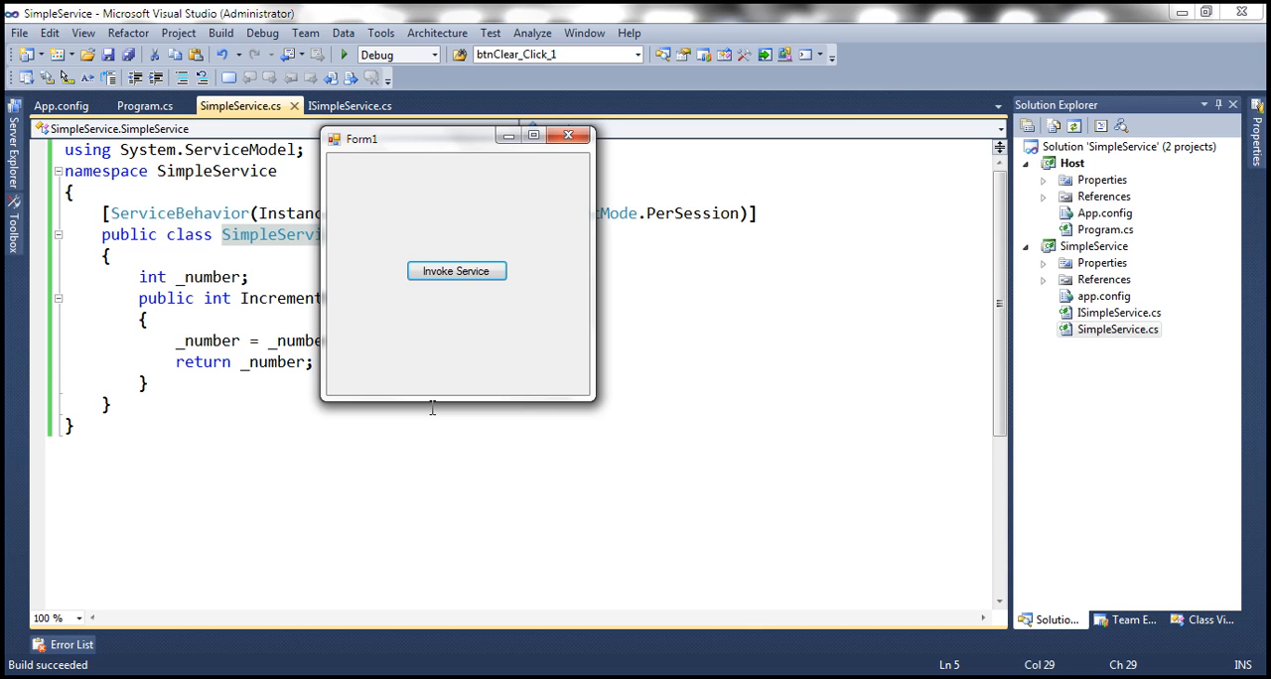
mouse_move(286, 520)
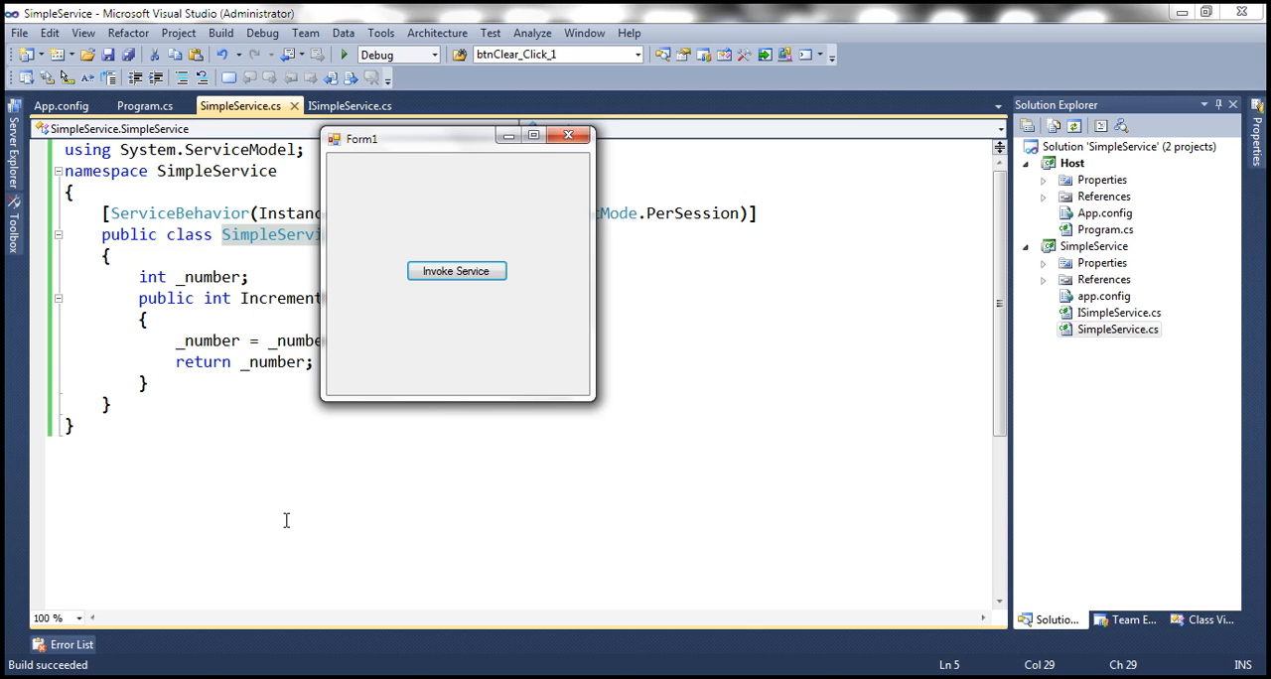
mouse_move(407, 342)
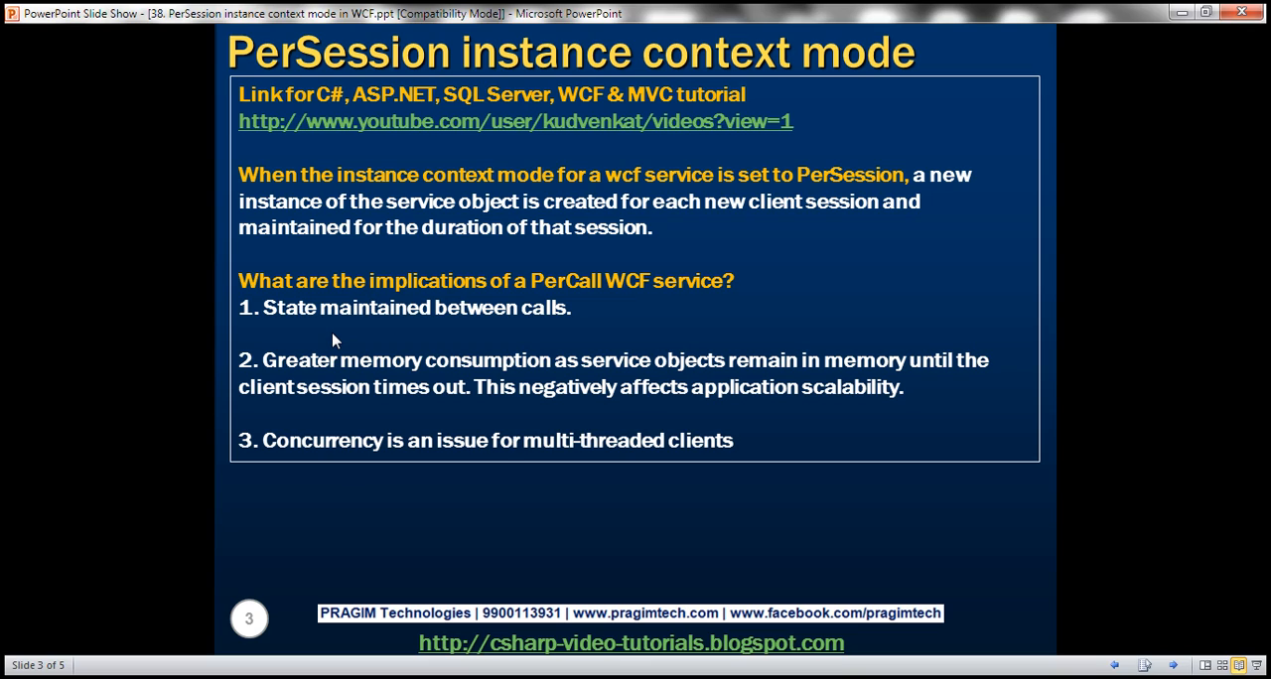
mouse_move(304, 376)
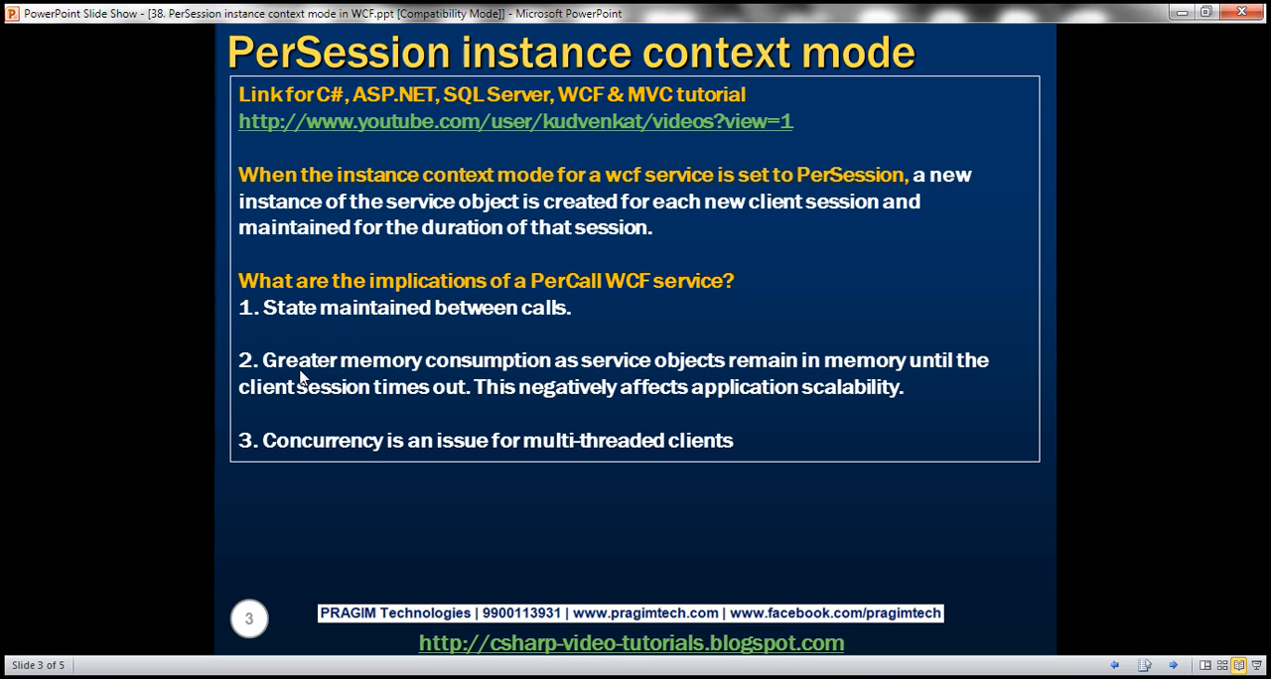
mouse_move(414, 423)
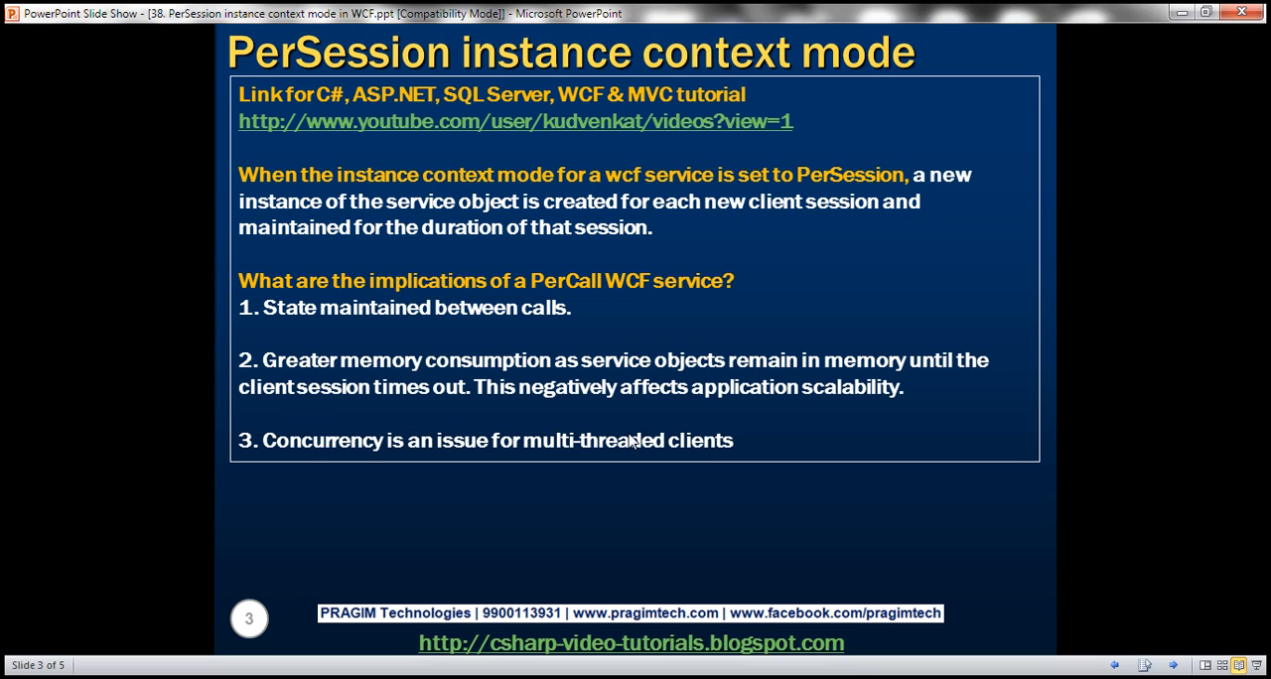
mouse_move(486, 494)
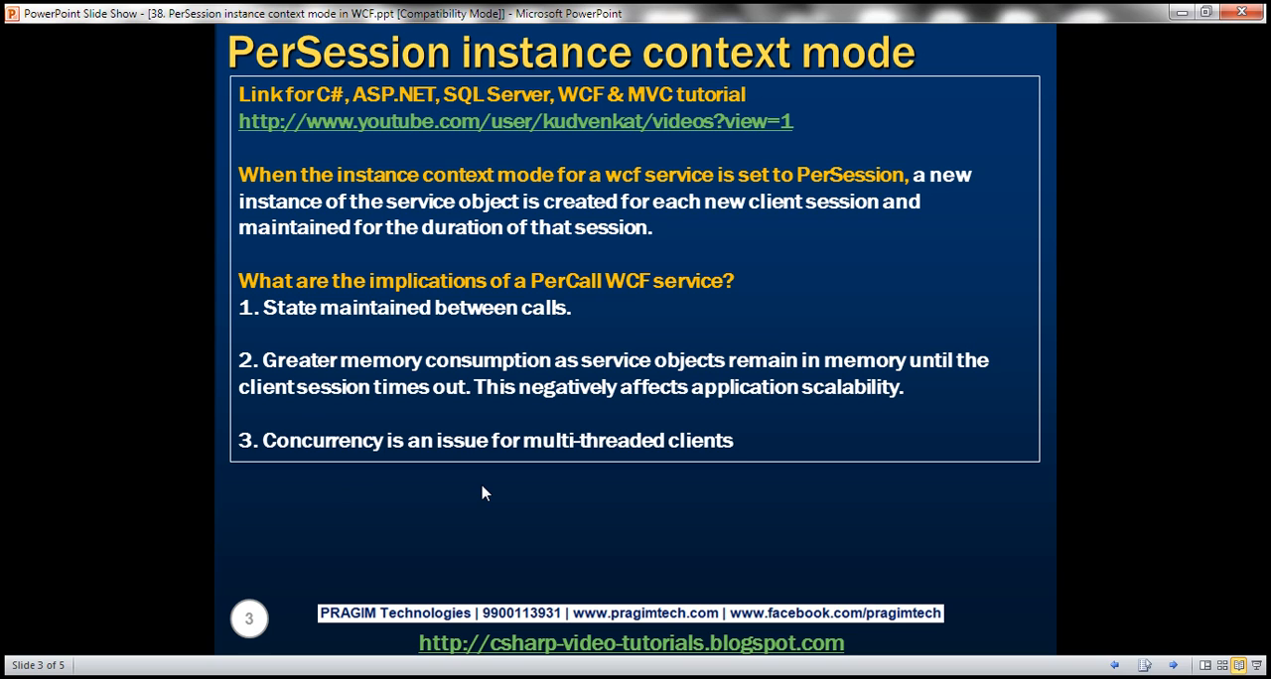
mouse_move(549, 461)
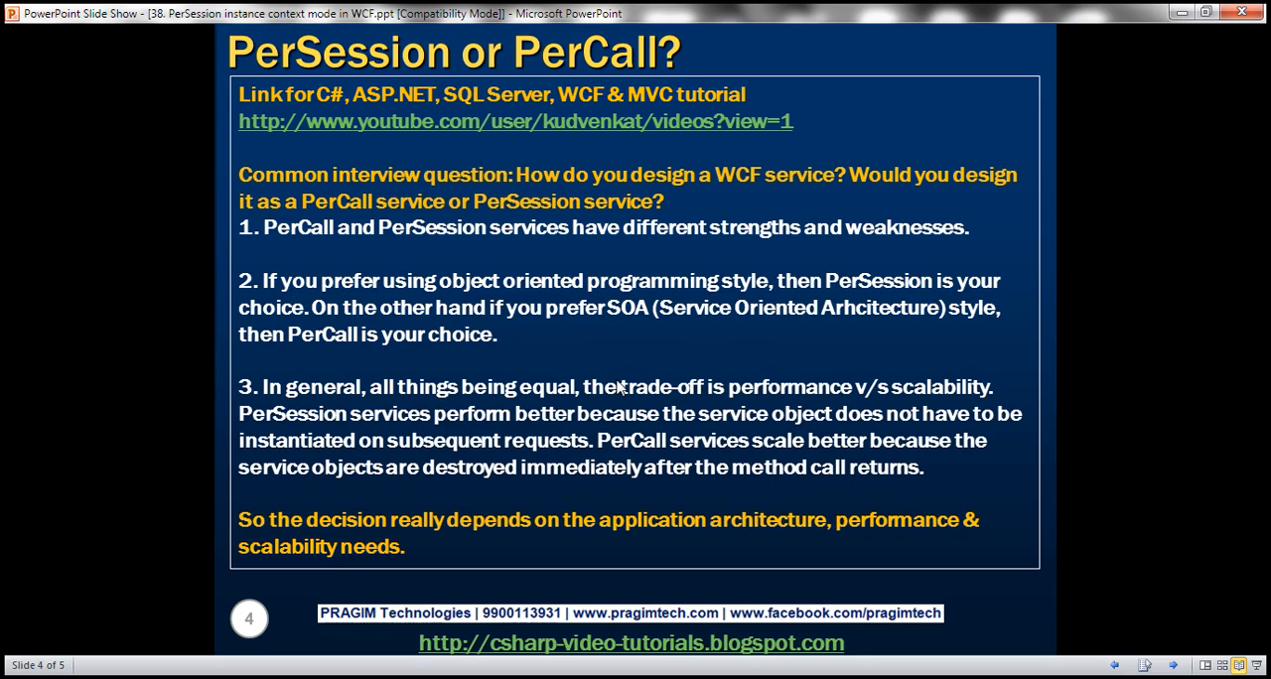
mouse_move(596, 285)
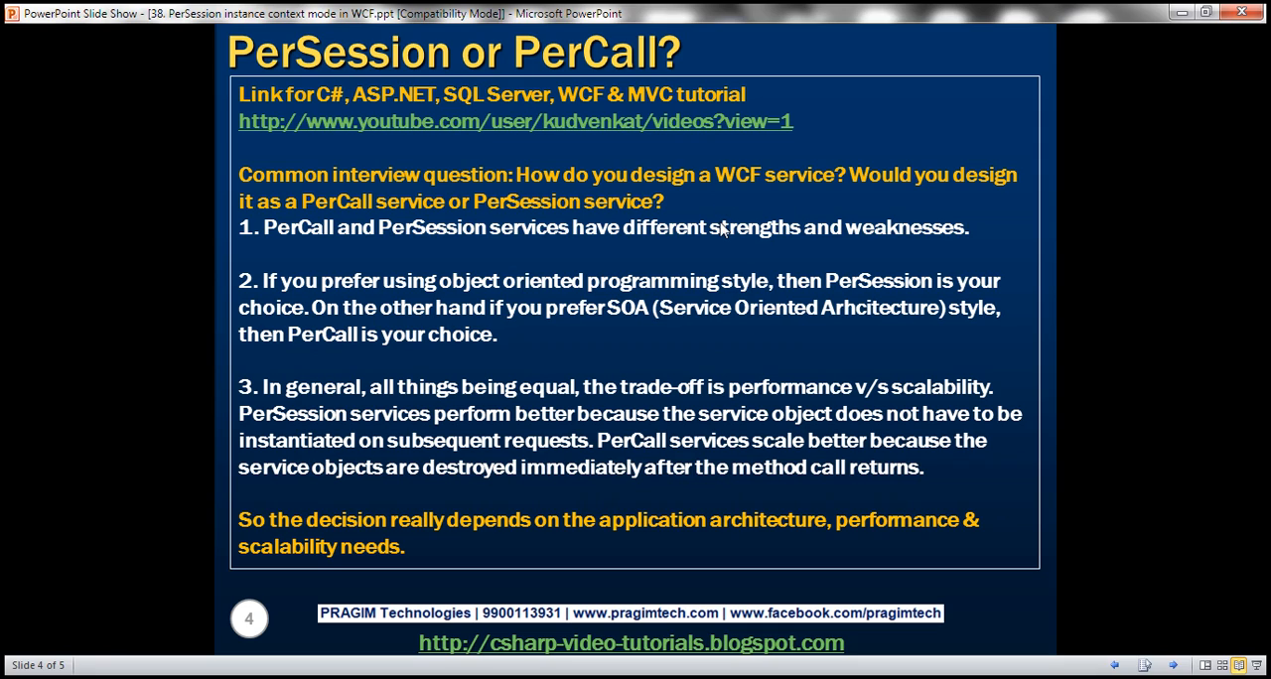
mouse_move(467, 235)
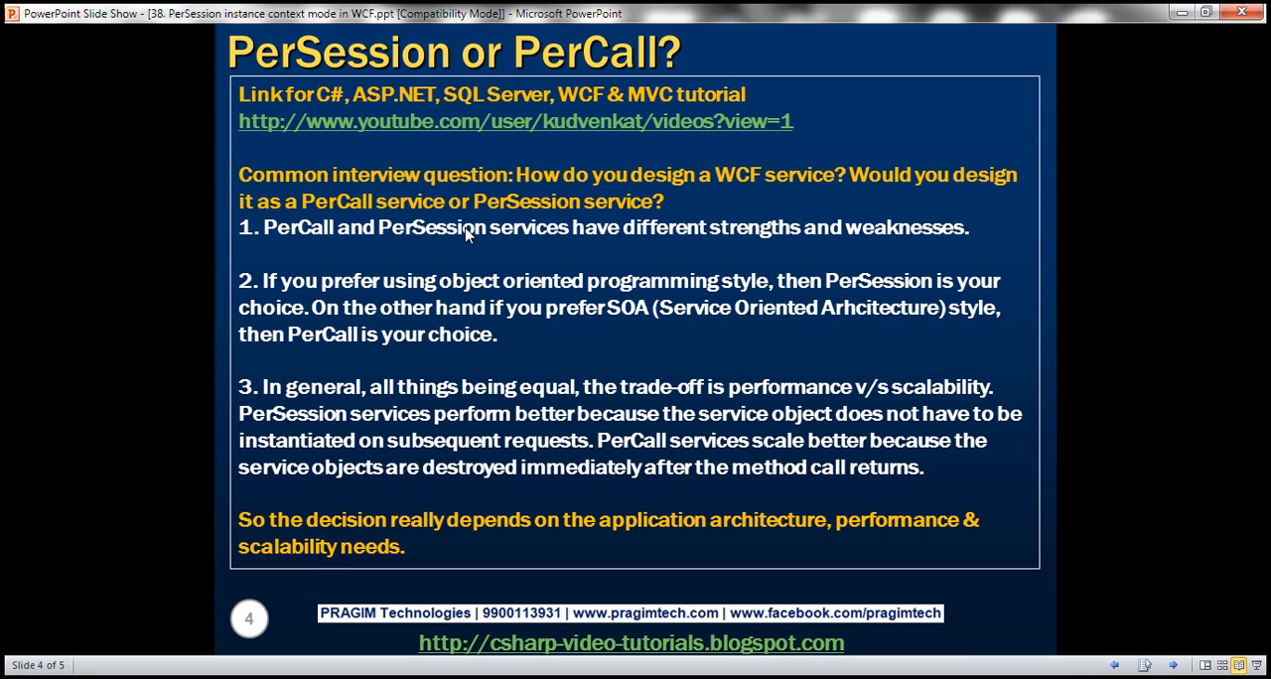
mouse_move(617, 235)
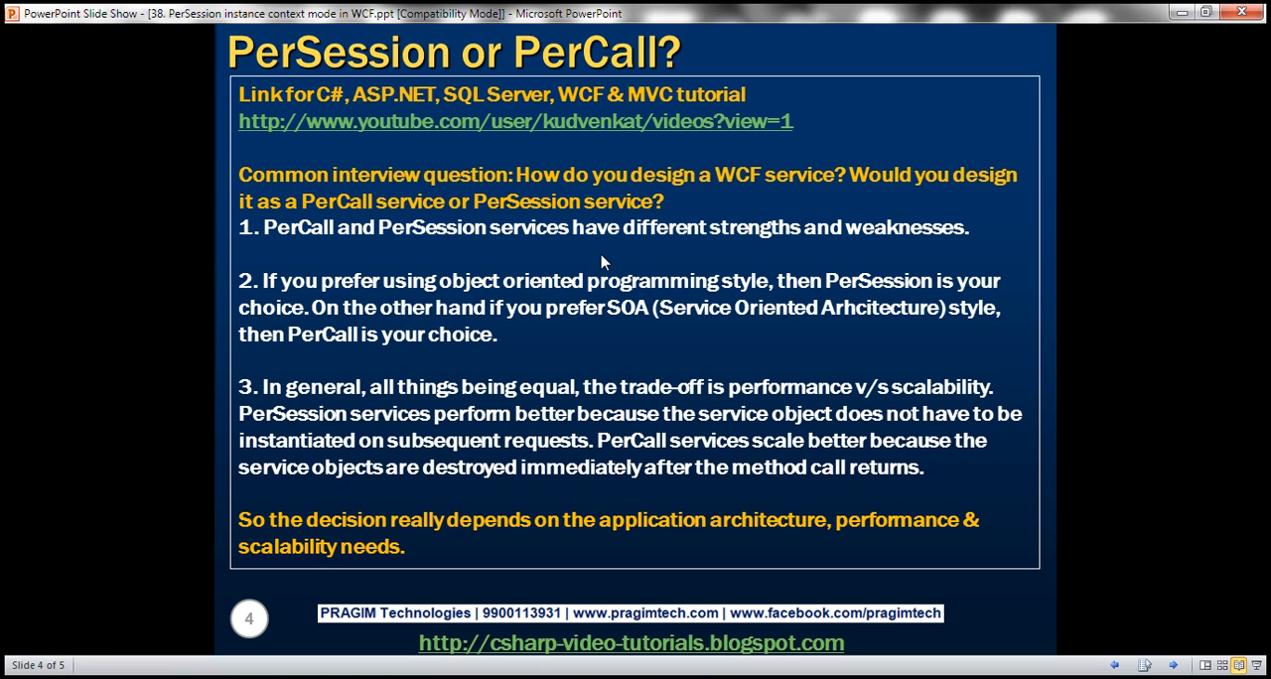
mouse_move(545, 318)
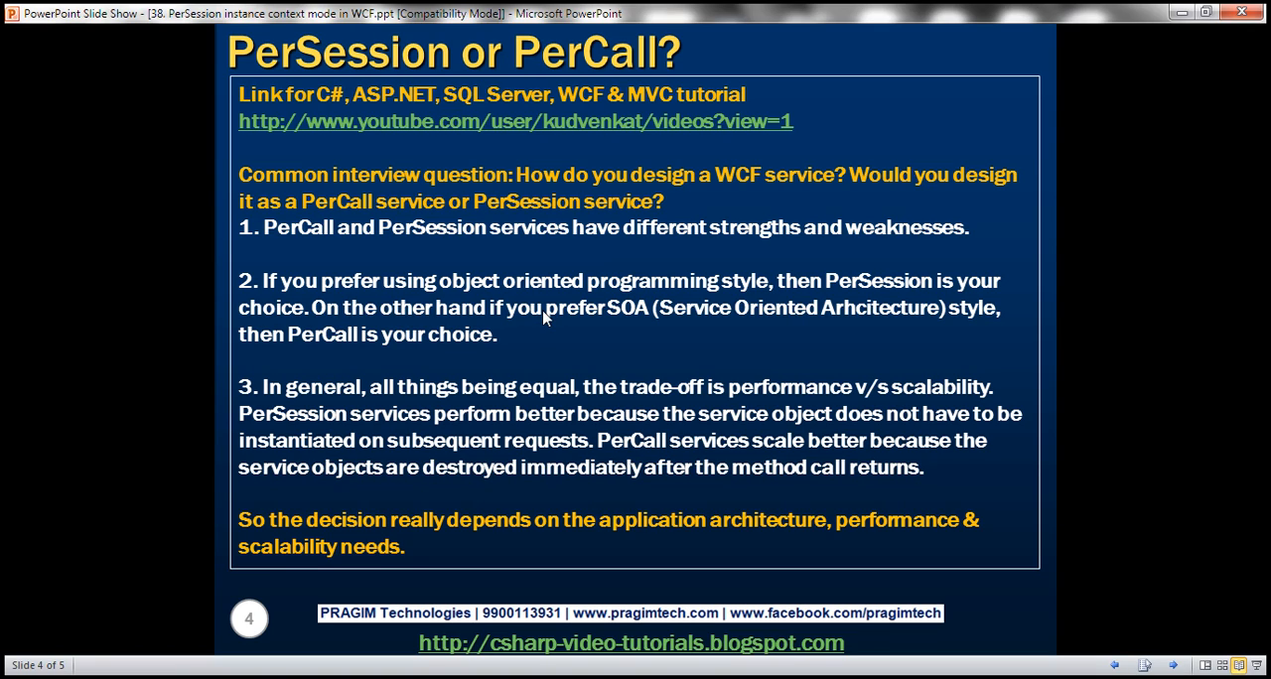
mouse_move(374, 364)
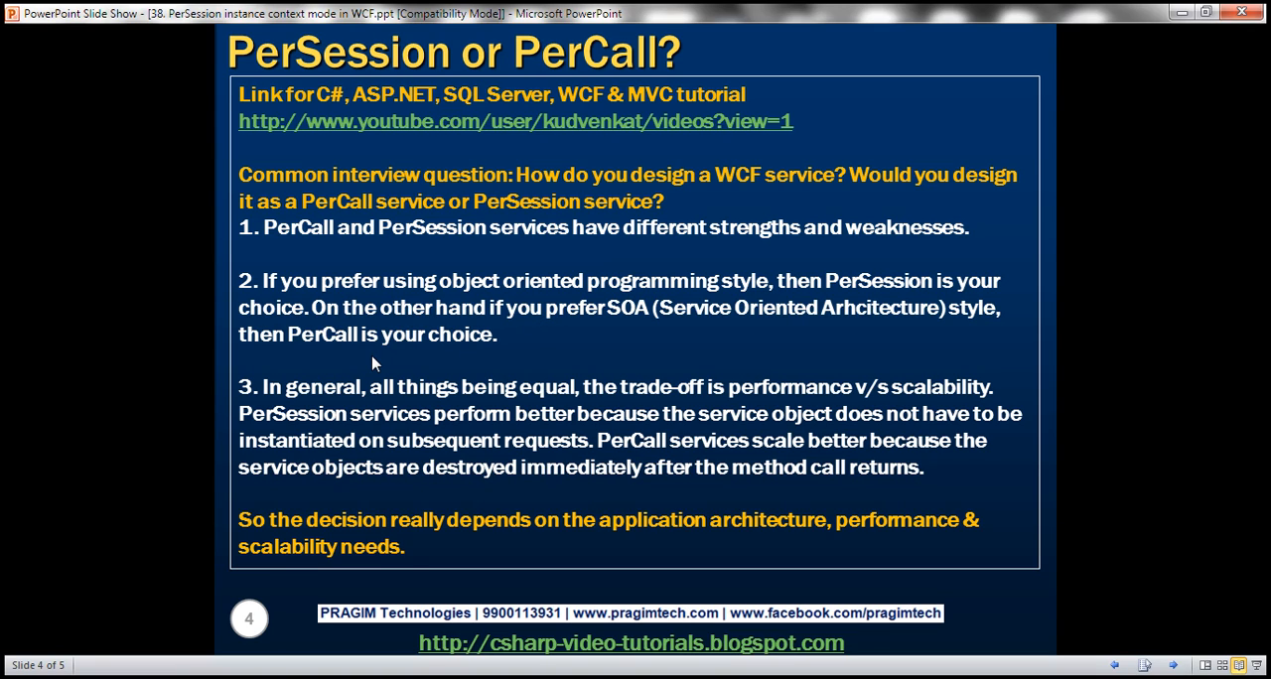
mouse_move(444, 361)
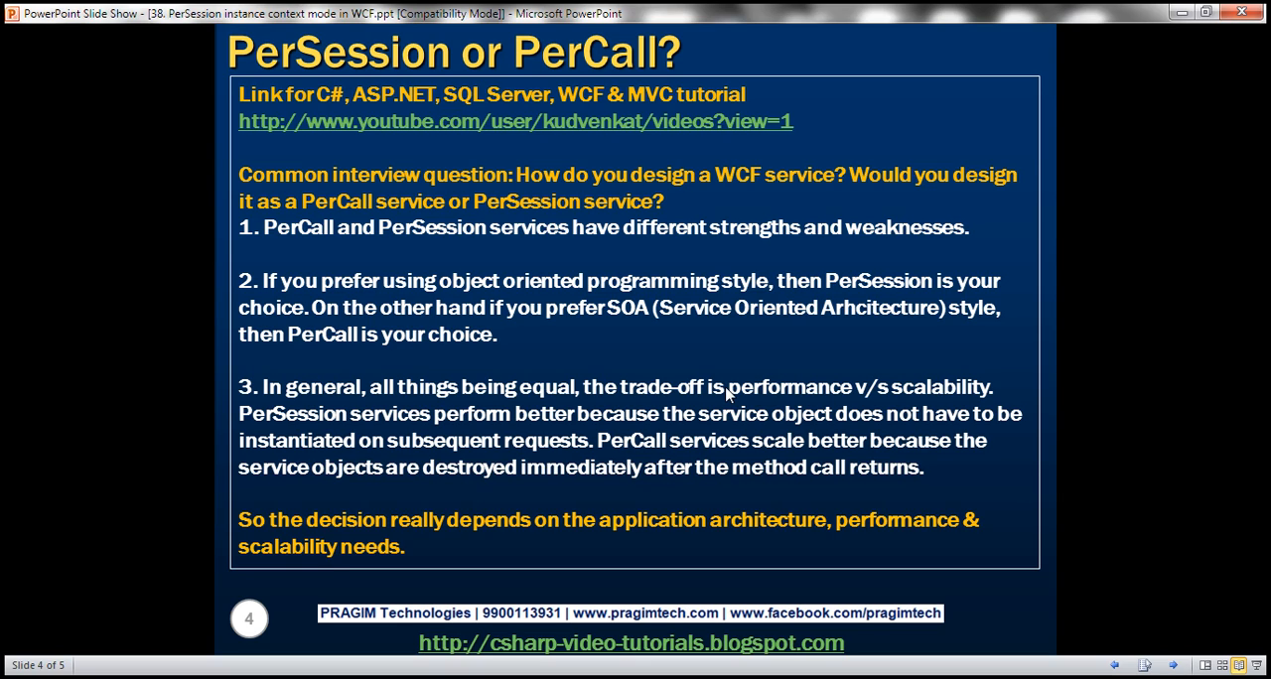
mouse_move(496, 453)
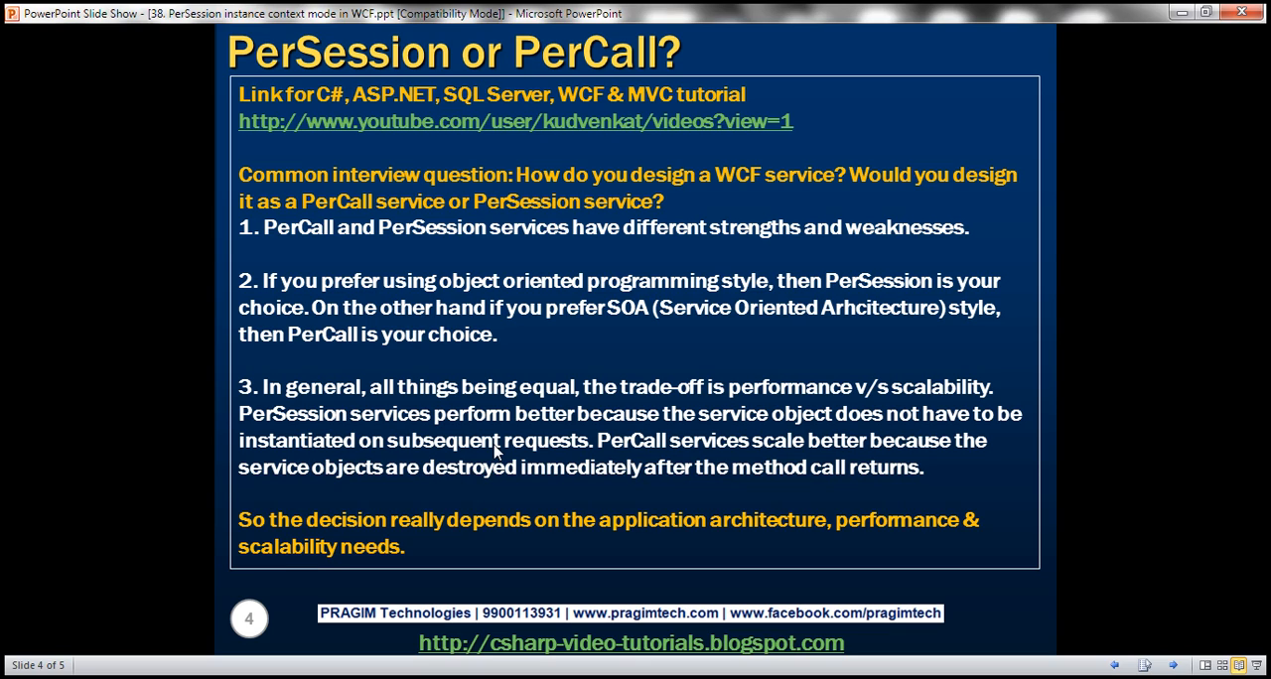
mouse_move(504, 442)
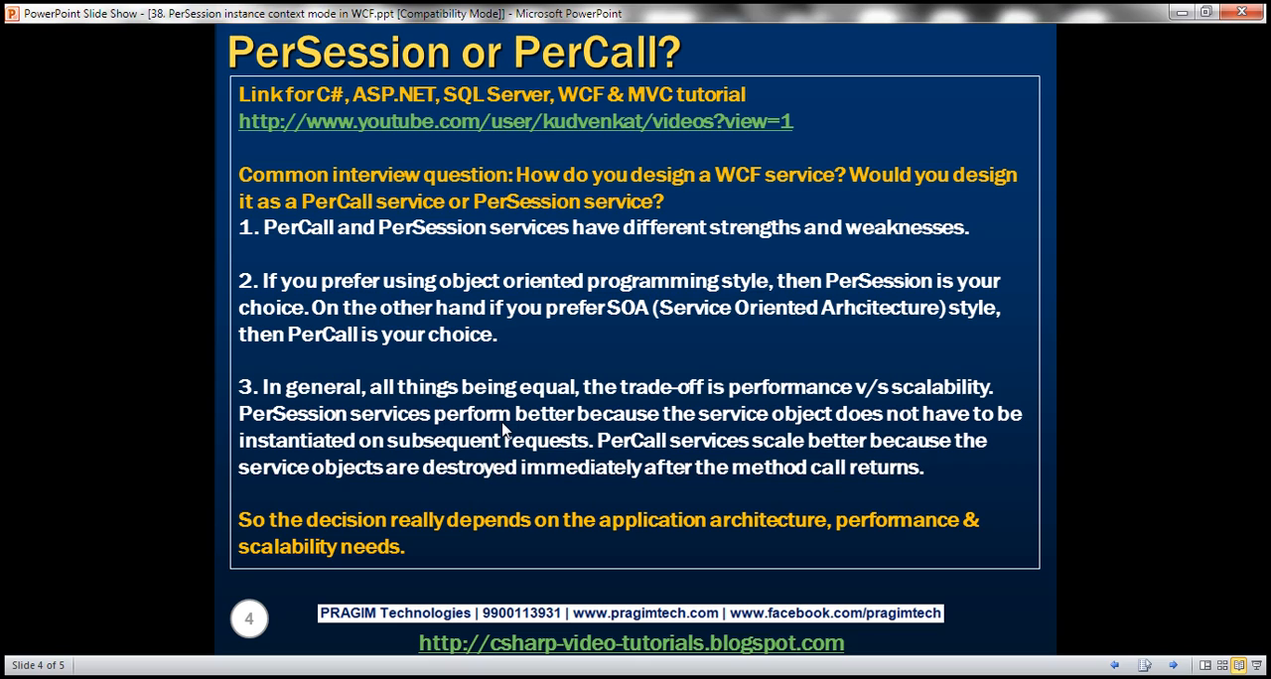
mouse_move(654, 431)
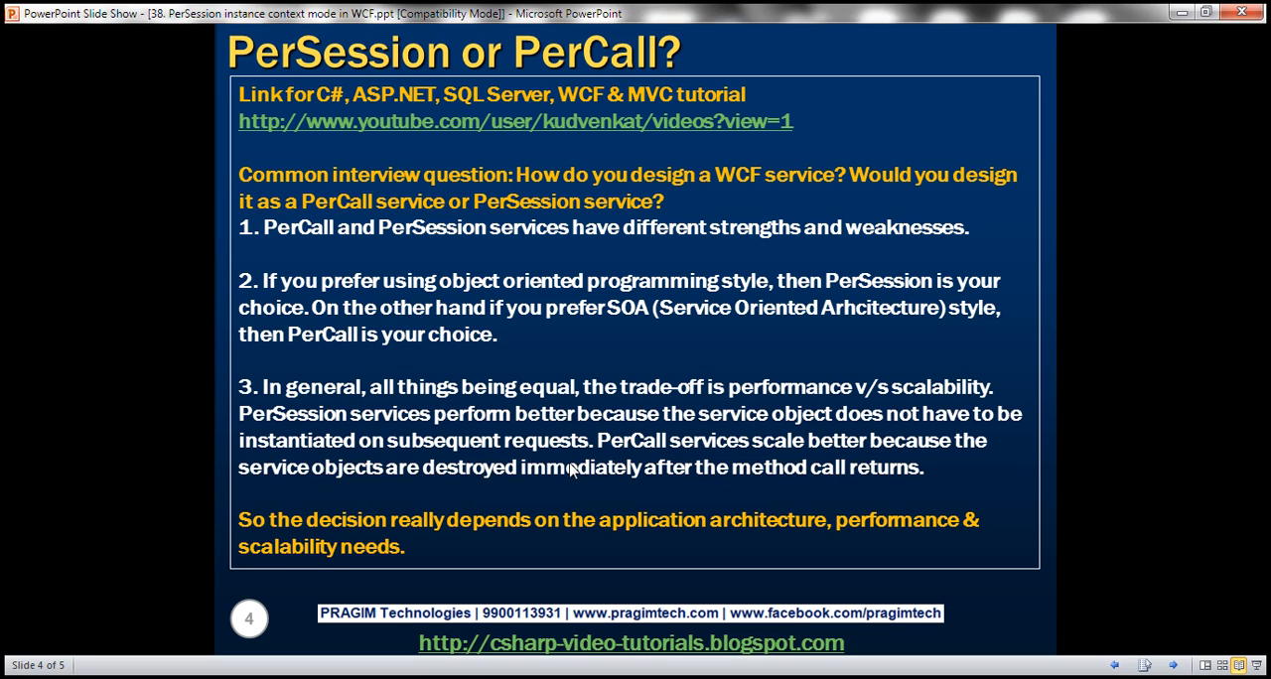
mouse_move(601, 550)
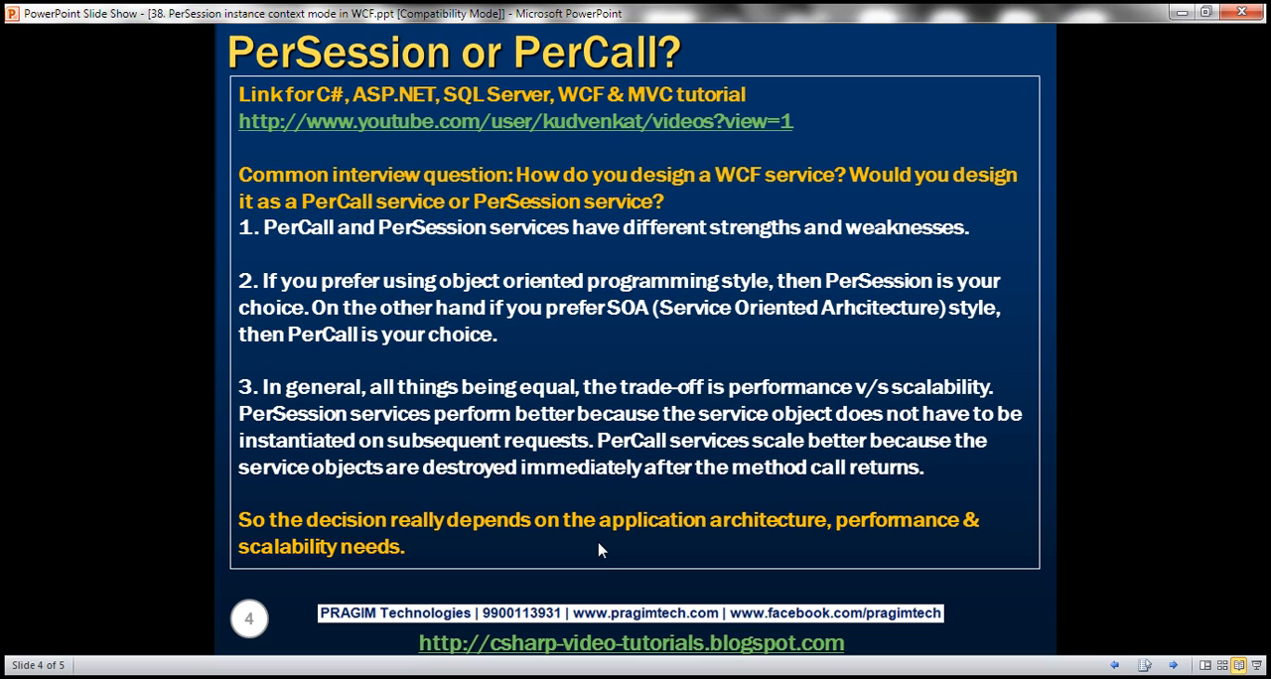